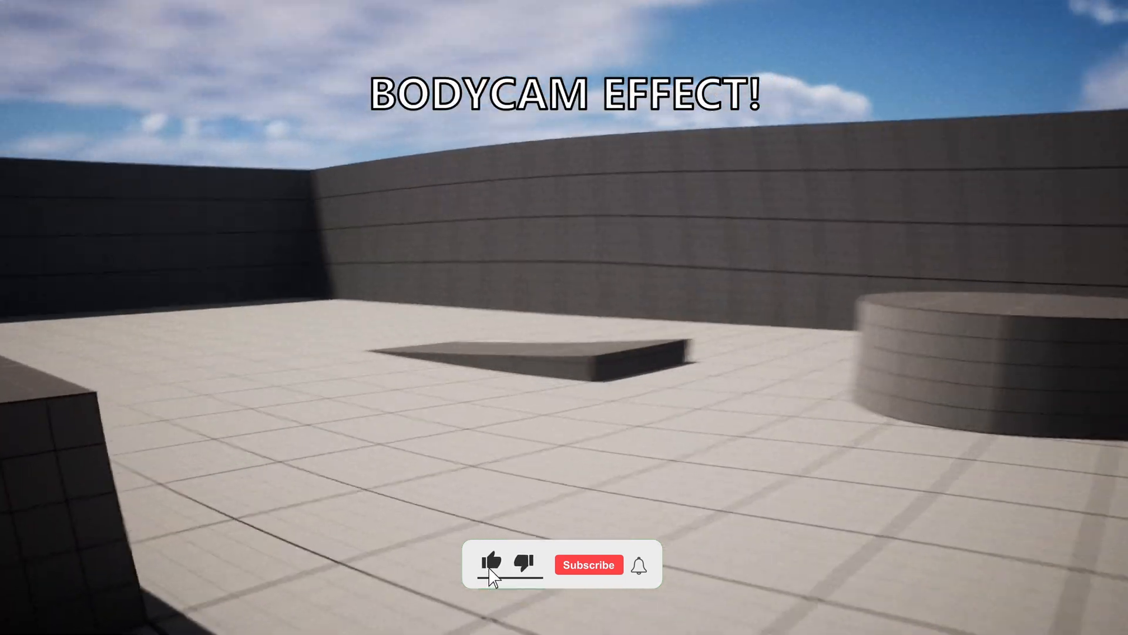
Open the ThirdPersonMap level in the Unreal Editor viewport.
left_click(493, 564)
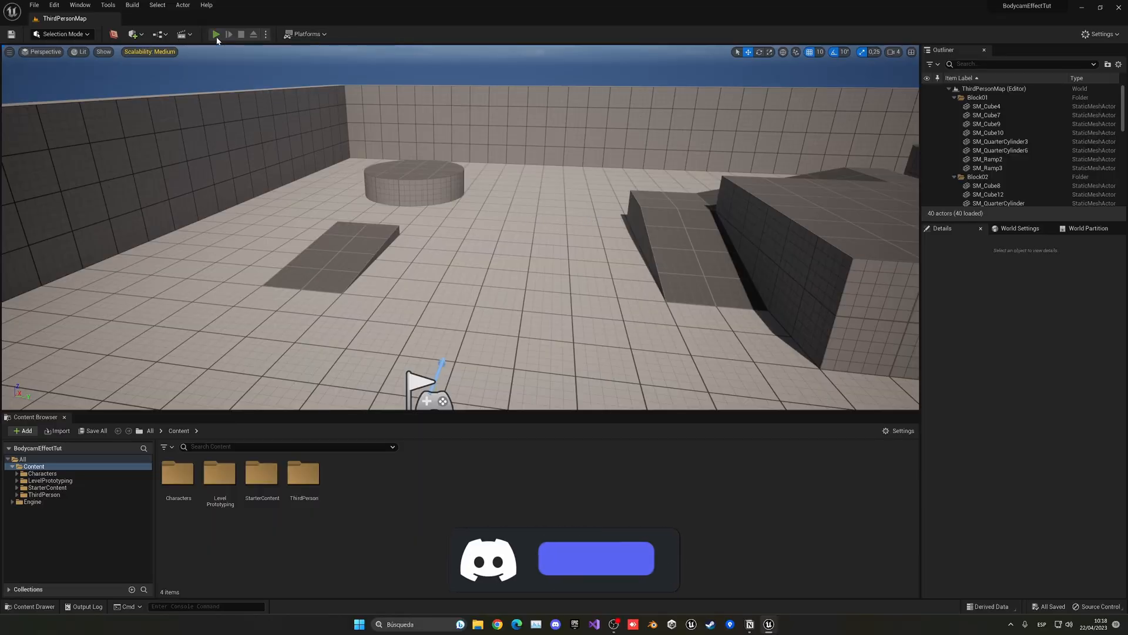
Play-test the default third-person character, then stop the session.
left_click(216, 34)
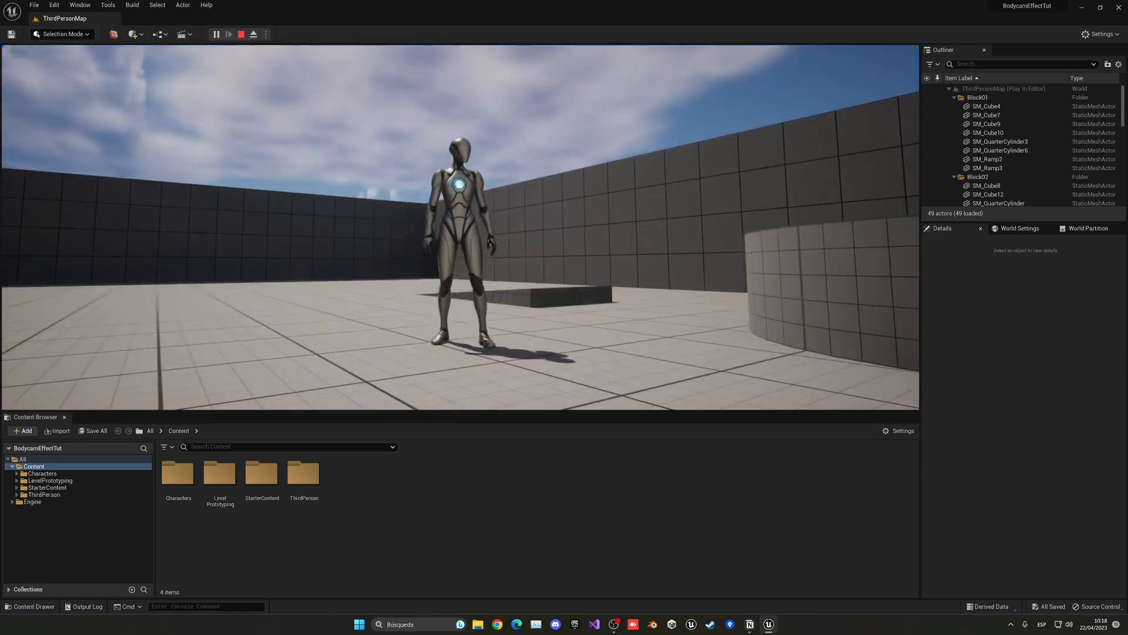
left_click(253, 34)
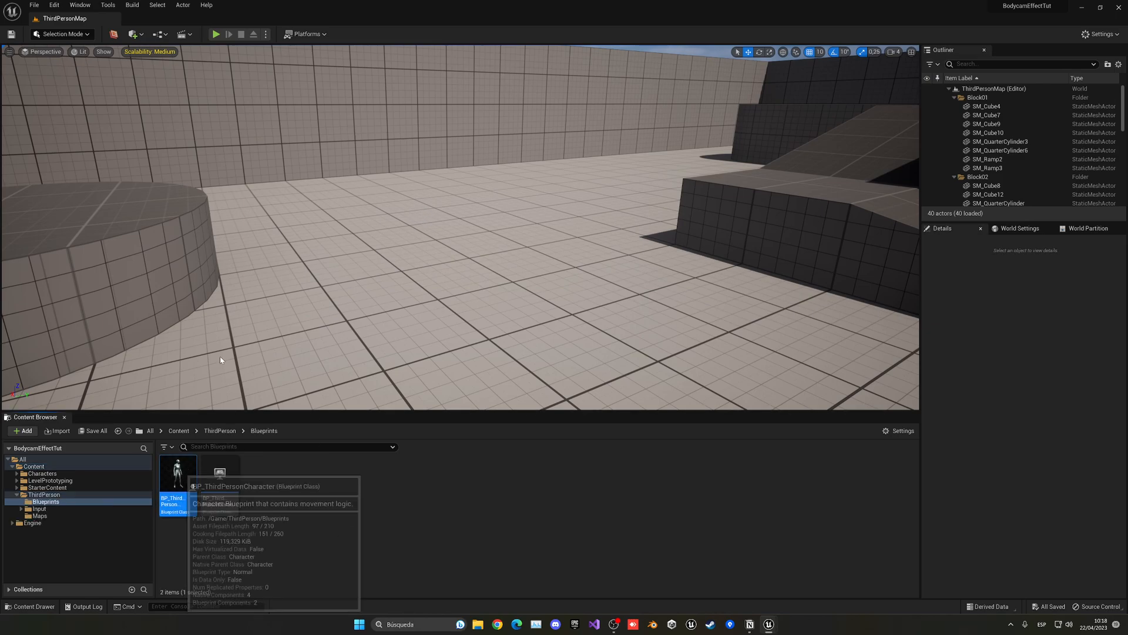
mouse_move(368, 217)
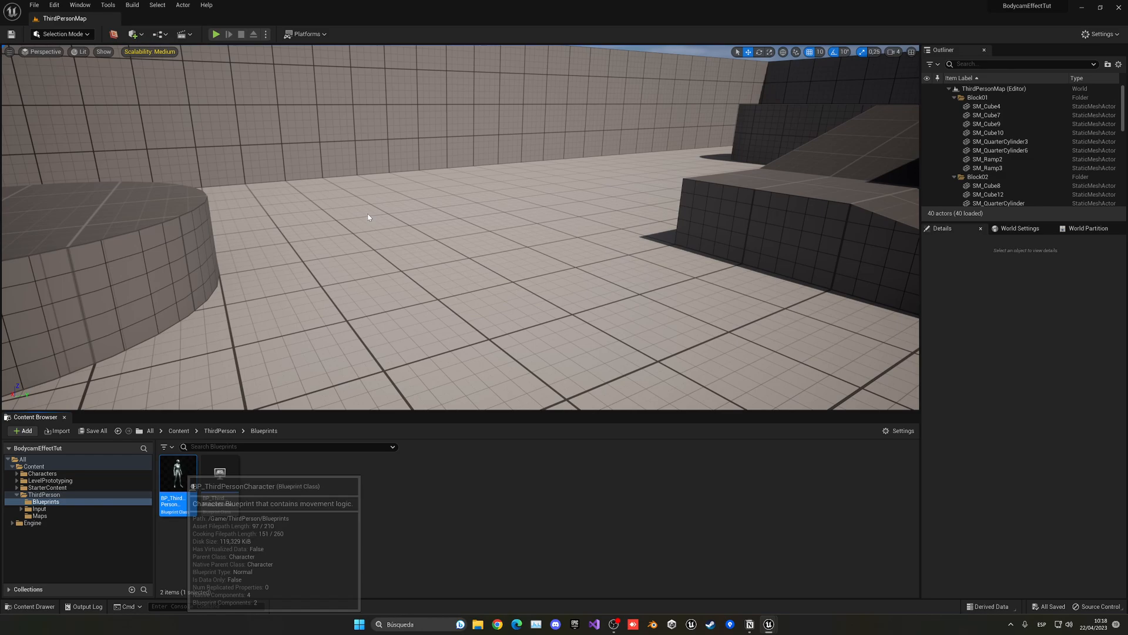
In BP_ThirdPersonCharacter, parent FollowCamera to Mesh, delete CameraBoom, and attach it to the head socket.
double_click(176, 472)
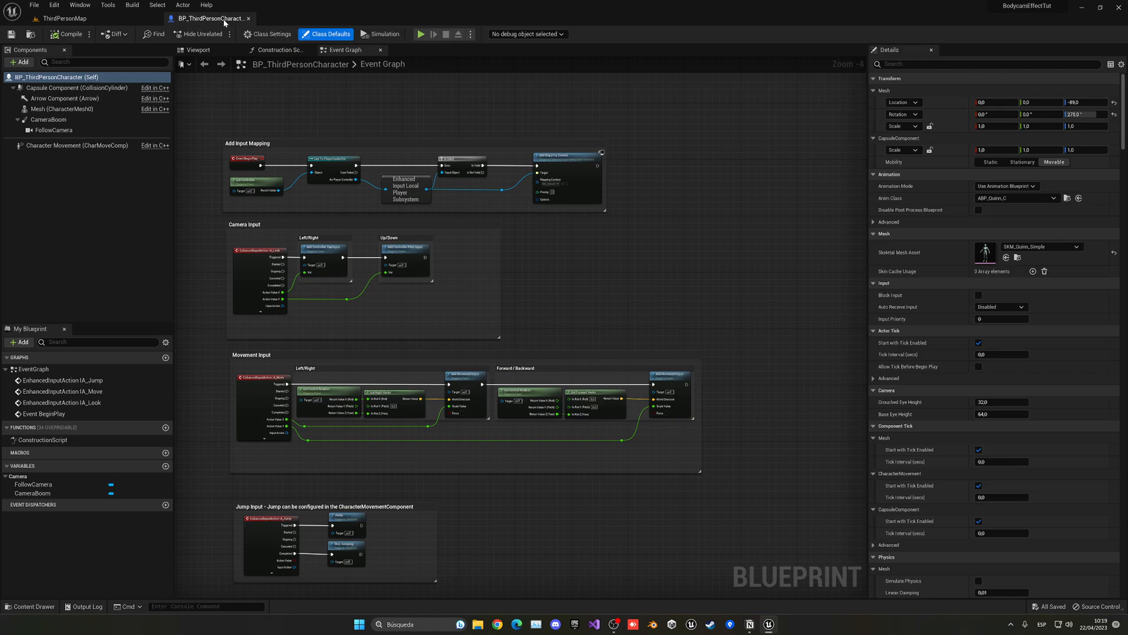
left_click(198, 49)
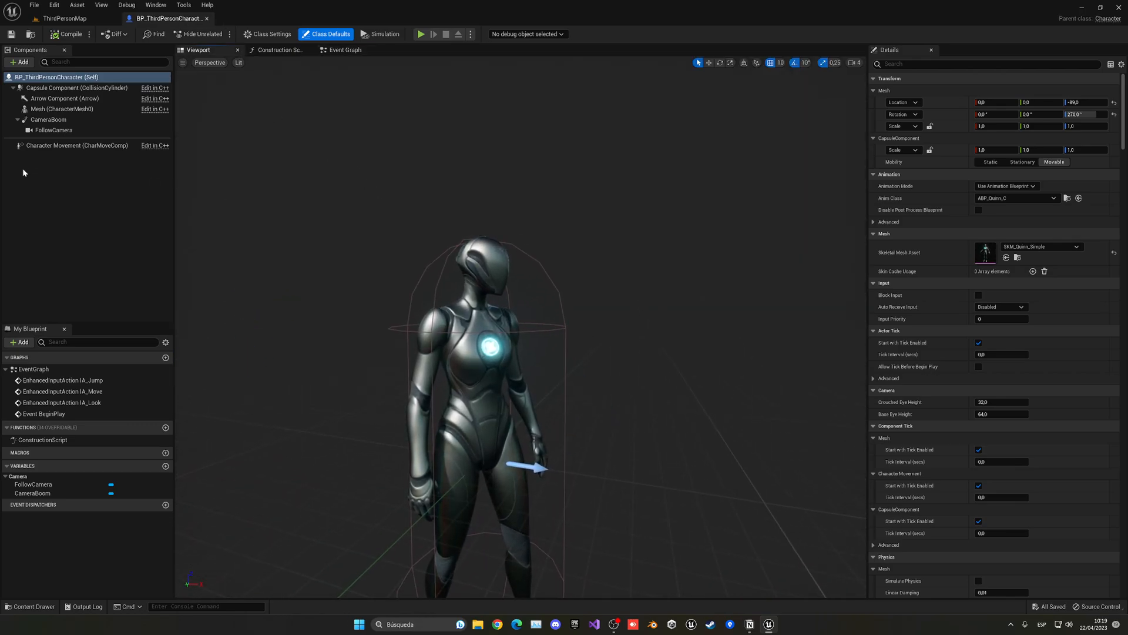
left_click(54, 129)
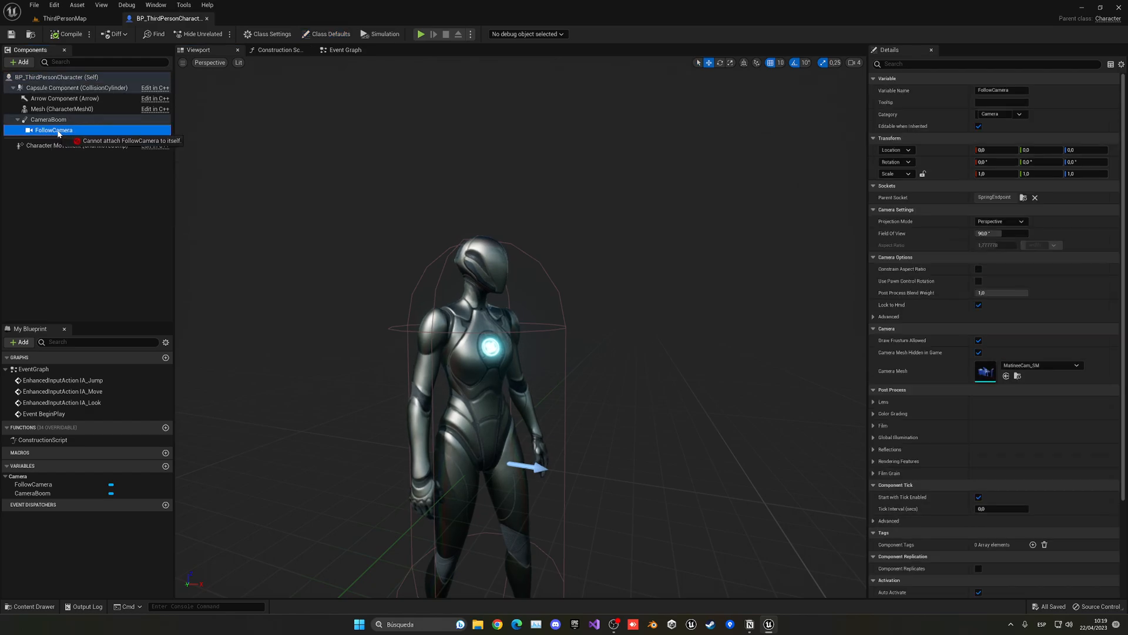
left_click(48, 131)
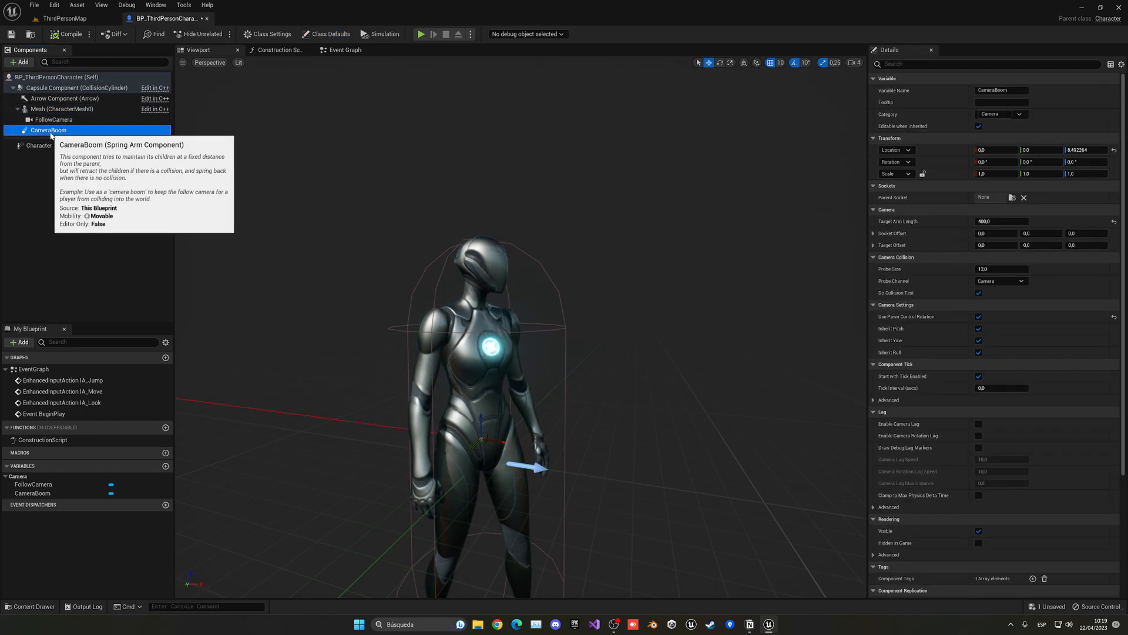
left_click(53, 119)
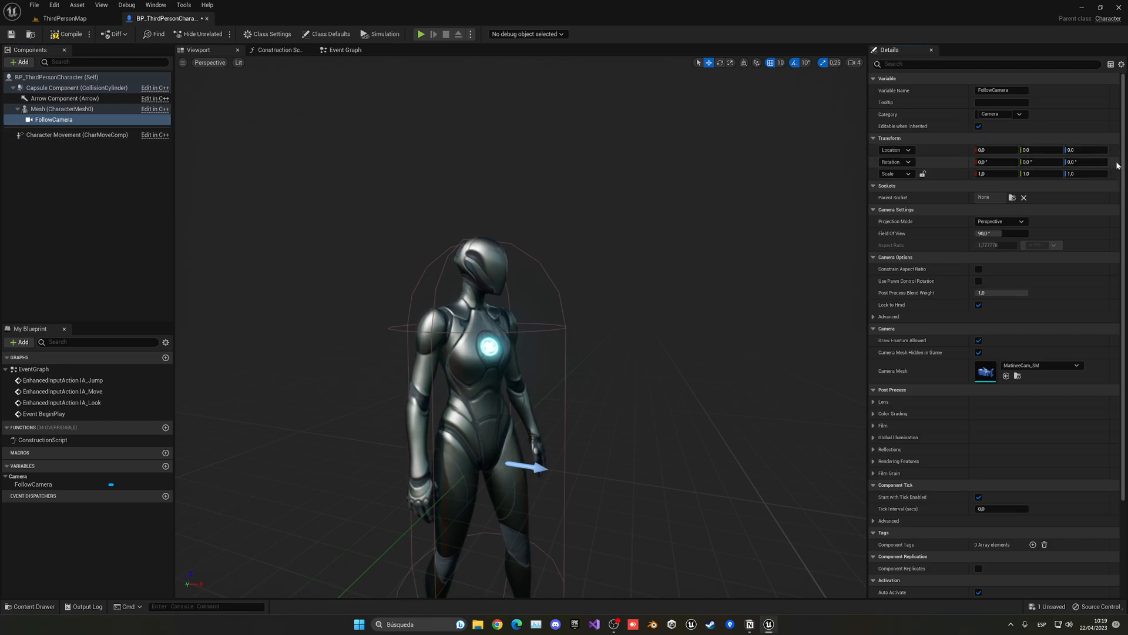
left_click(1011, 198)
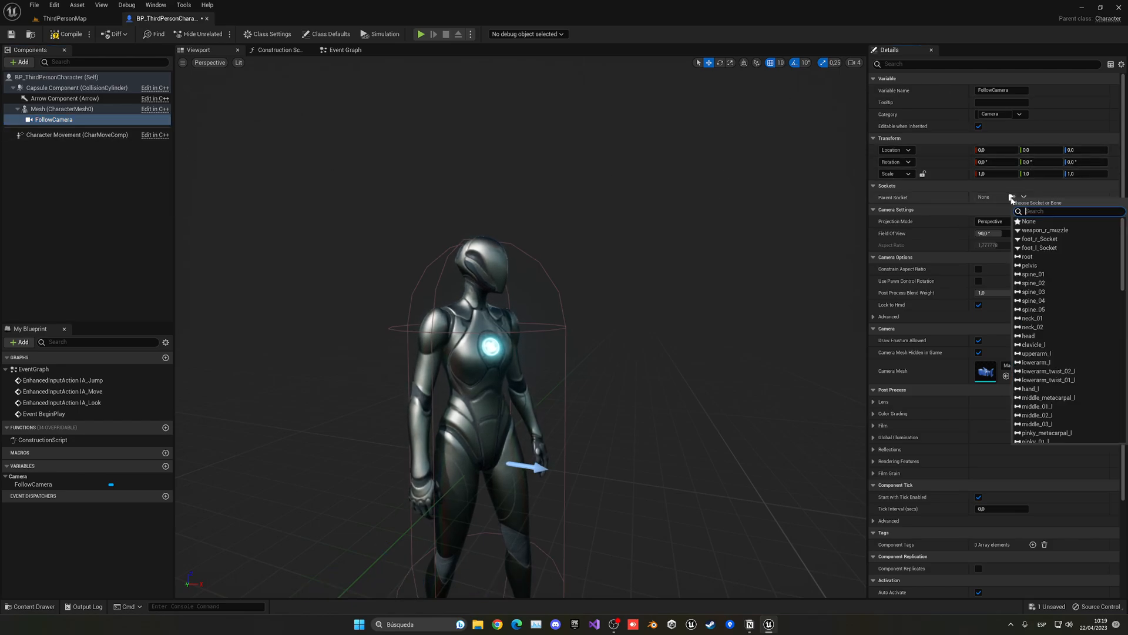
left_click(1028, 336)
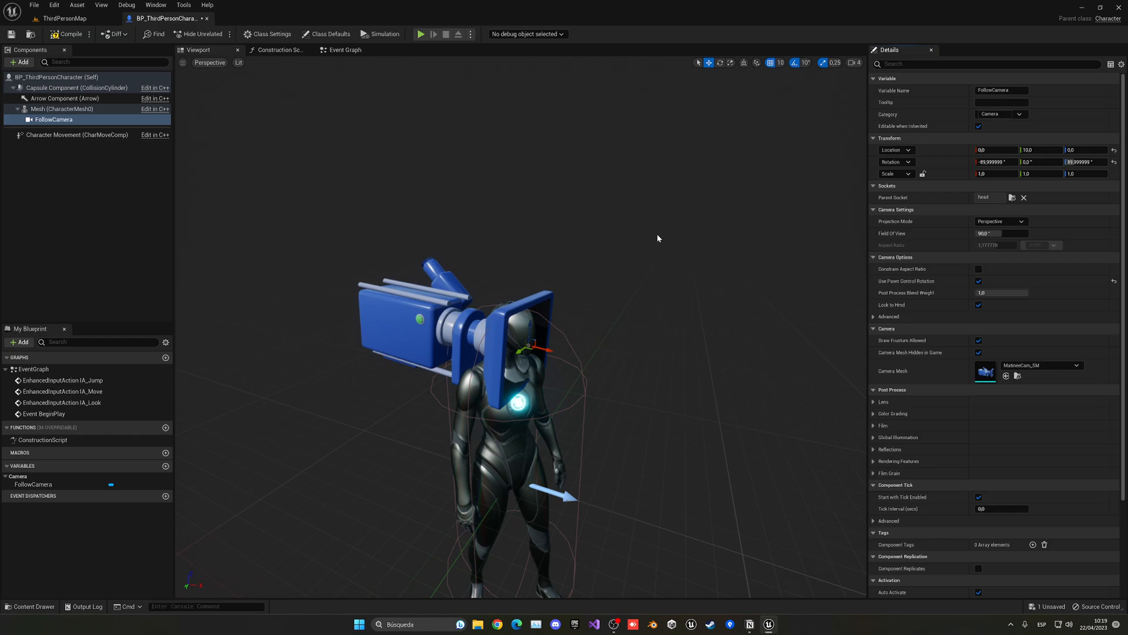
Search 'yaw' in the Self defaults, then uncheck Orient Rotation to Movement in Character Movement.
left_click(330, 34)
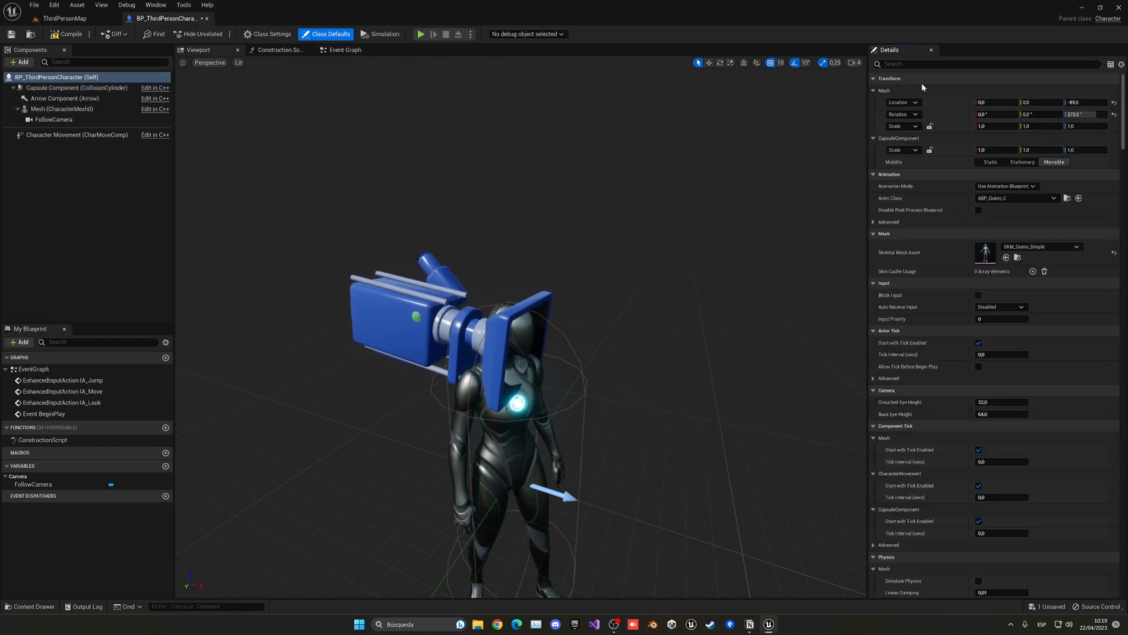
type("yaw")
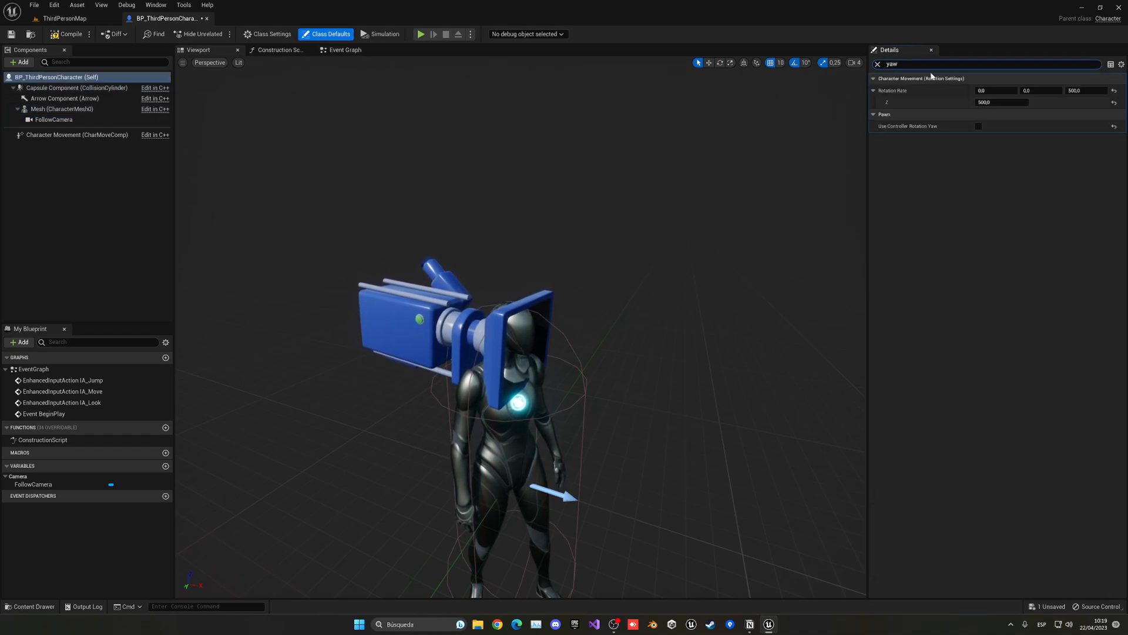
left_click(876, 64)
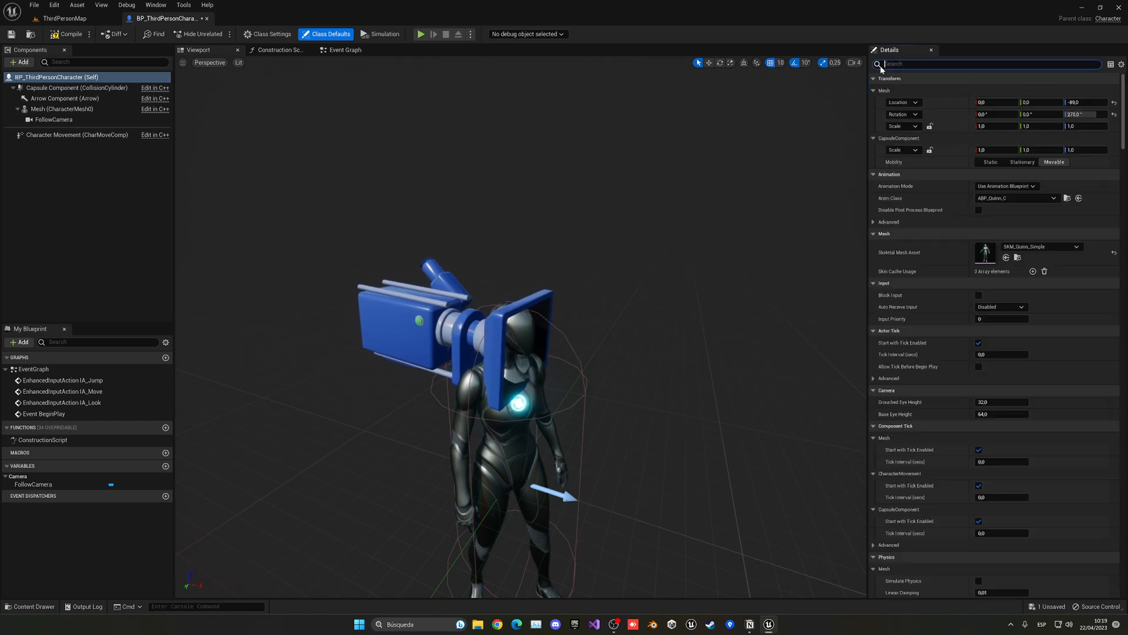
left_click(77, 135)
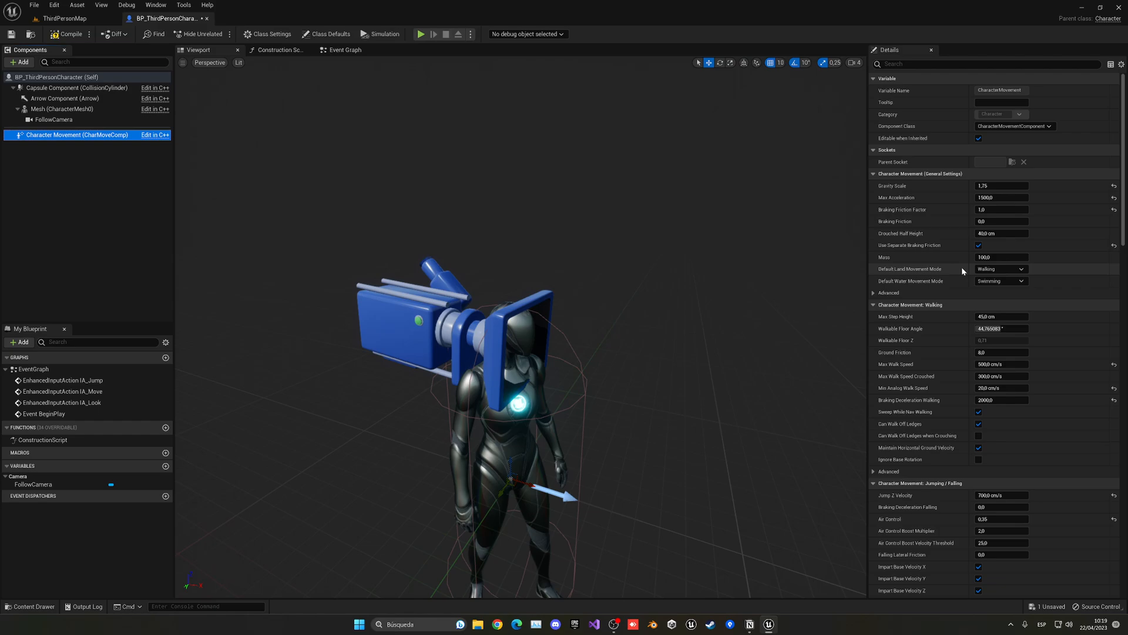
scroll("down", 3)
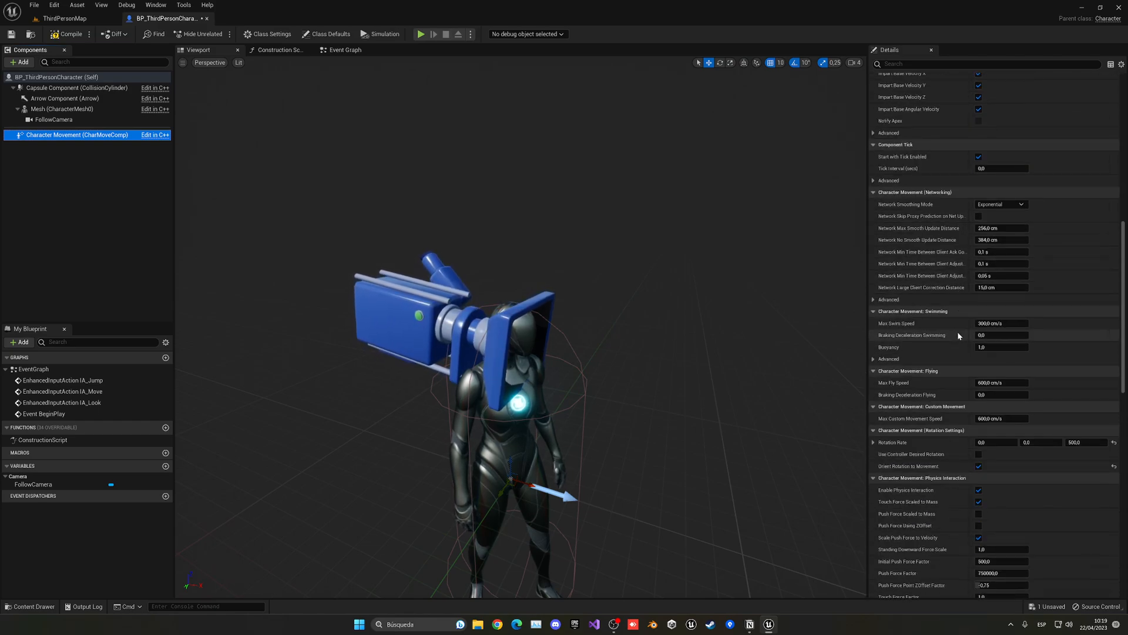
scroll("down", 3)
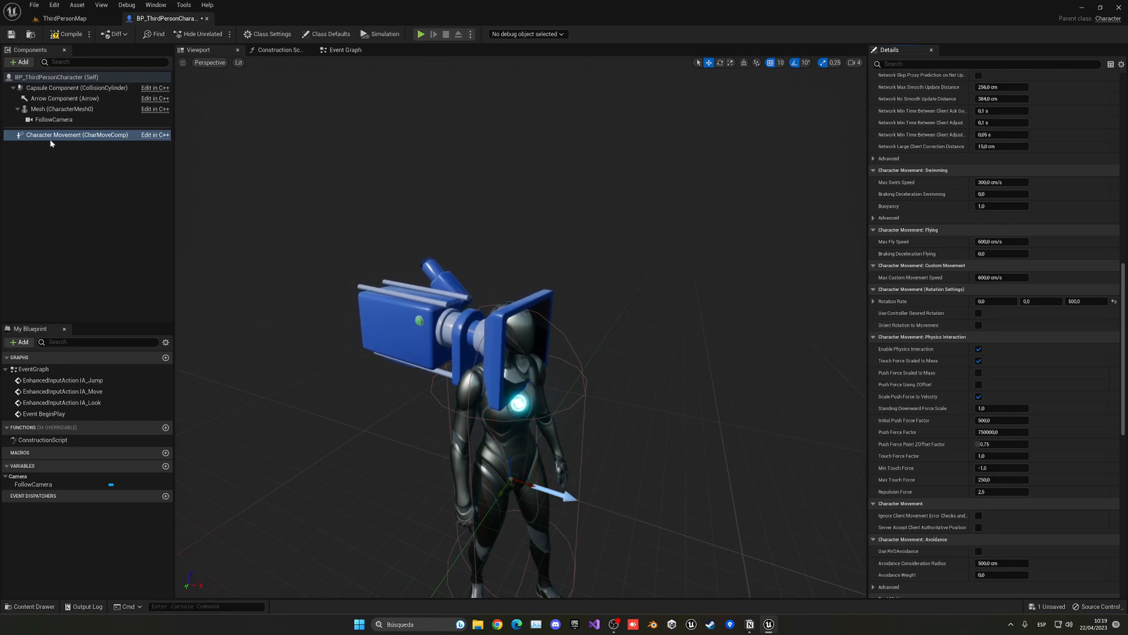
left_click(69, 34)
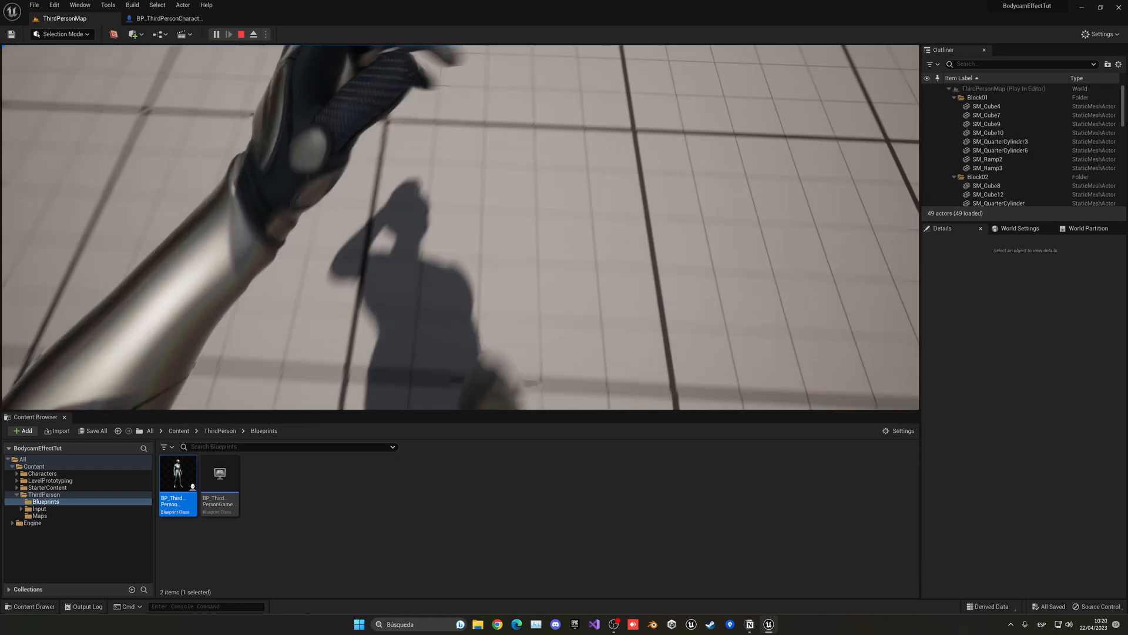
Stop the head-camera play test and return to the top-level Content folder.
left_click(241, 34)
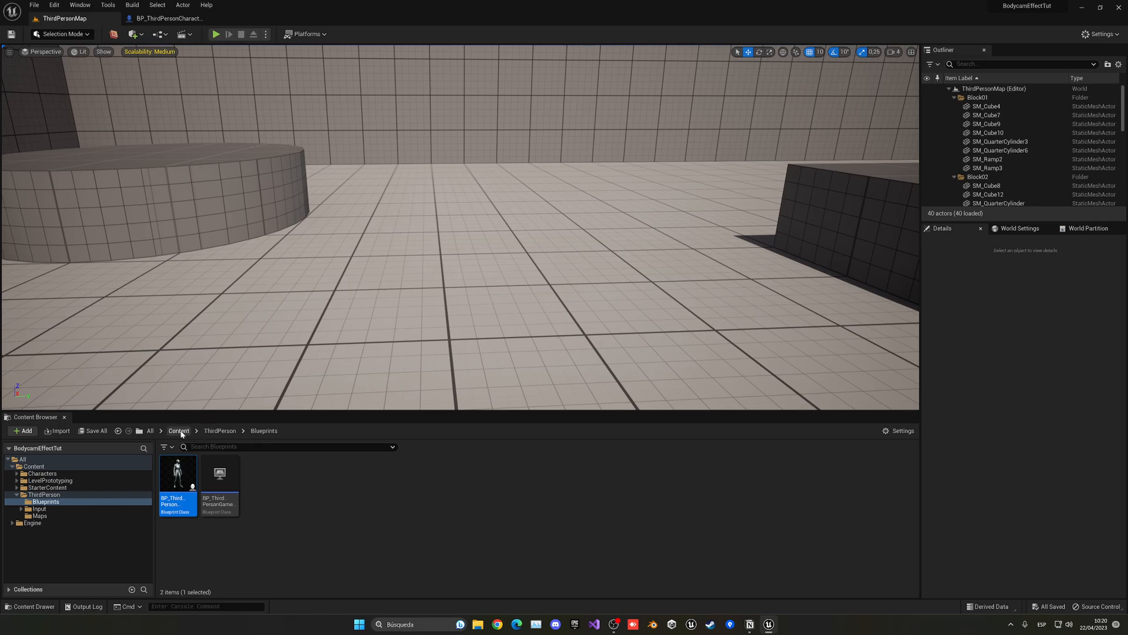
left_click(178, 430)
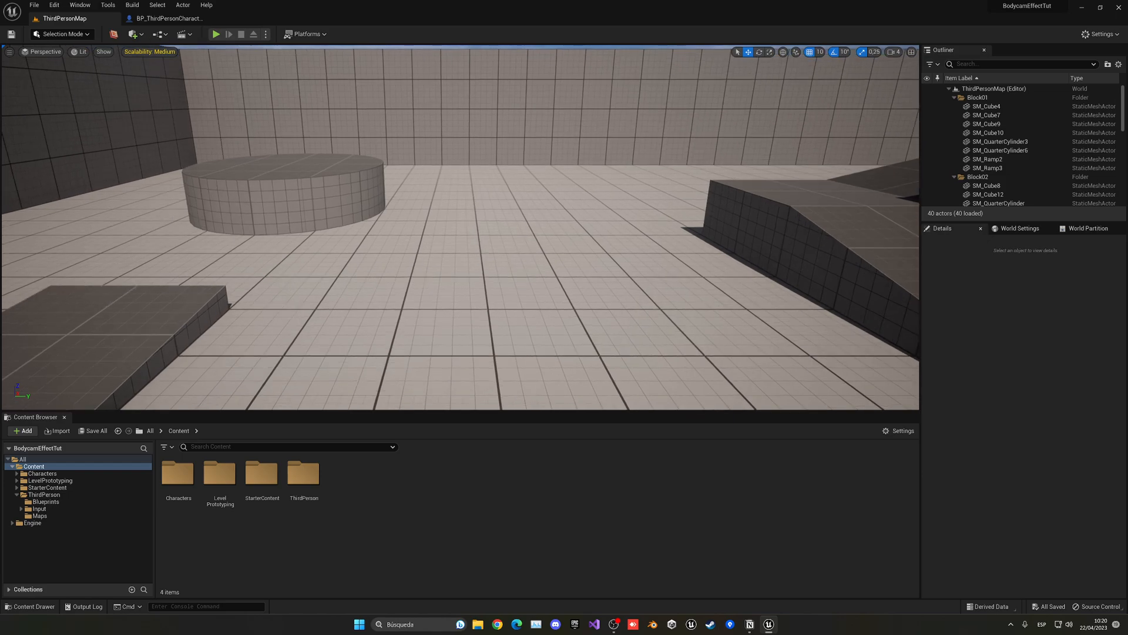
mouse_move(353, 500)
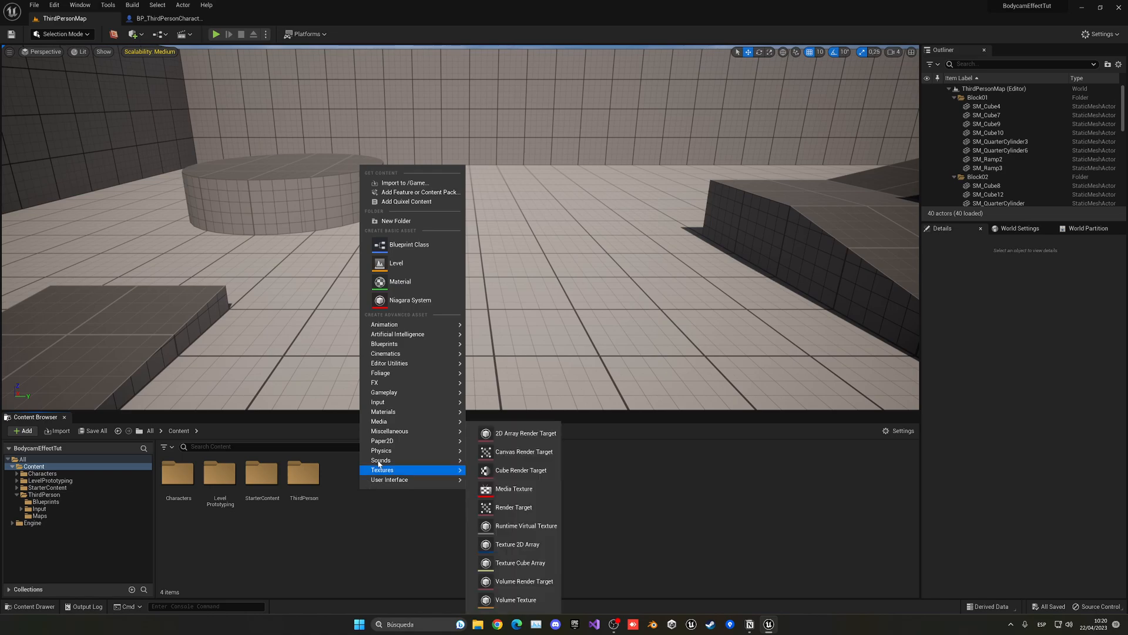
Create a material named M_Bodycam in Content and open it for editing.
left_click(400, 281)
type("M_Bodycam")
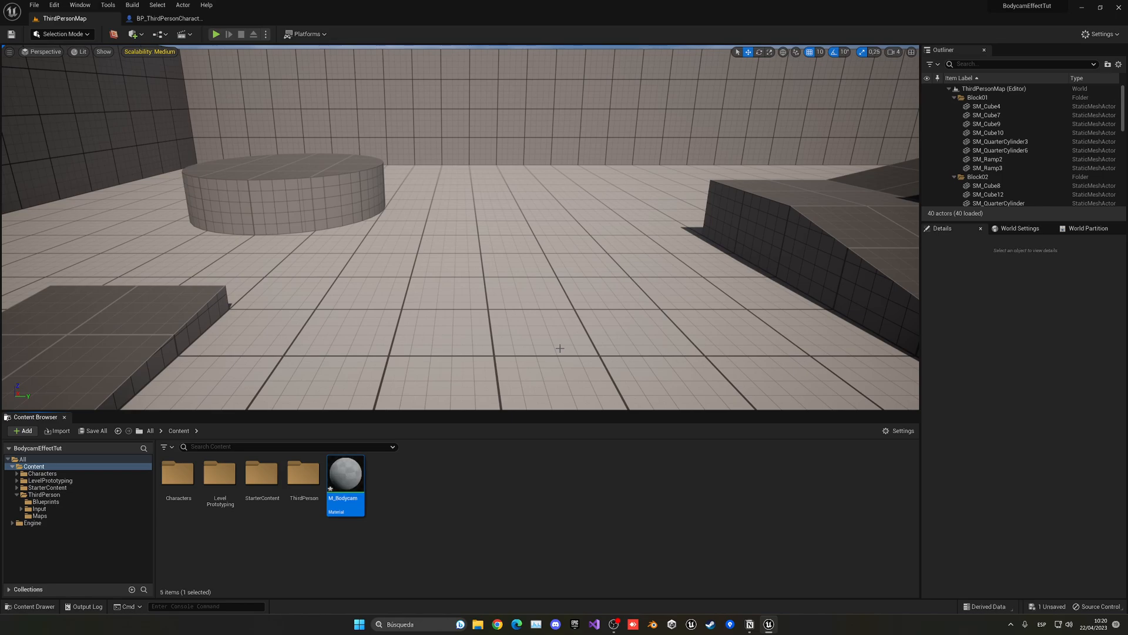
double_click(345, 473)
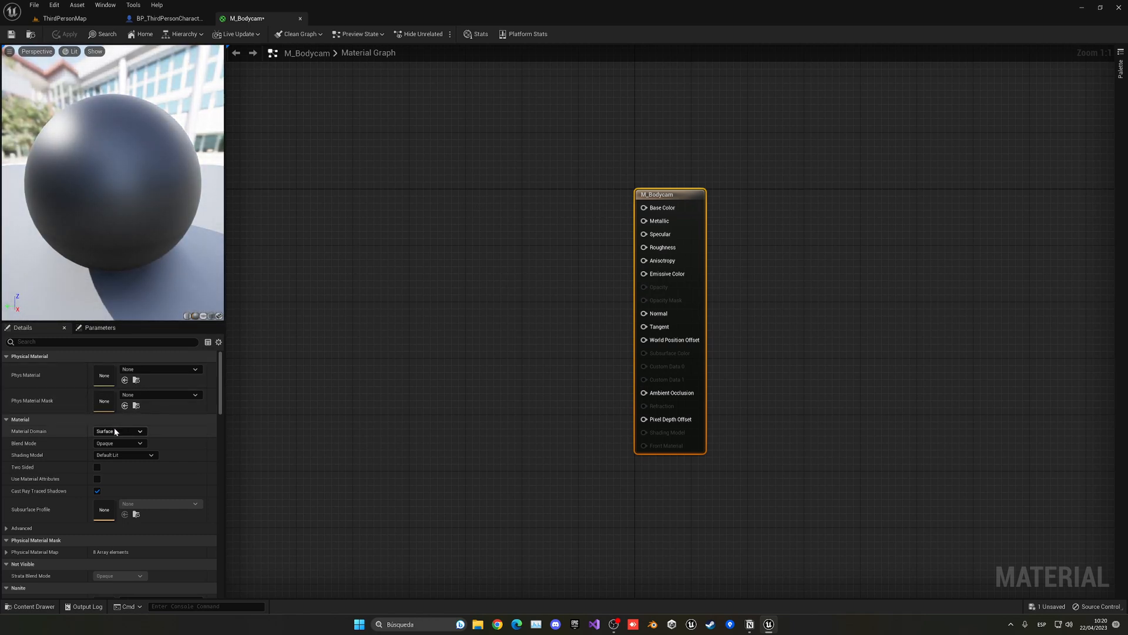
Set M_Bodycam's Material Domain to Post Process.
left_click(119, 430)
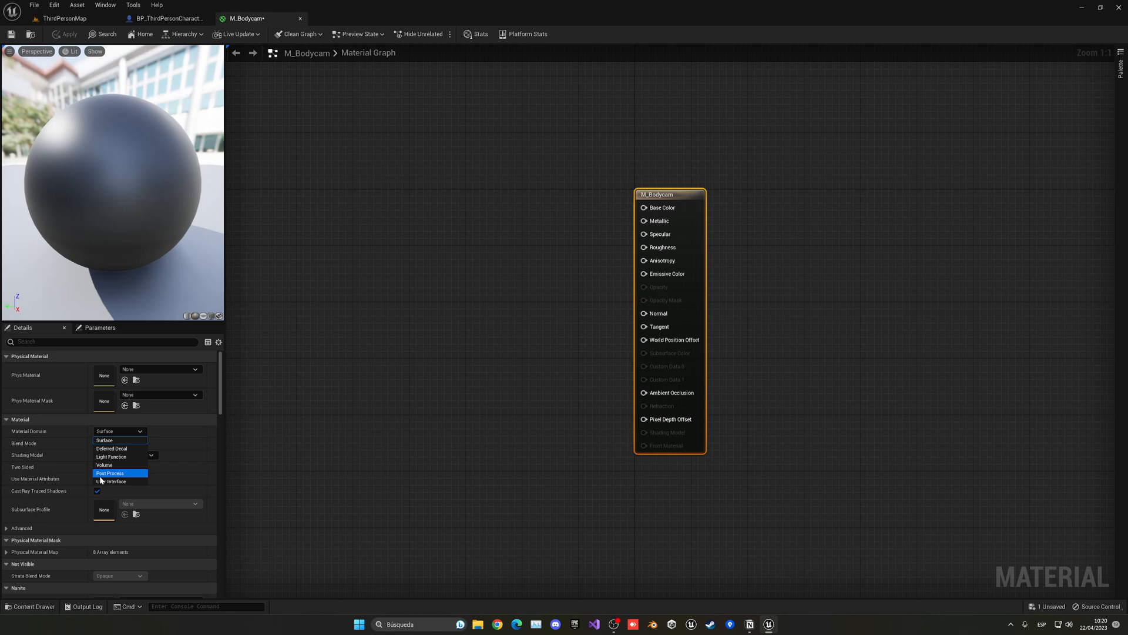
left_click(109, 473)
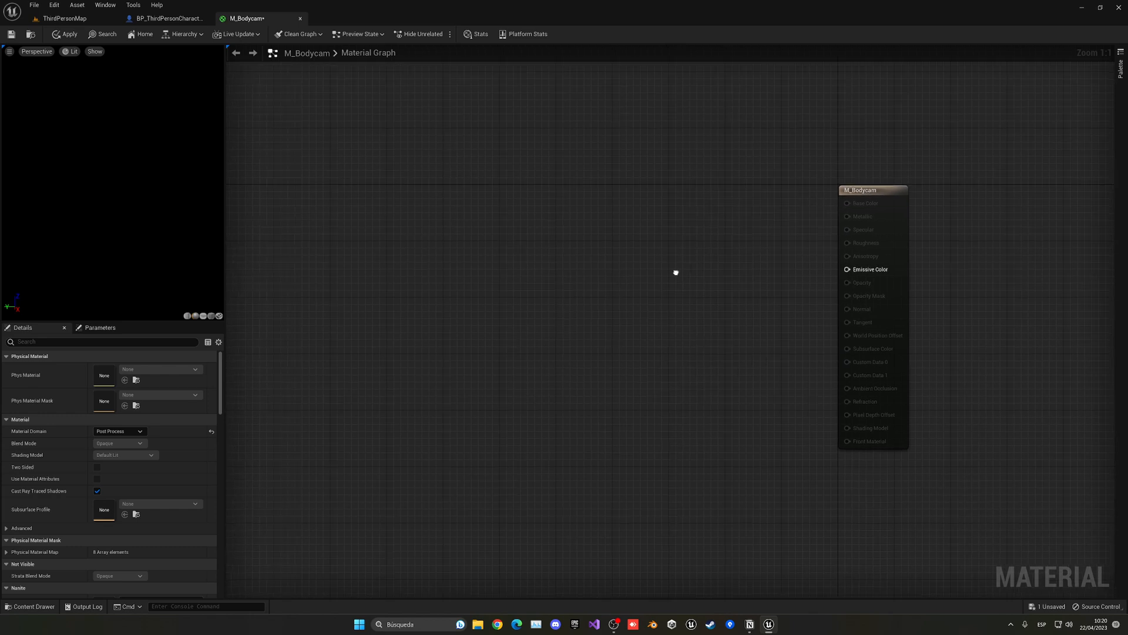
mouse_move(428, 228)
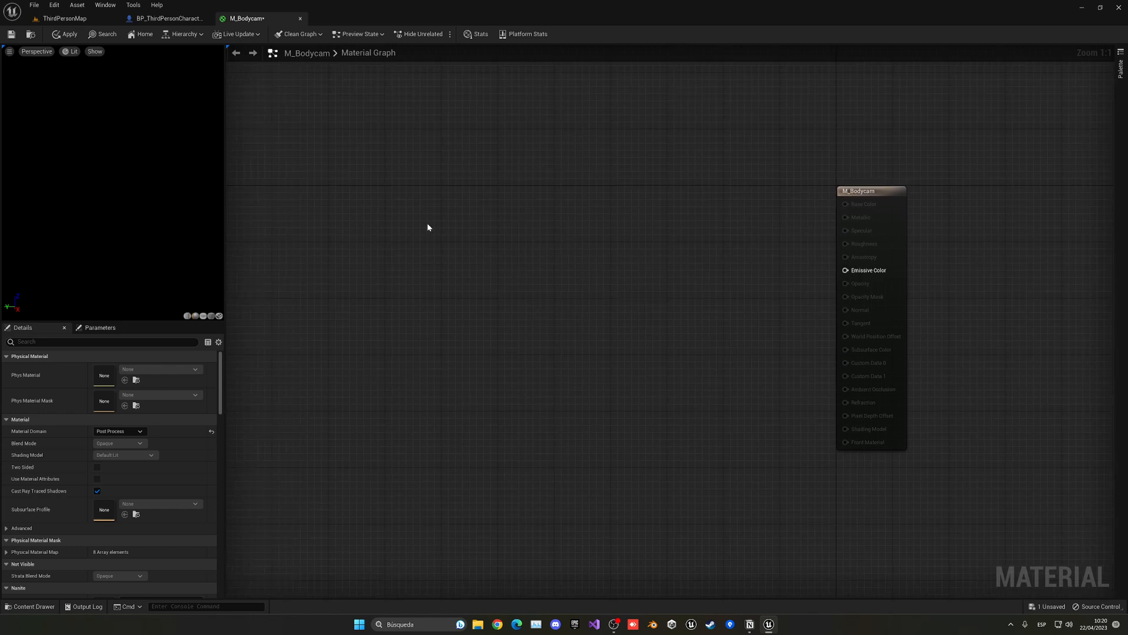
mouse_move(304, 190)
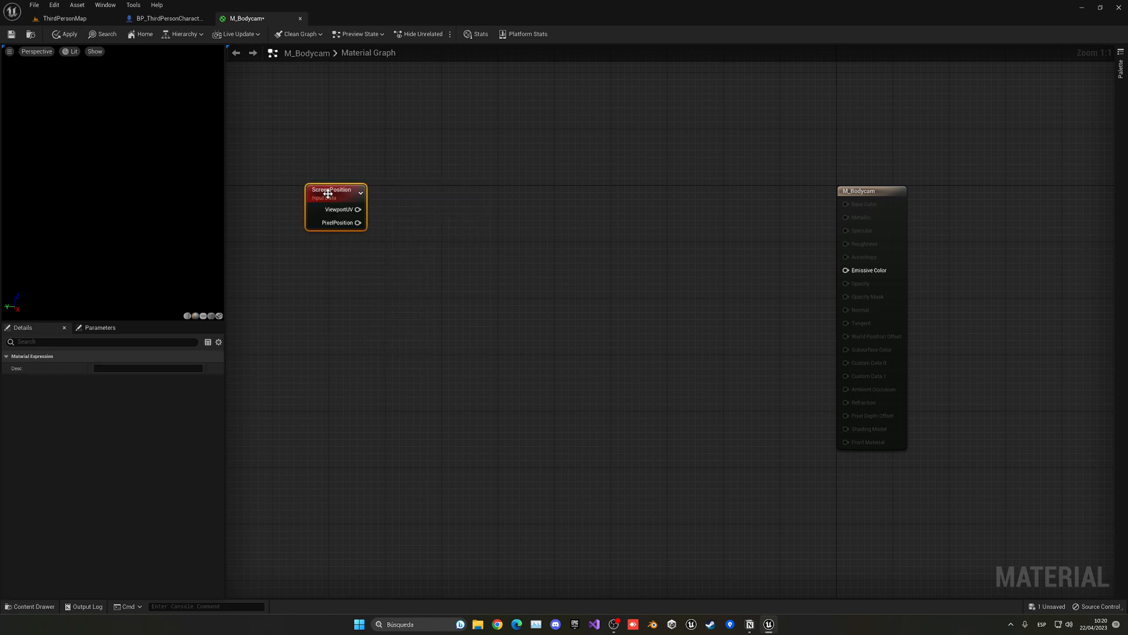
mouse_move(358, 209)
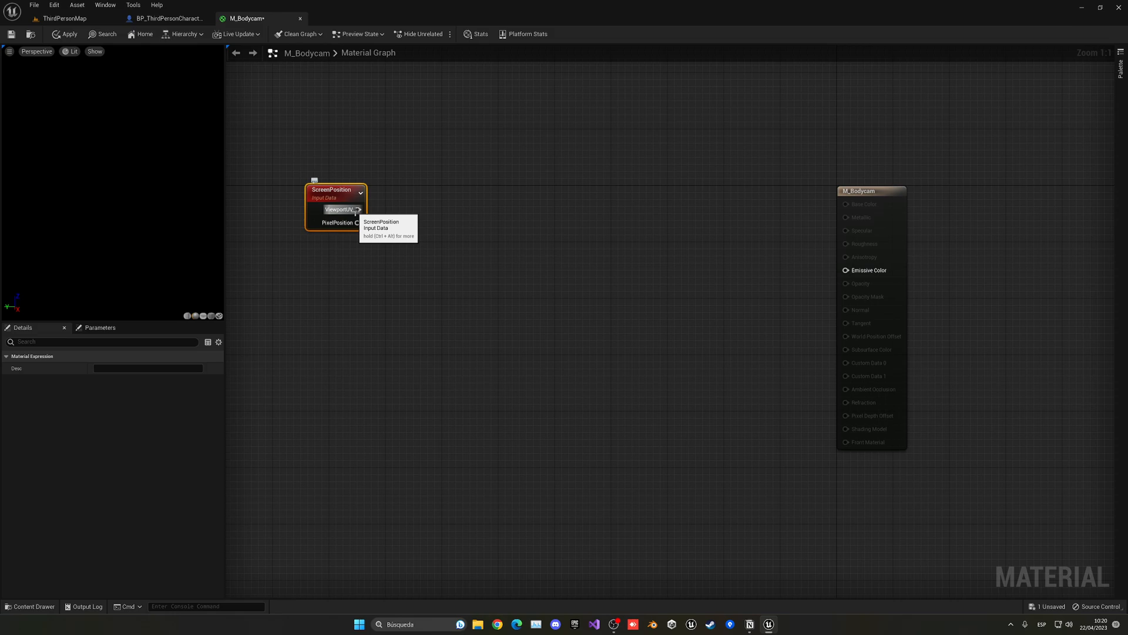
Mask Screen Position ViewportUV to R G and feed it into an Add with -5.
type("mask")
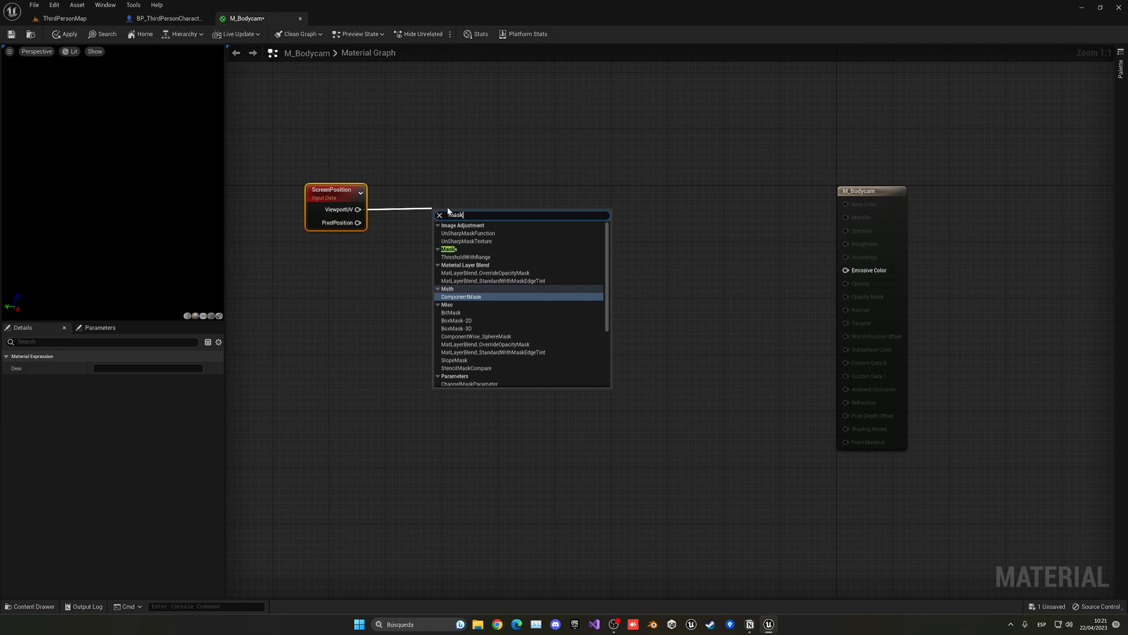
type("r")
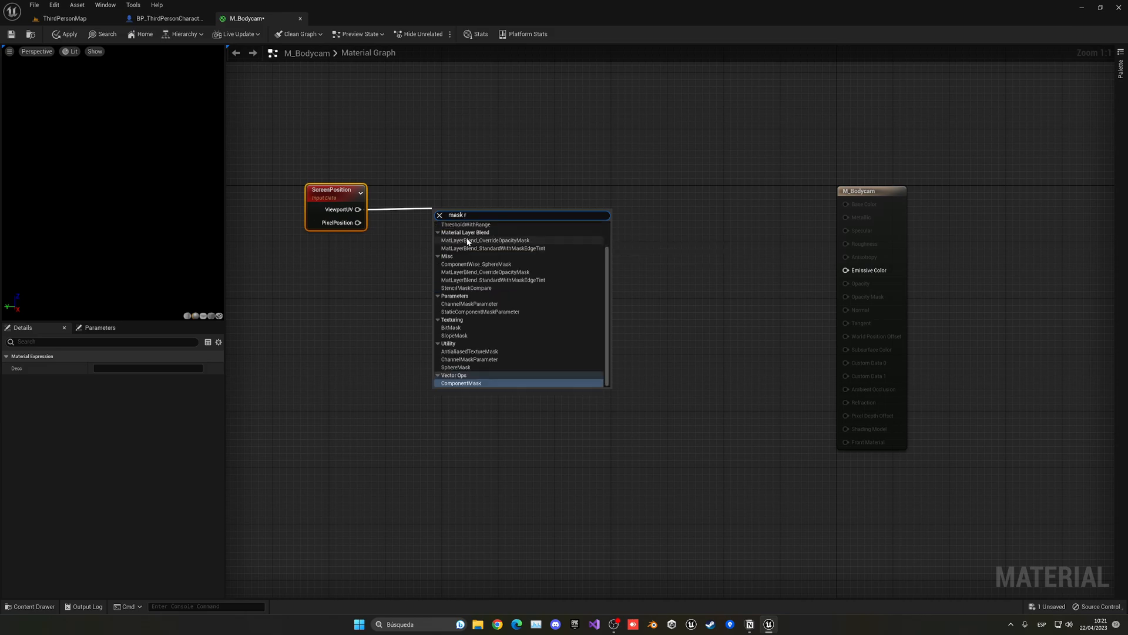
left_click(461, 383)
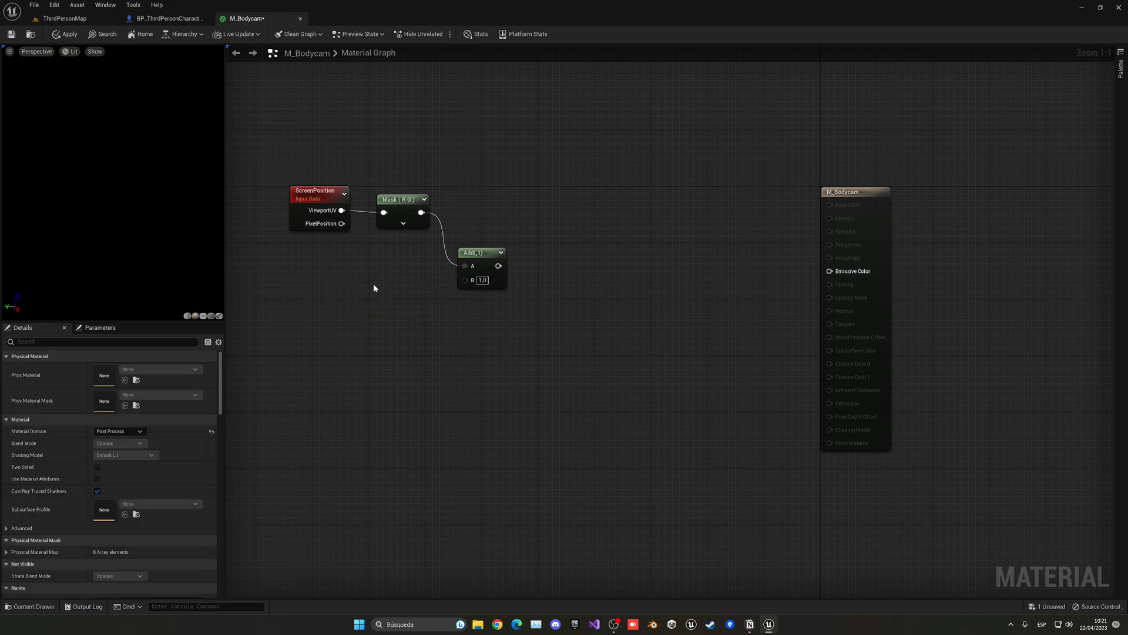
mouse_move(367, 288)
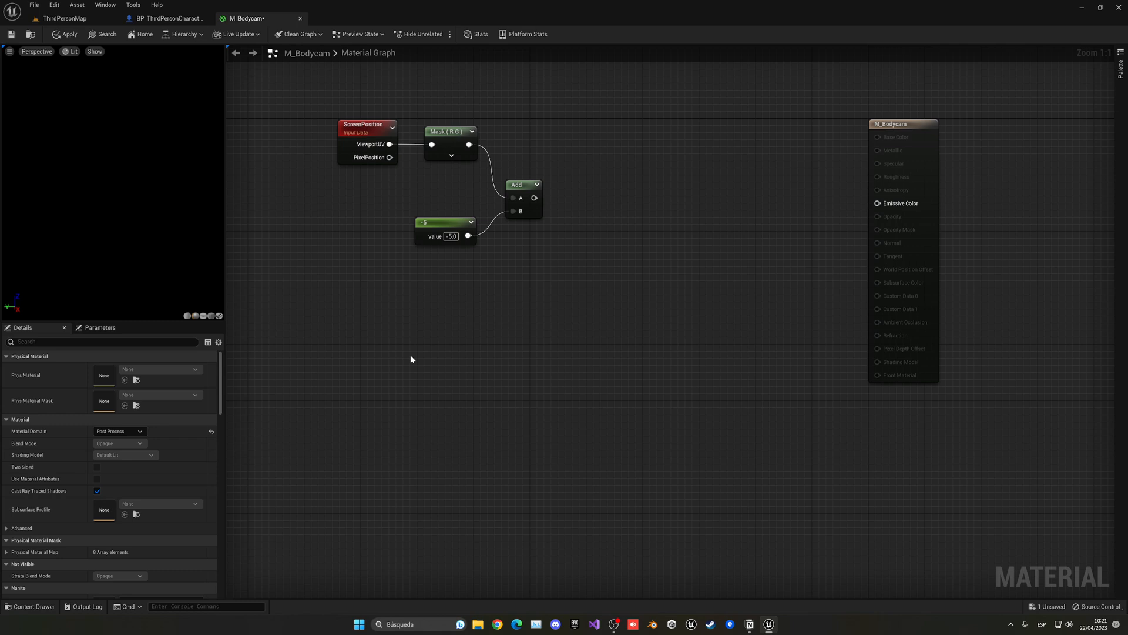
mouse_move(429, 329)
type("radie")
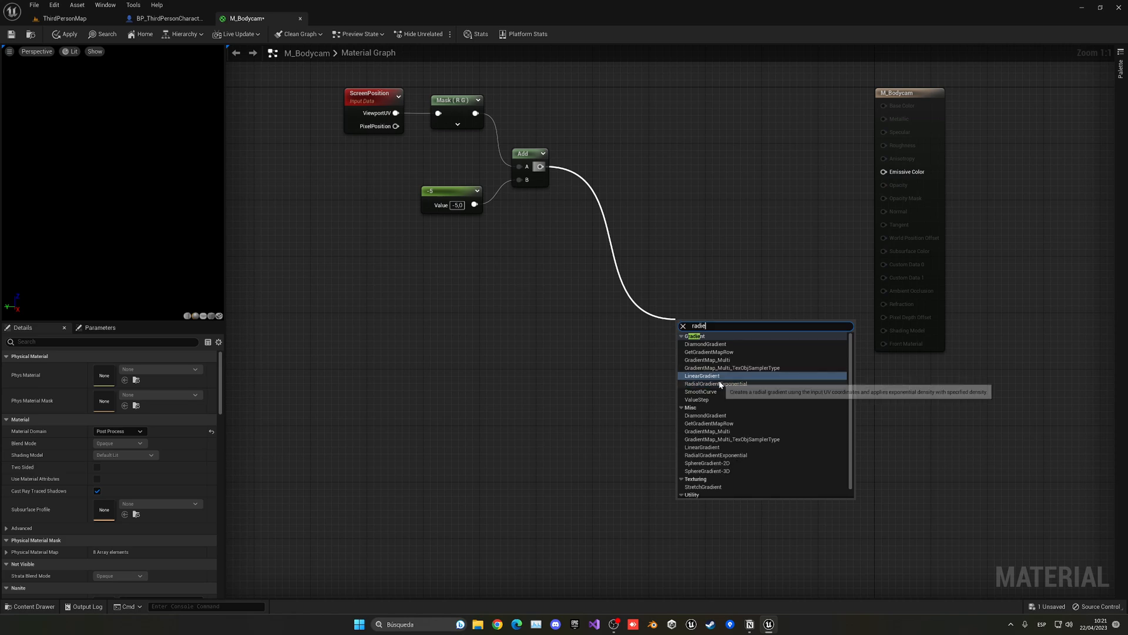
Add a RadialGradientExponential centred at 0 with a Radius parameter set to 0.7.
left_click(715, 383)
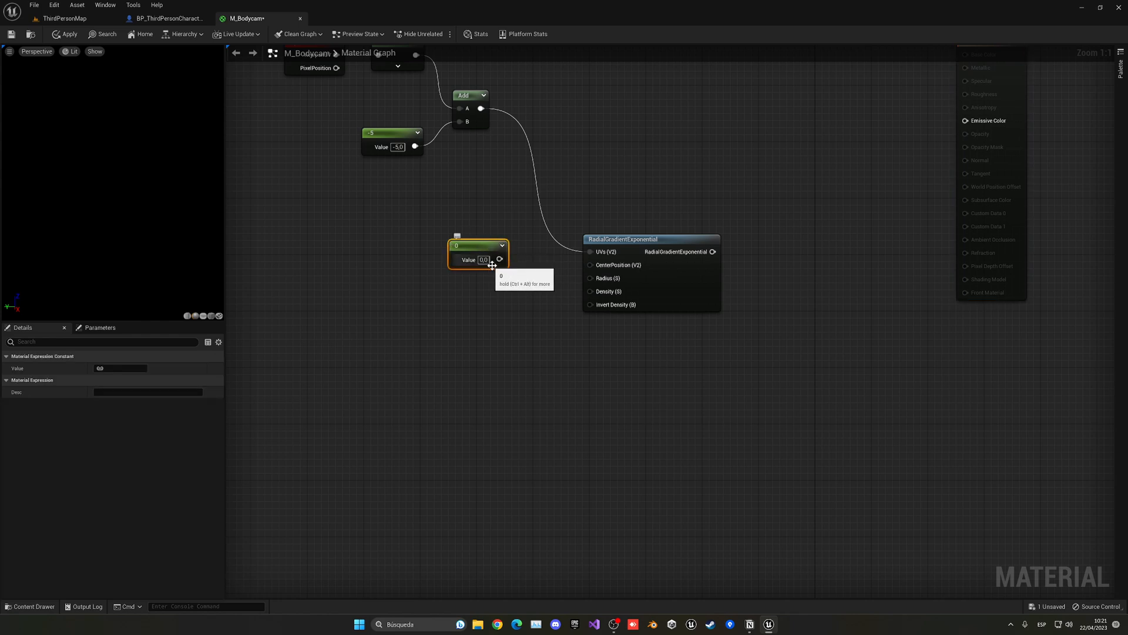
mouse_move(500, 259)
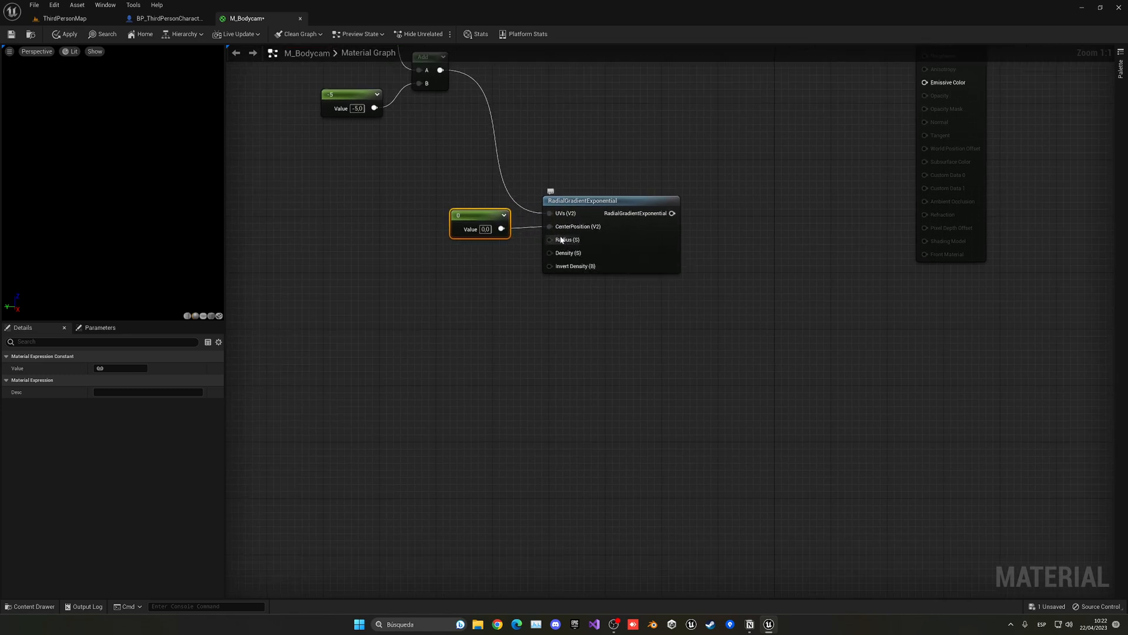
mouse_move(550, 253)
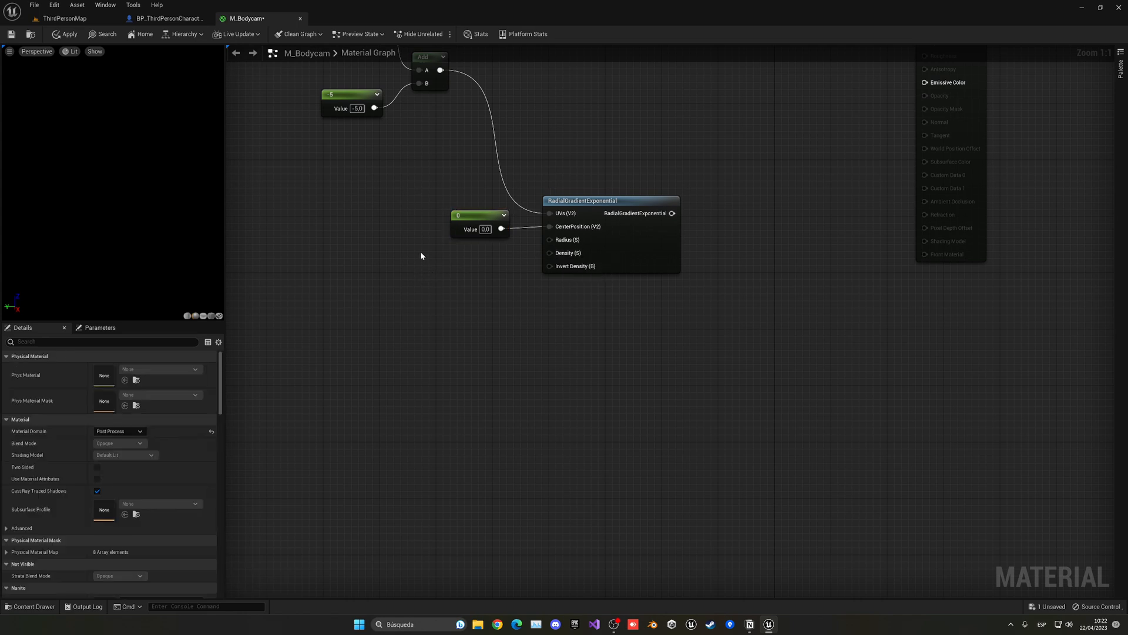
left_click(459, 294)
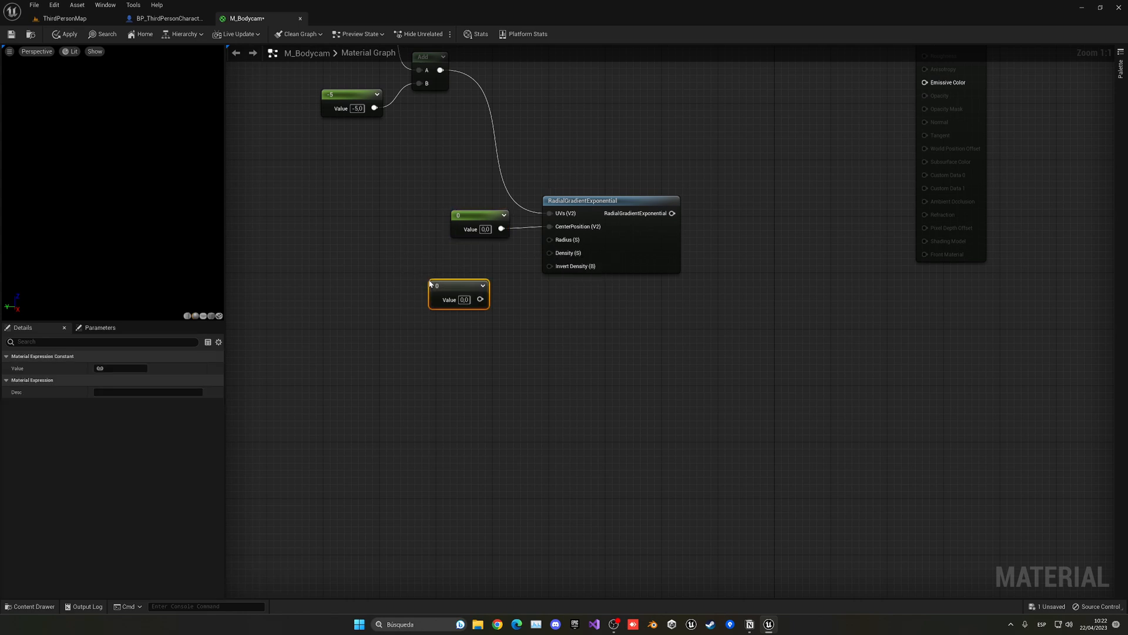
right_click(458, 288)
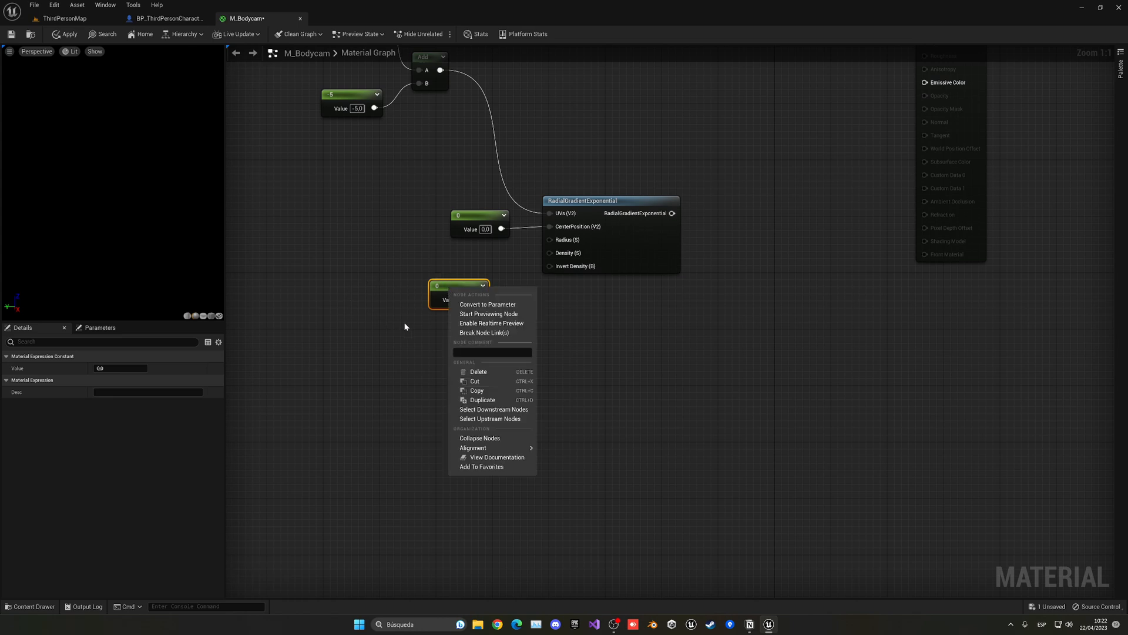
left_click(487, 304)
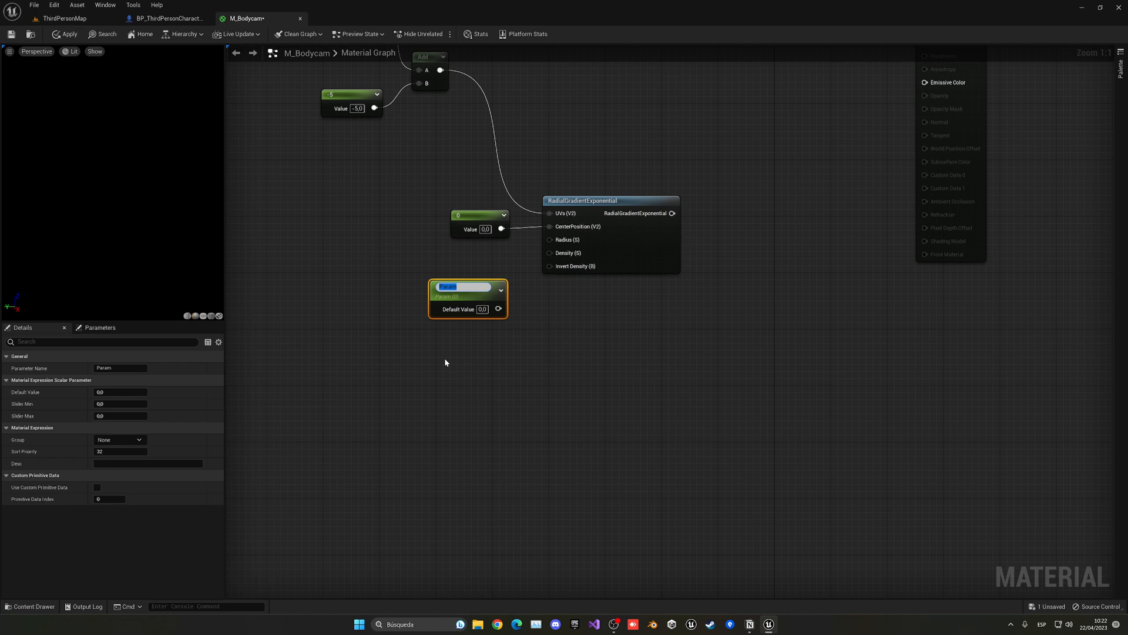
type("Radius")
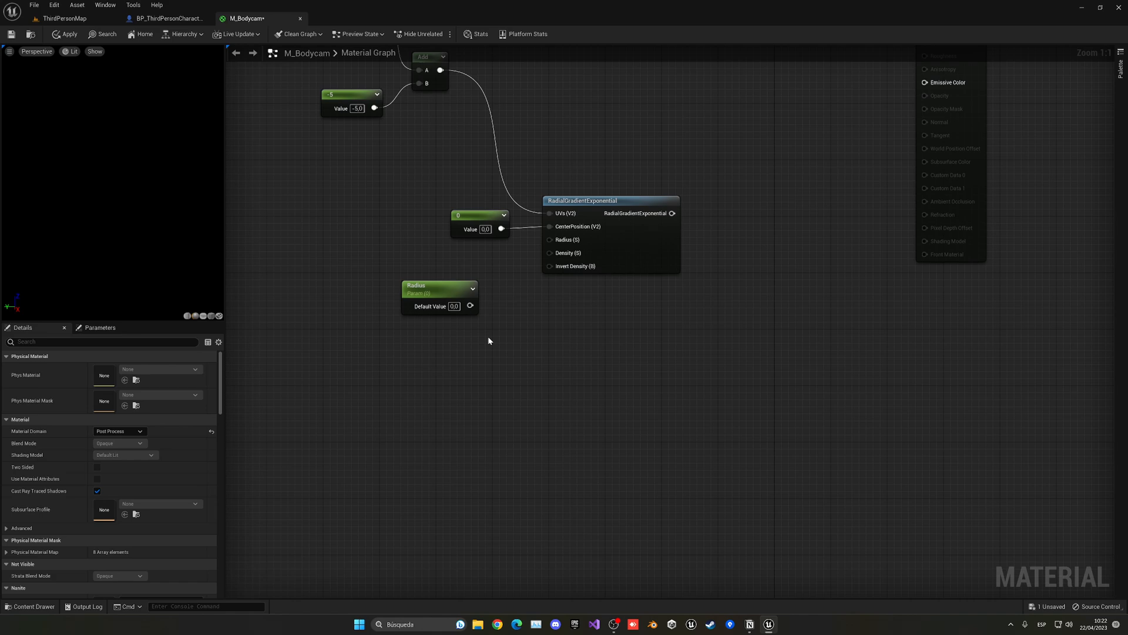
mouse_move(462, 178)
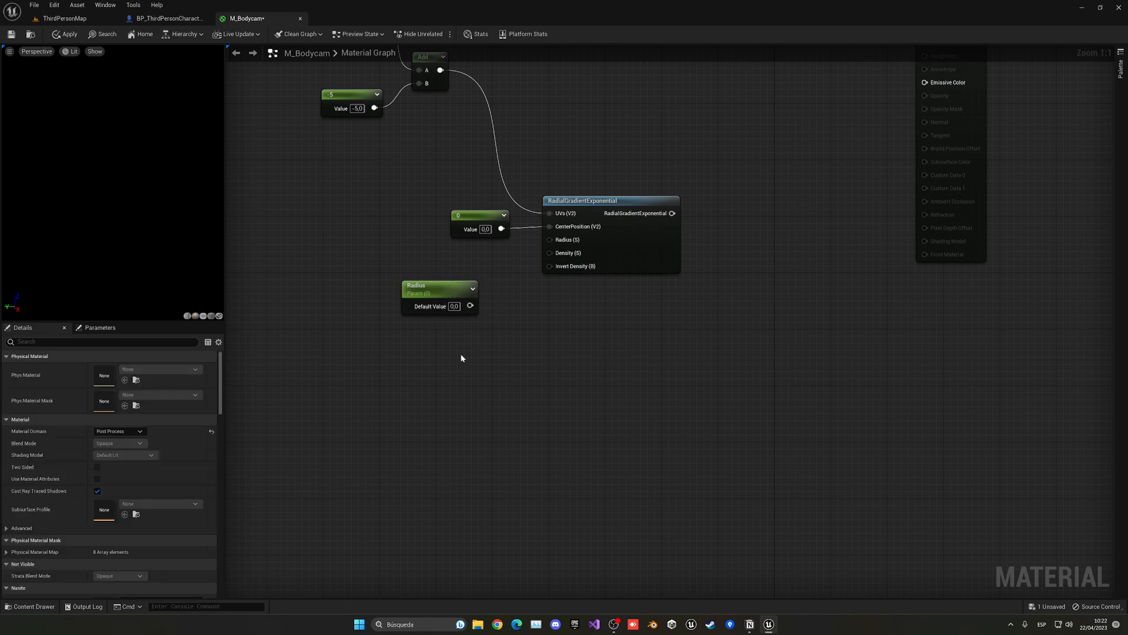
mouse_move(430, 329)
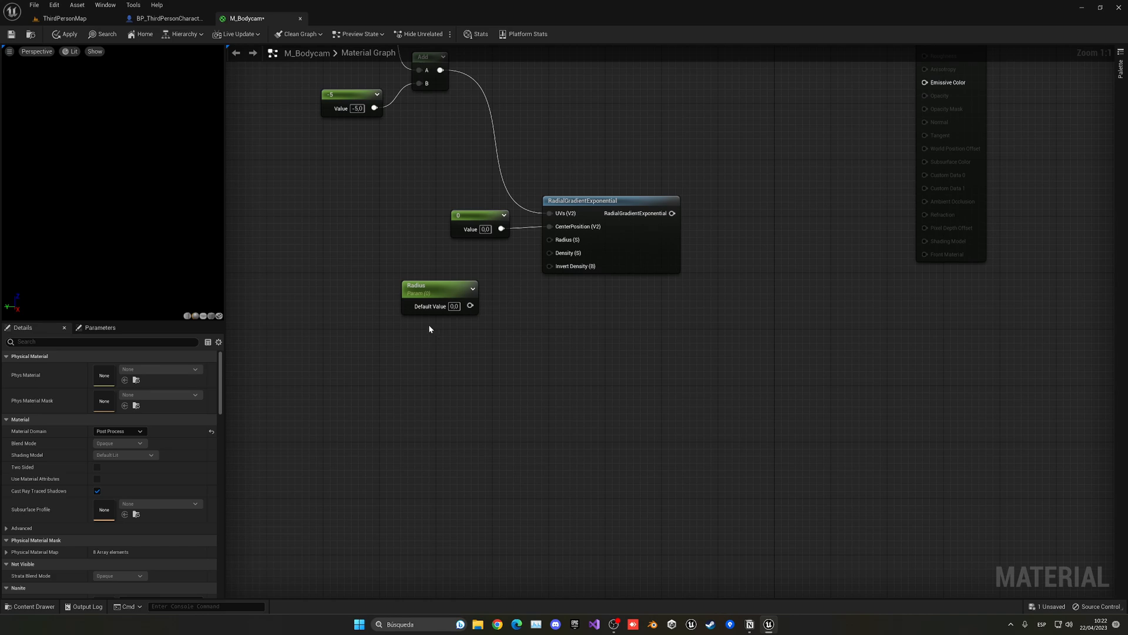
mouse_move(452, 312)
type("10")
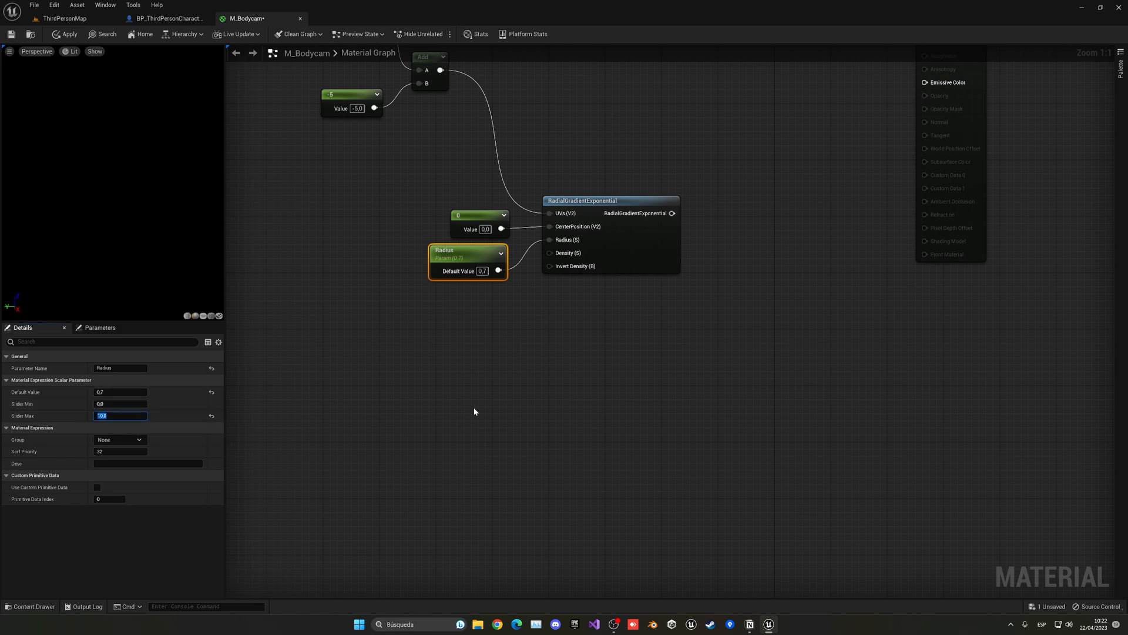
mouse_move(504, 340)
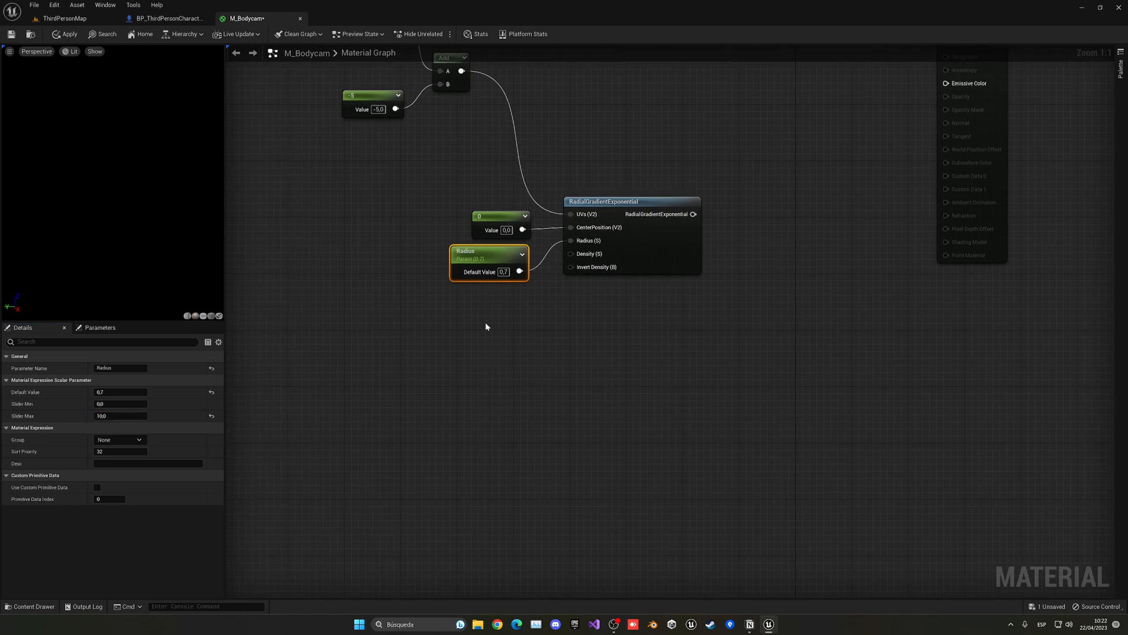
left_click(475, 305)
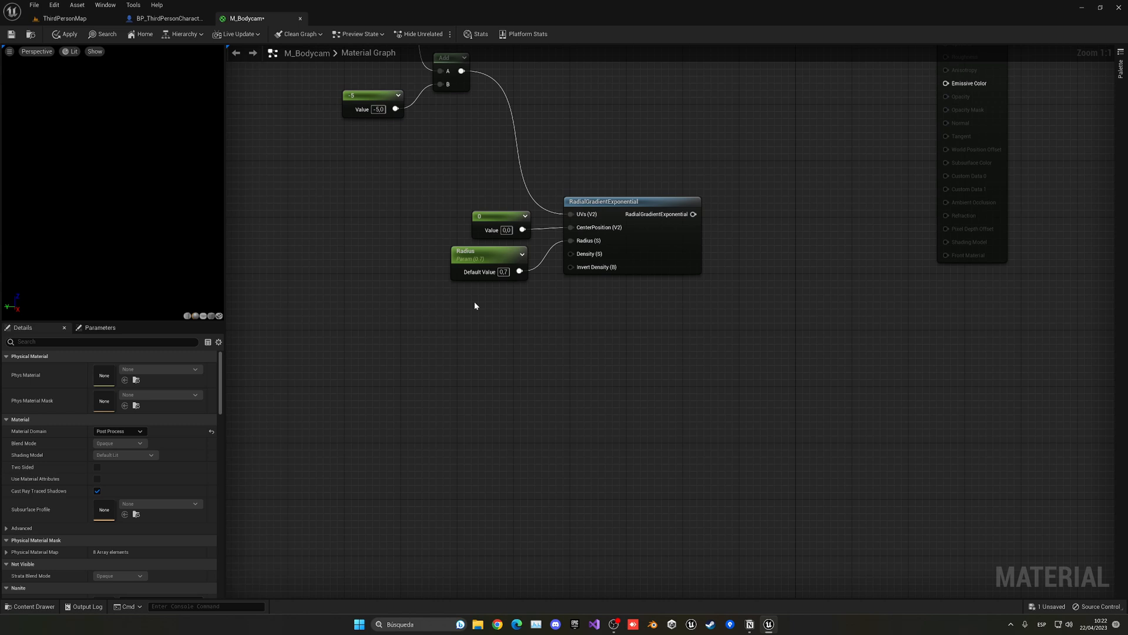
mouse_move(581, 253)
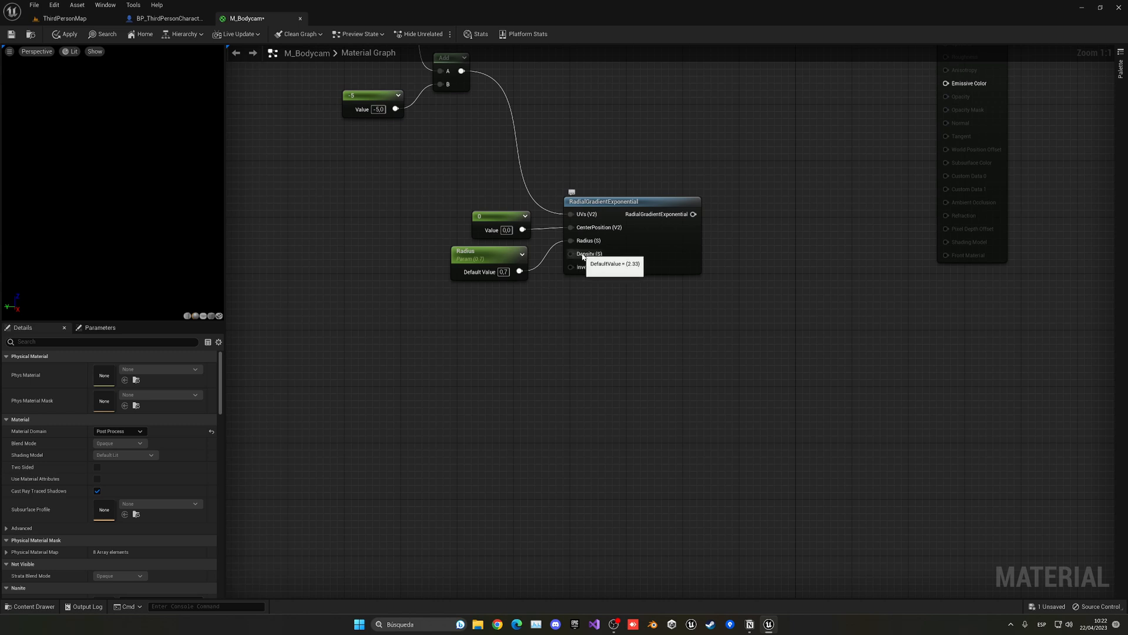
Add a Falloff scalar parameter with default 0.7 driving the gradient Density.
left_click(497, 320)
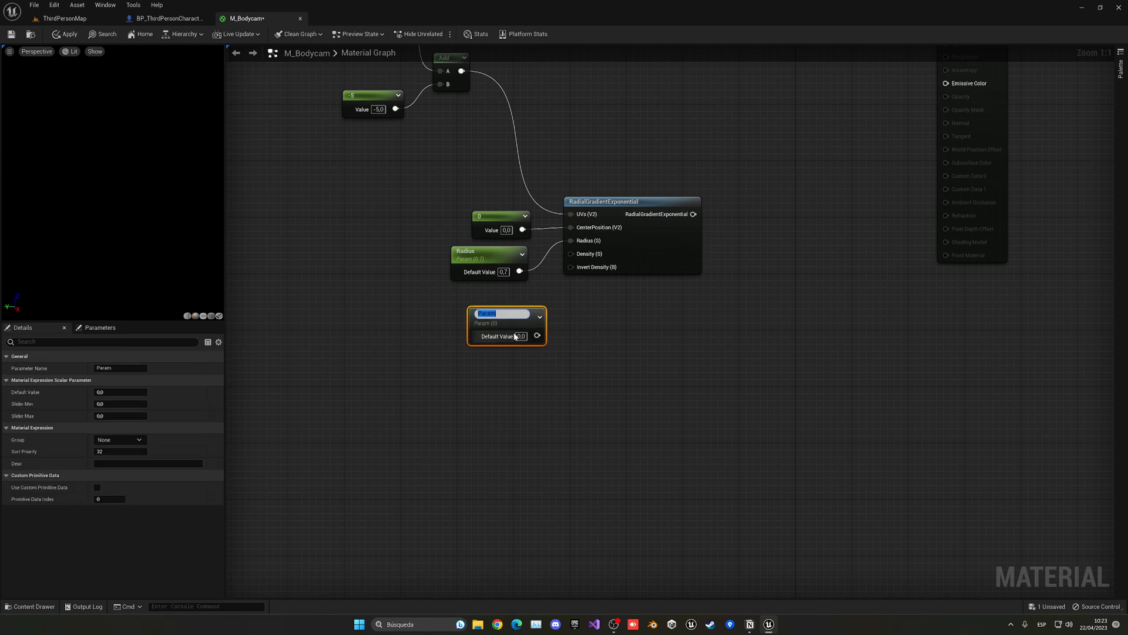
type("Falloff")
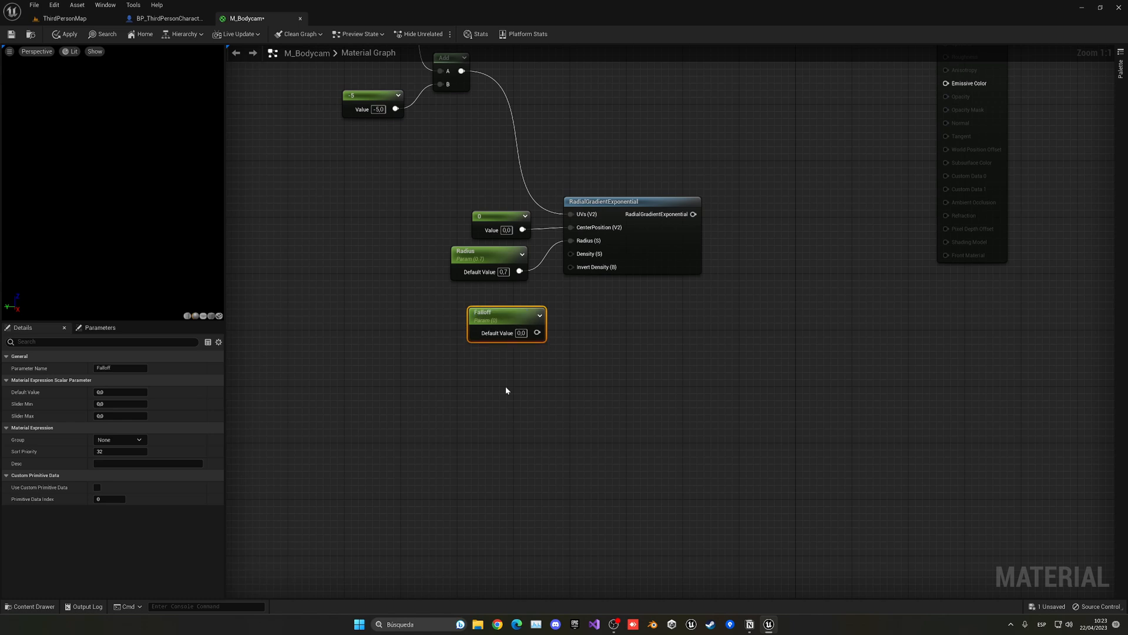
double_click(120, 391)
type("0,7")
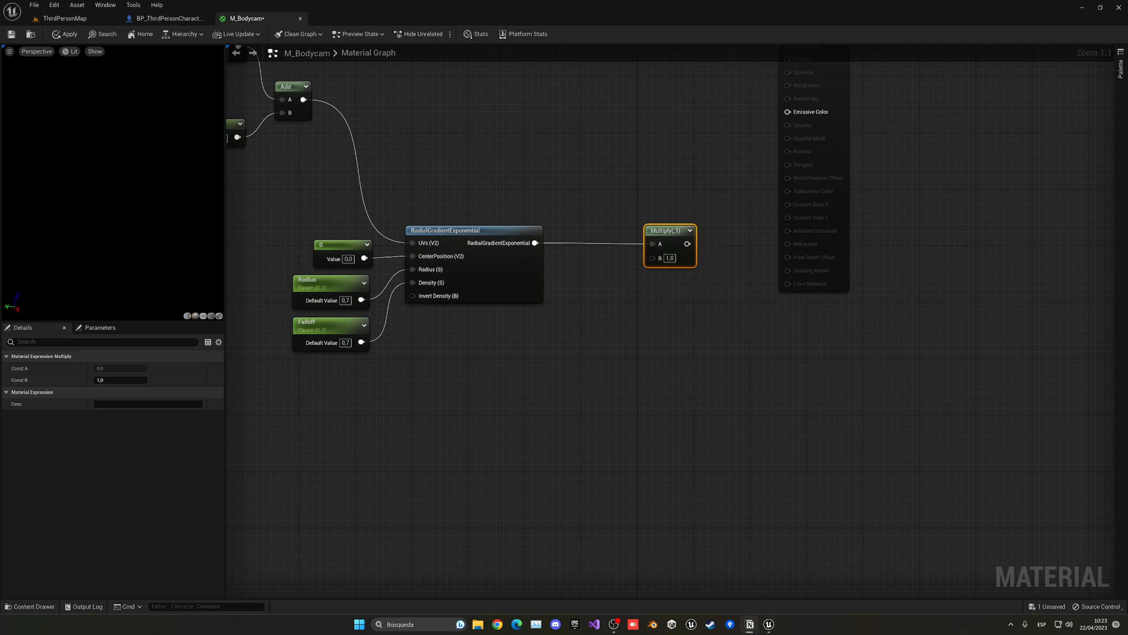
Multiply the offset UVs by the radial gradient, then by an Intensity parameter of 1.0.
left_click(628, 509)
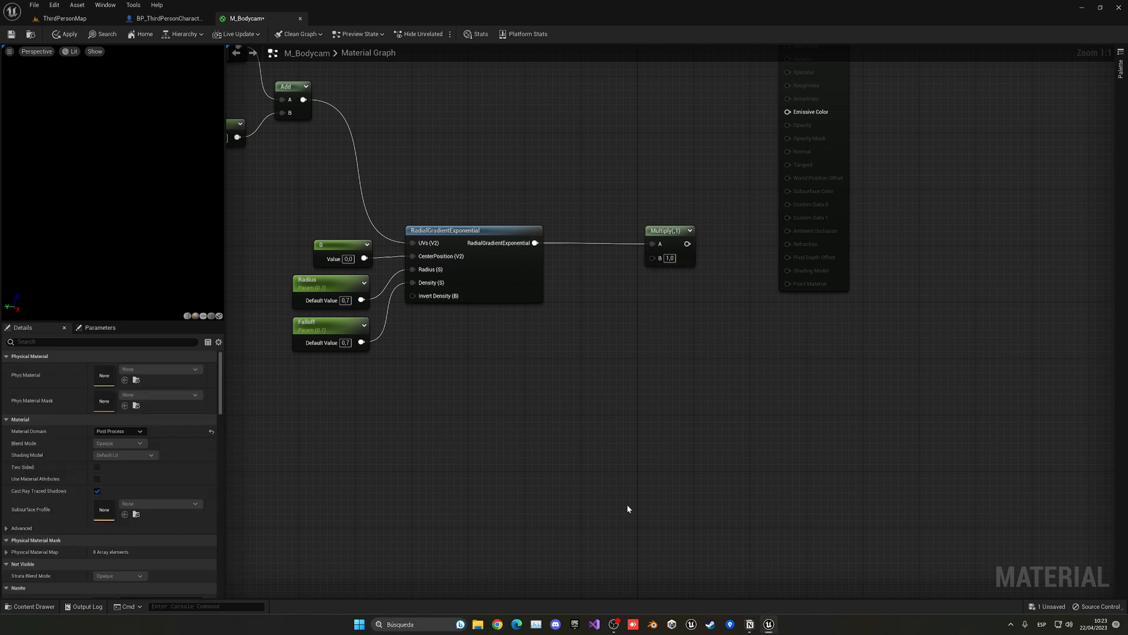
mouse_move(712, 271)
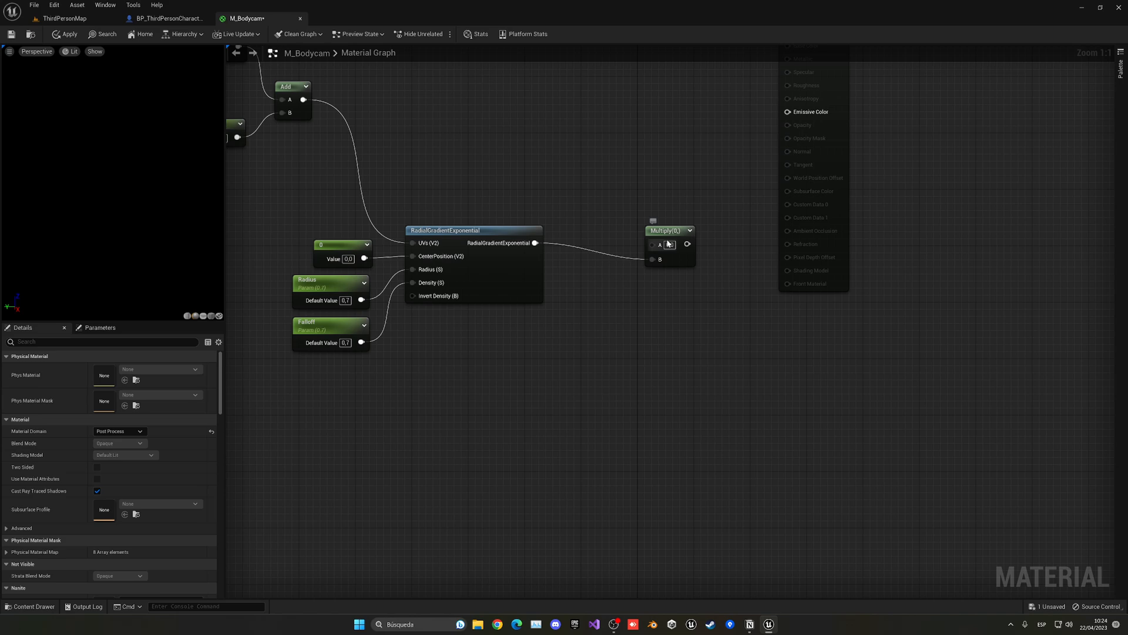
left_click(669, 230)
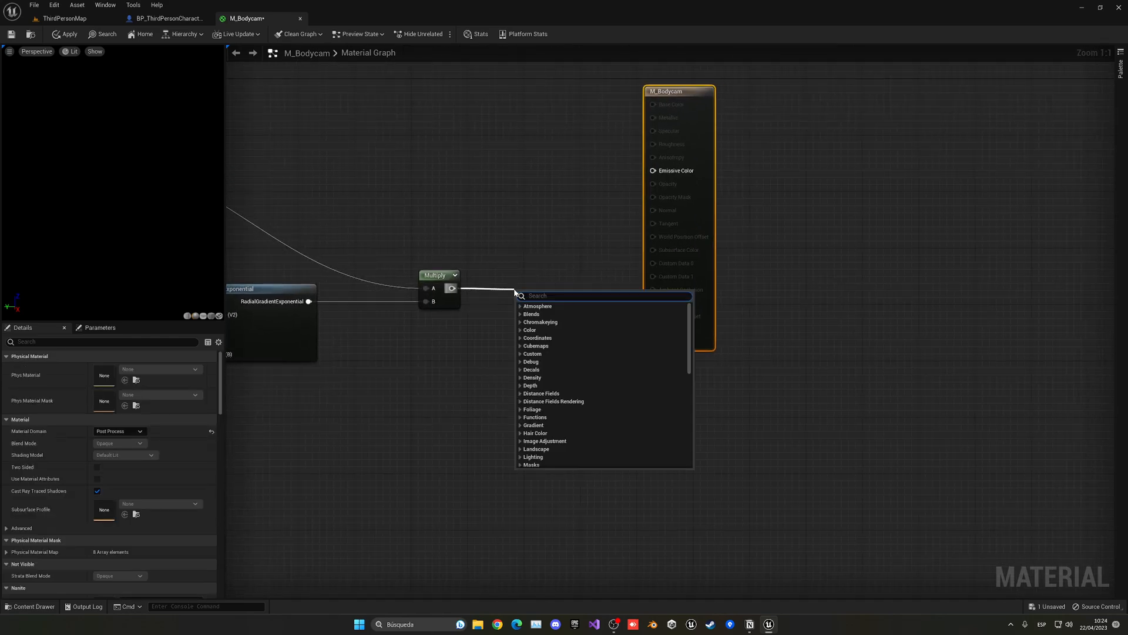
left_click(538, 306)
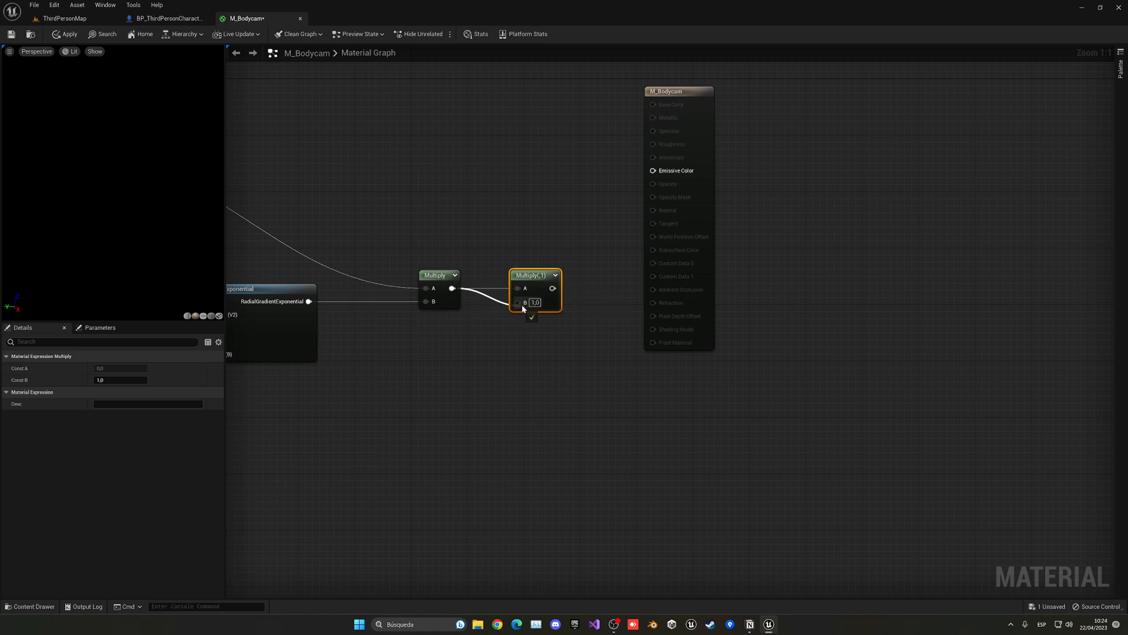
scroll("down", 3)
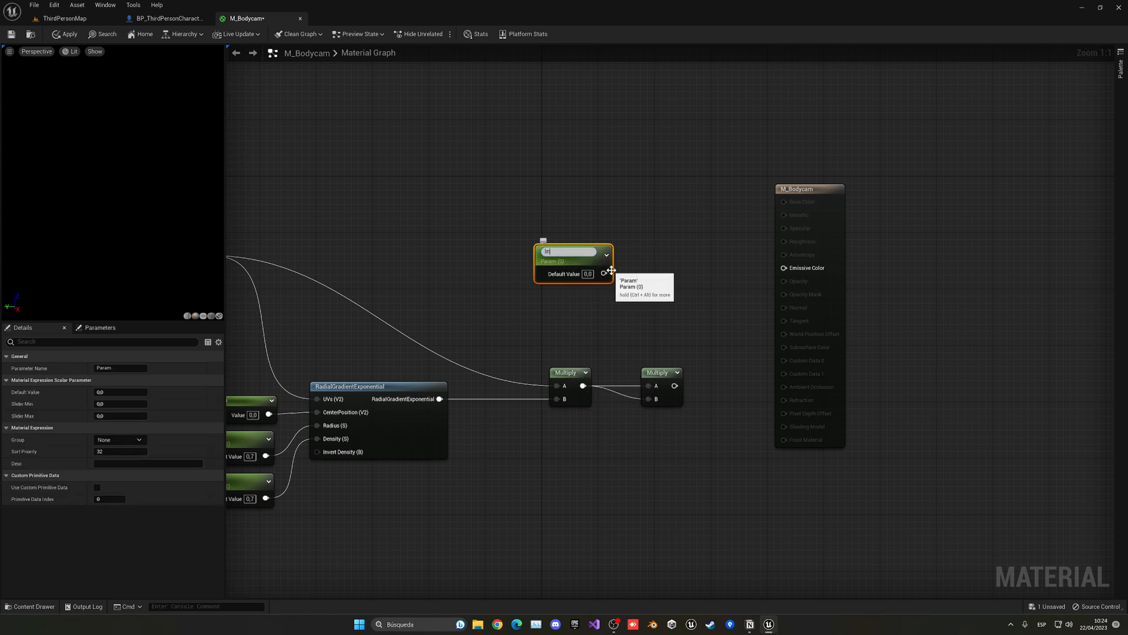
type("Intensity")
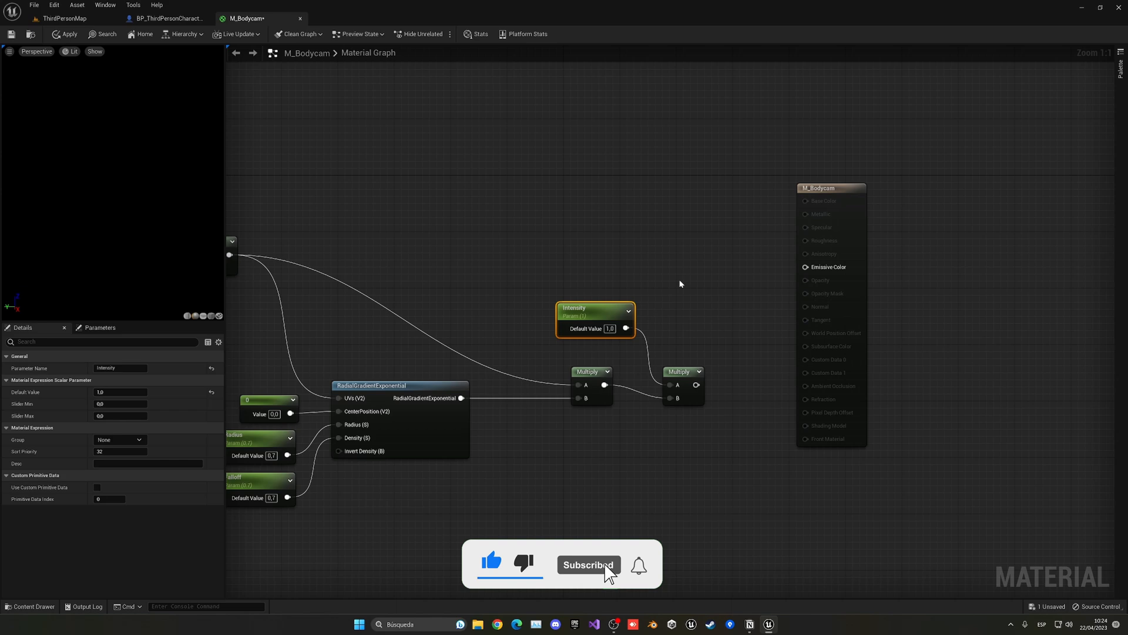
mouse_move(695, 387)
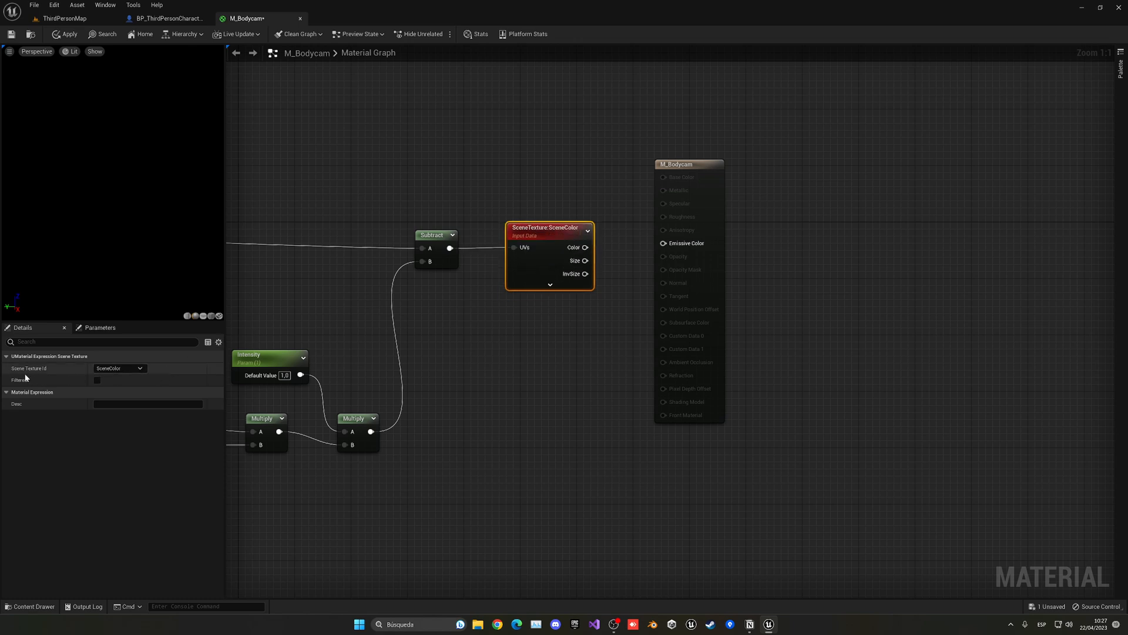
Set the SceneTexture node to PostProcessInput0 and save M_Bodycam.
left_click(119, 368)
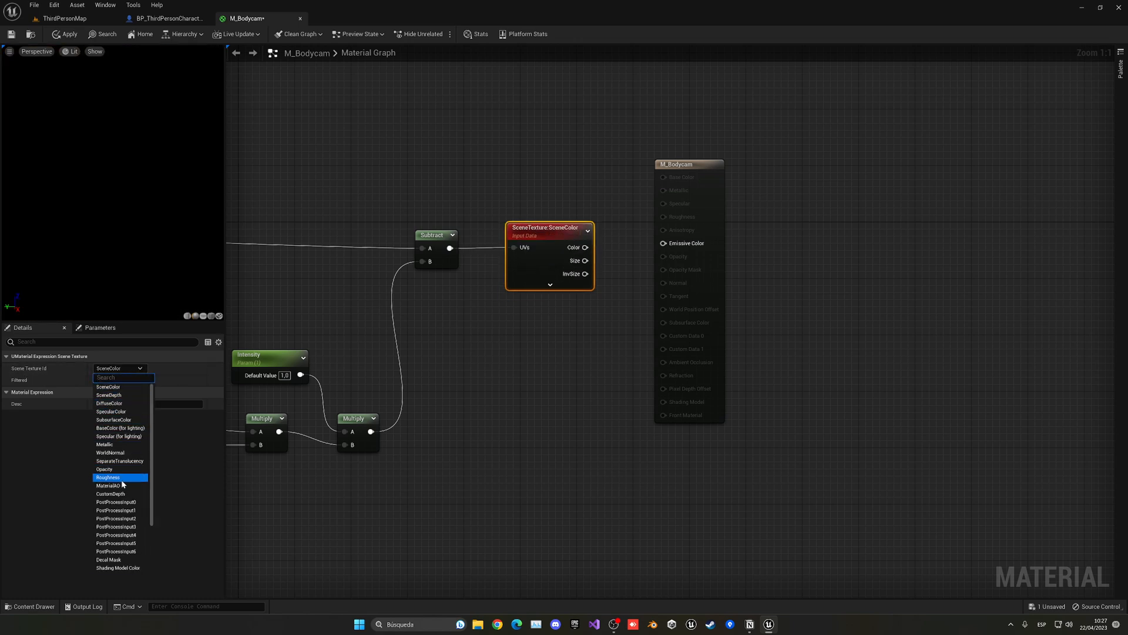
left_click(116, 501)
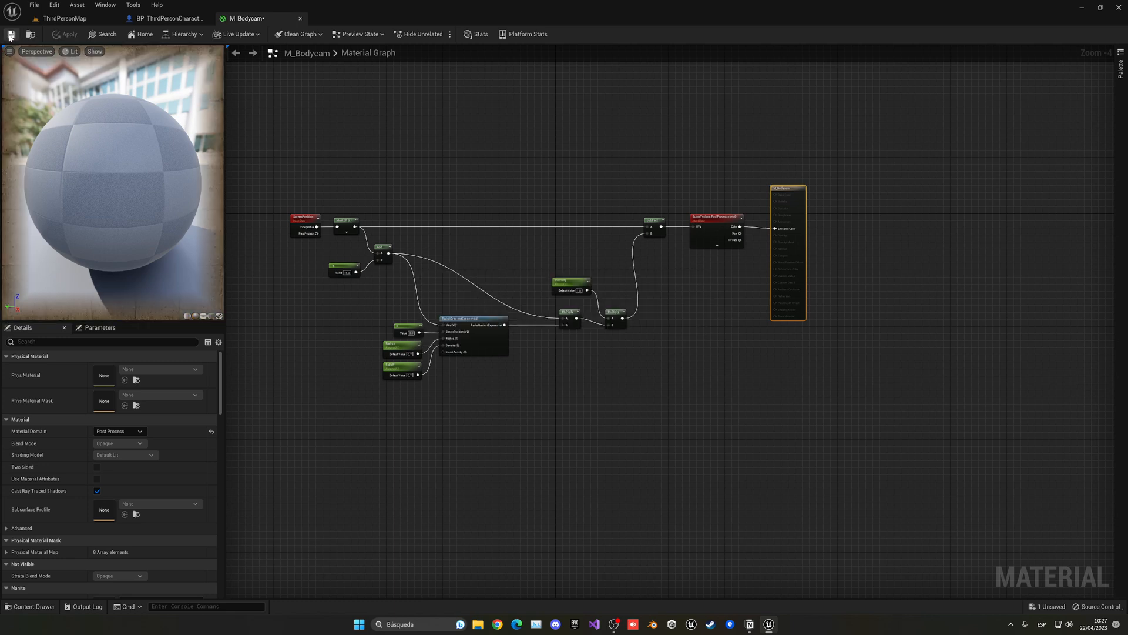
left_click(10, 34)
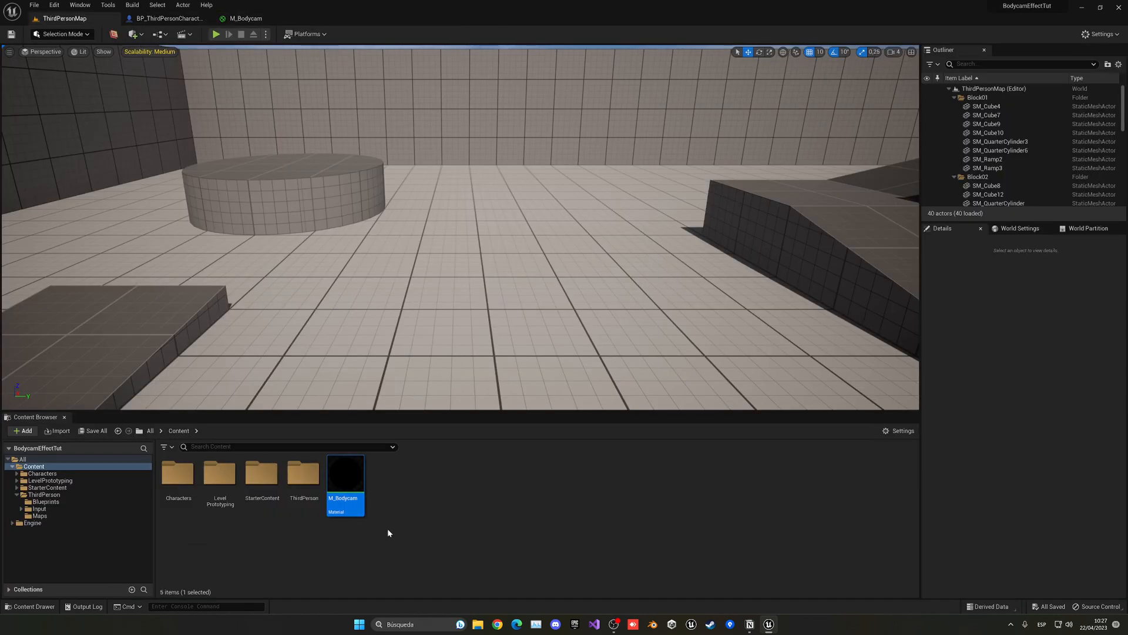
Create the material instance MI_Bodycam from M_Bodycam and open it.
right_click(345, 475)
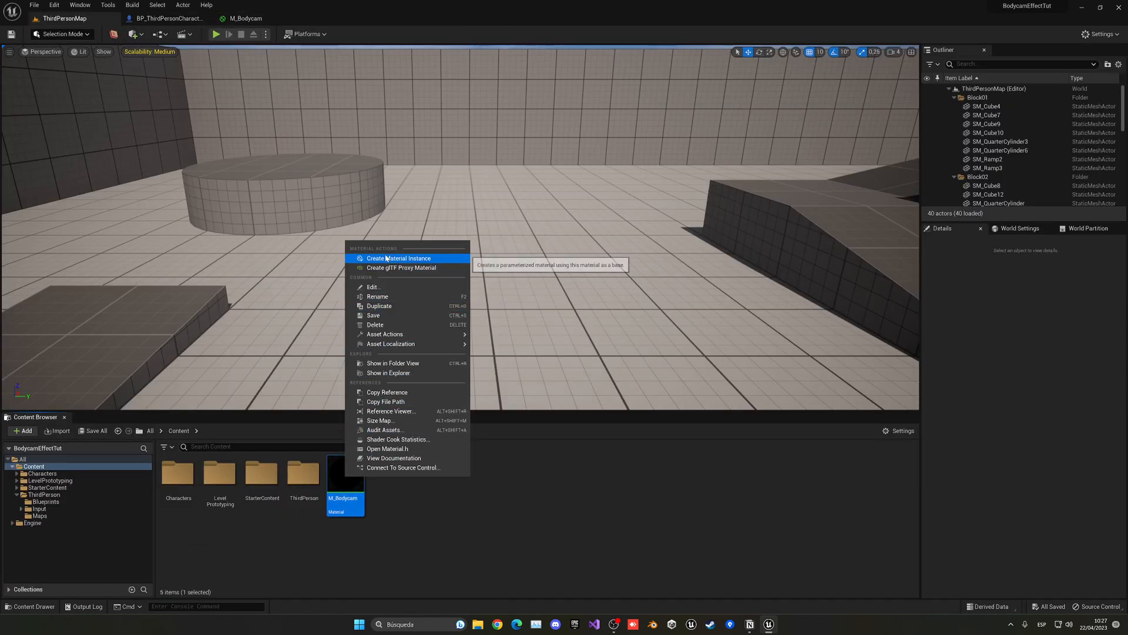
left_click(400, 257)
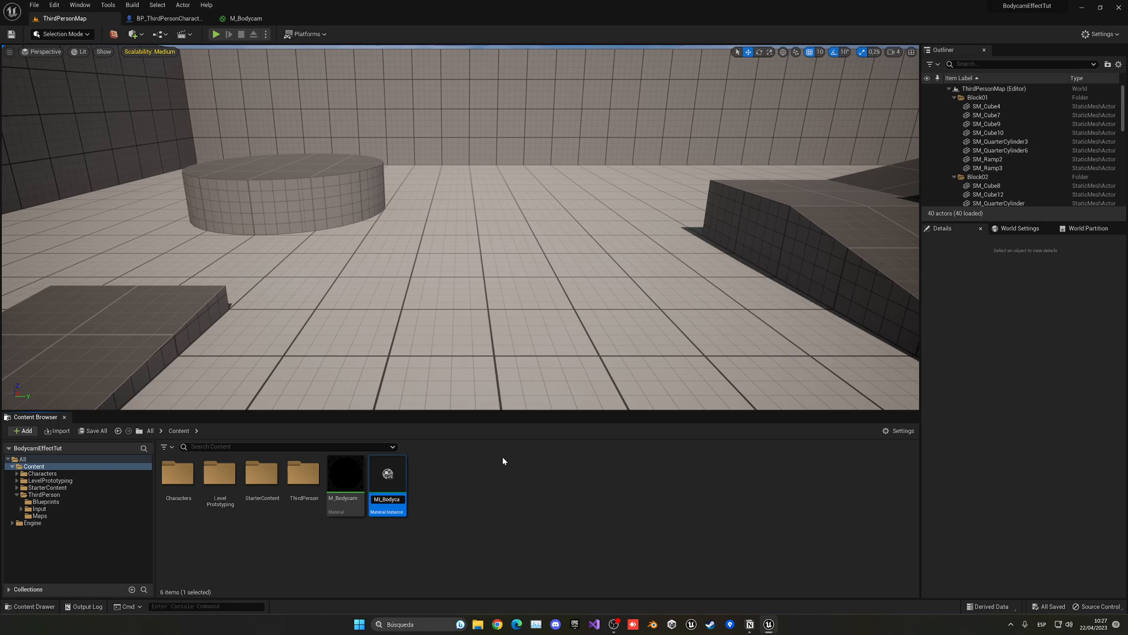
double_click(387, 472)
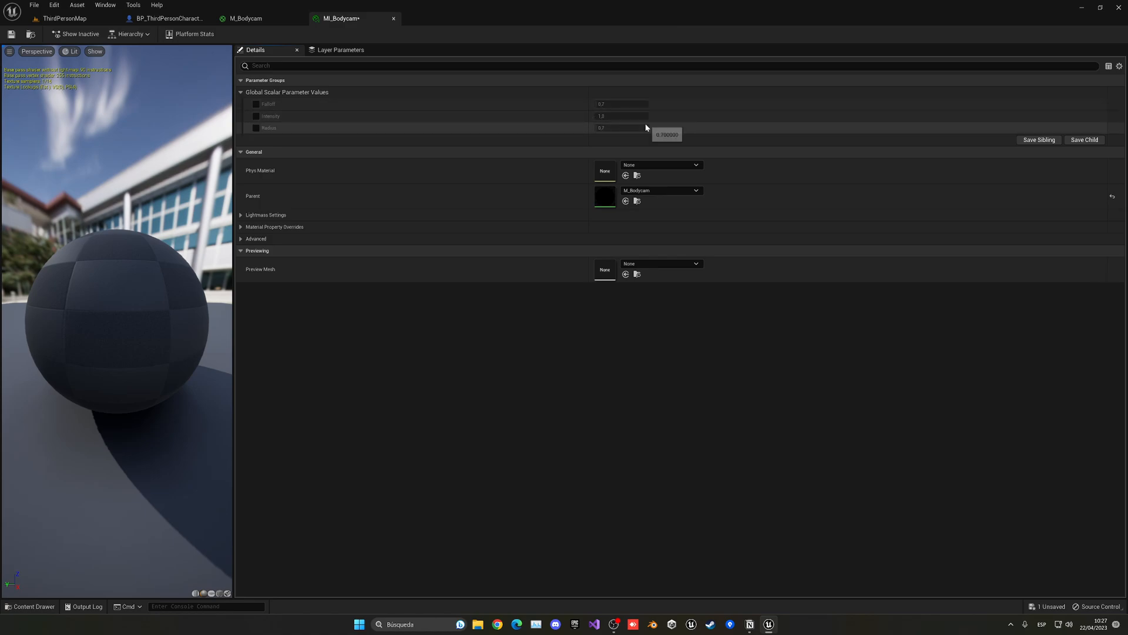
mouse_move(621, 127)
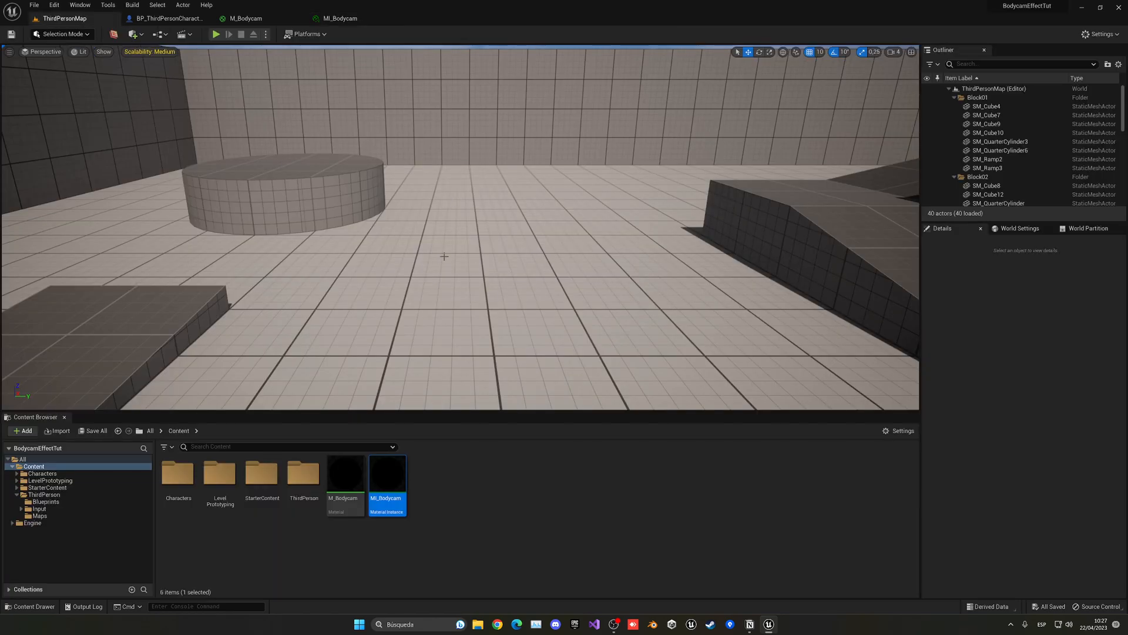
mouse_move(171, 93)
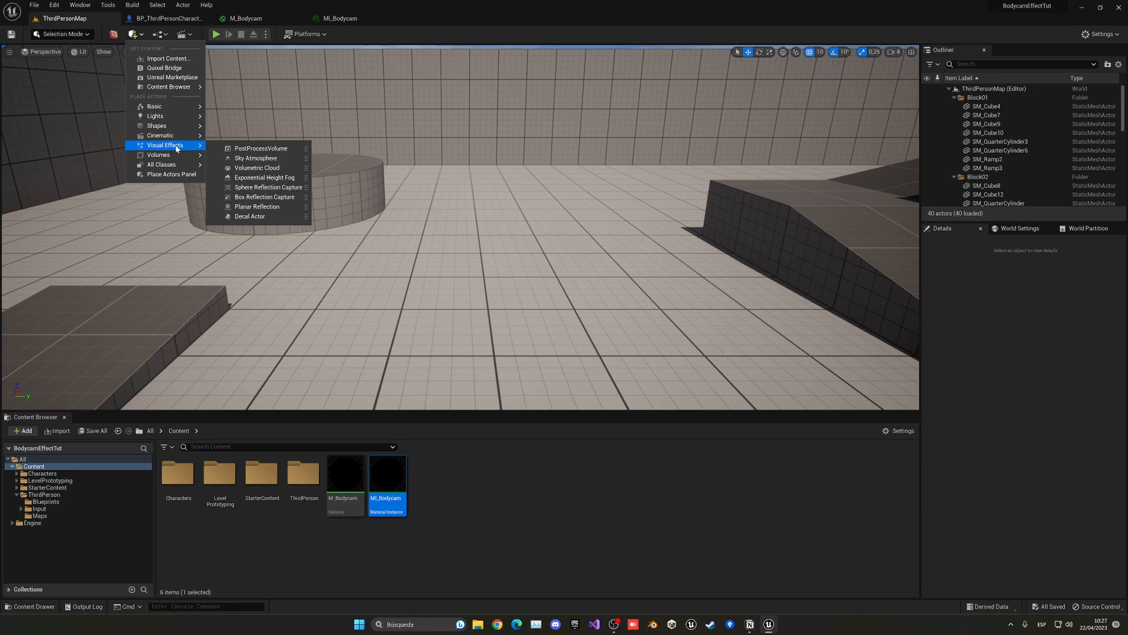
Place a PostProcessVolume and enable its Infinite Extent (Unbound) setting.
left_click(260, 148)
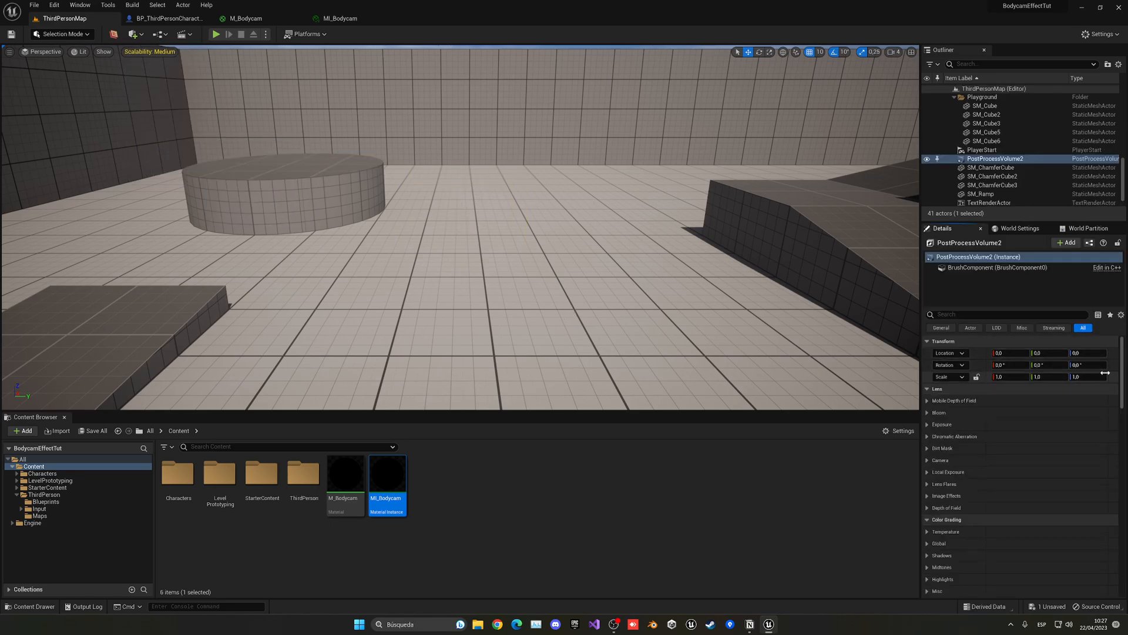
left_click(1007, 314)
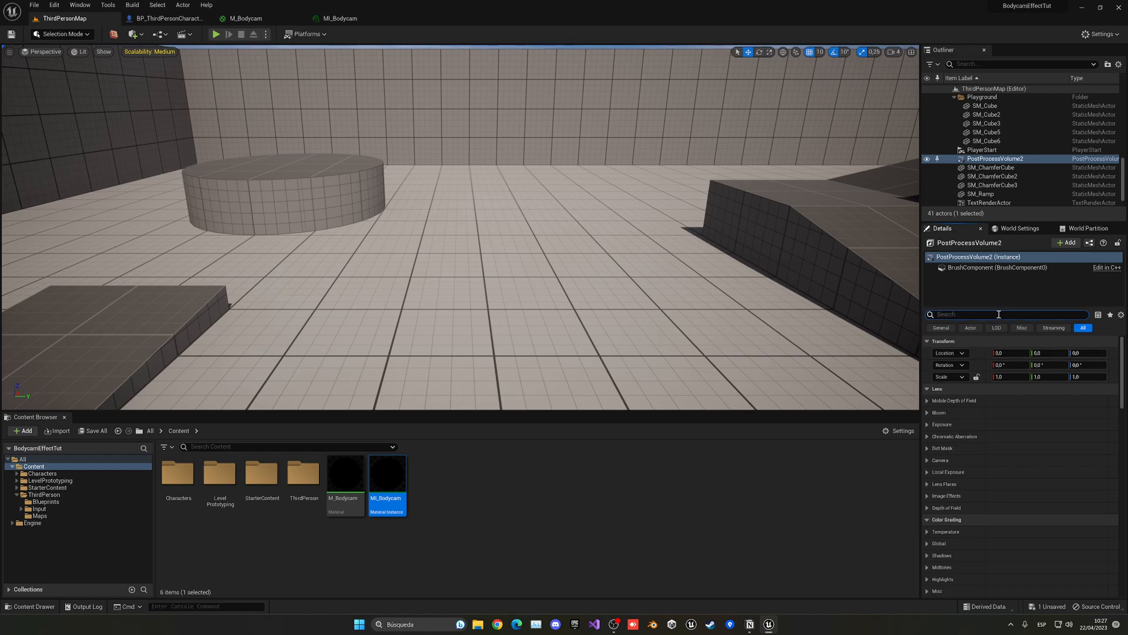
type("inf")
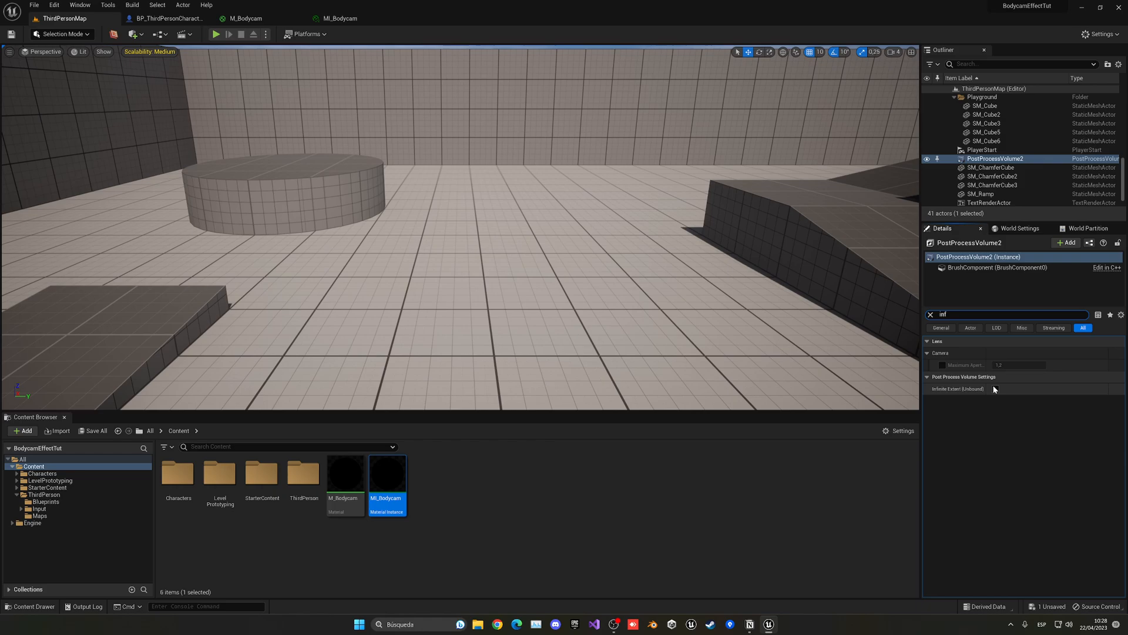
left_click(931, 314)
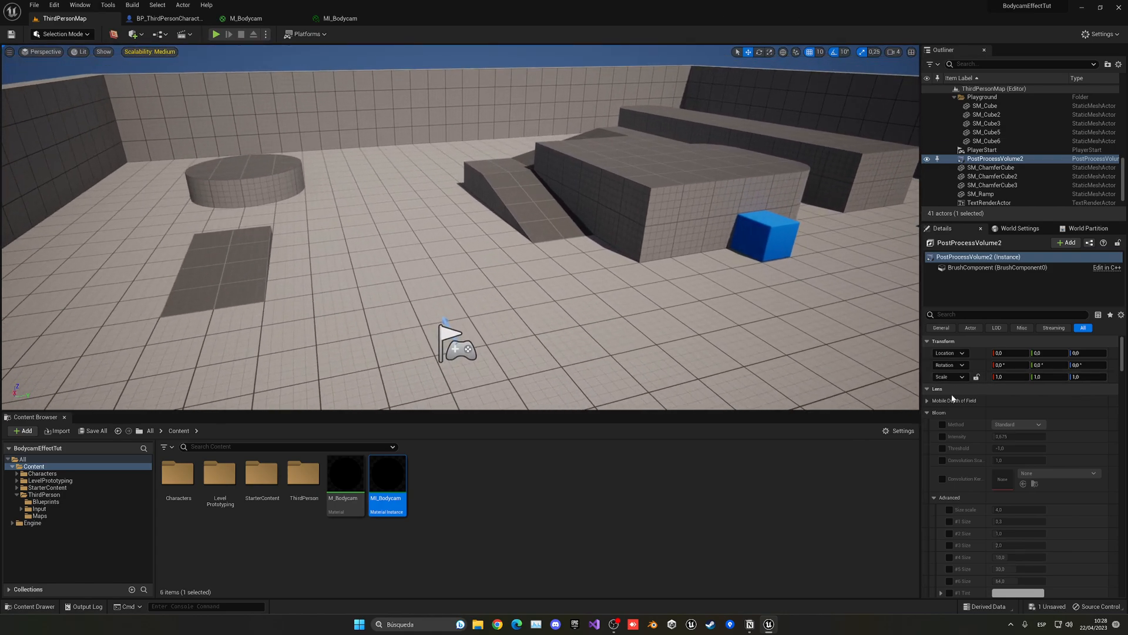
scroll("down", 3)
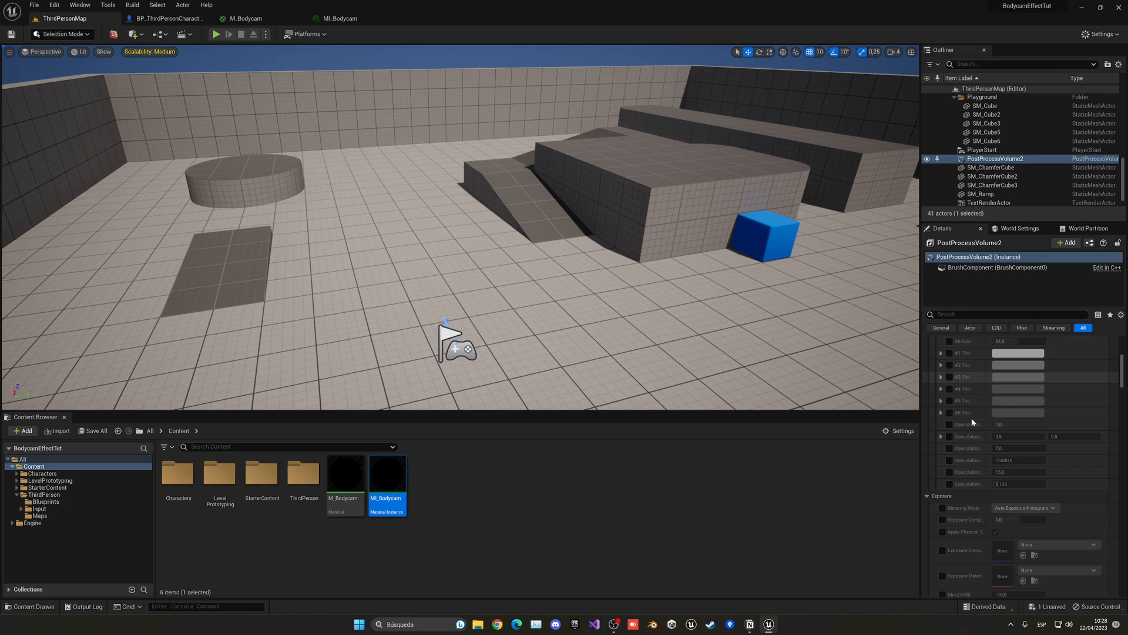
scroll("down", 3)
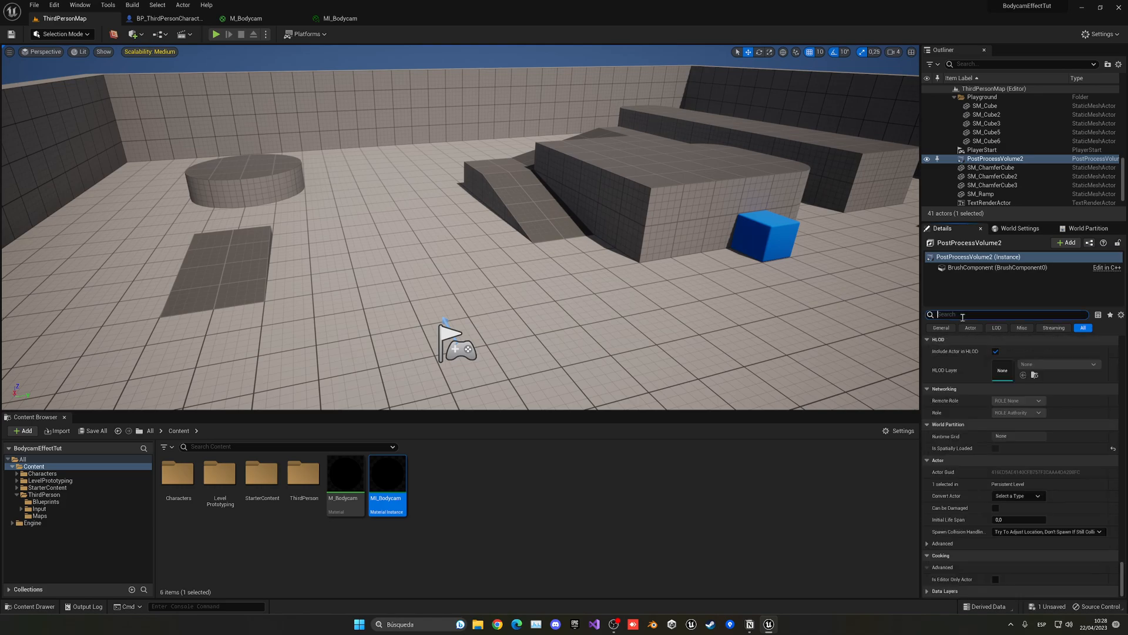
Add MI_Bodycam to the volume's Post Process Materials and play-test the level.
type("post")
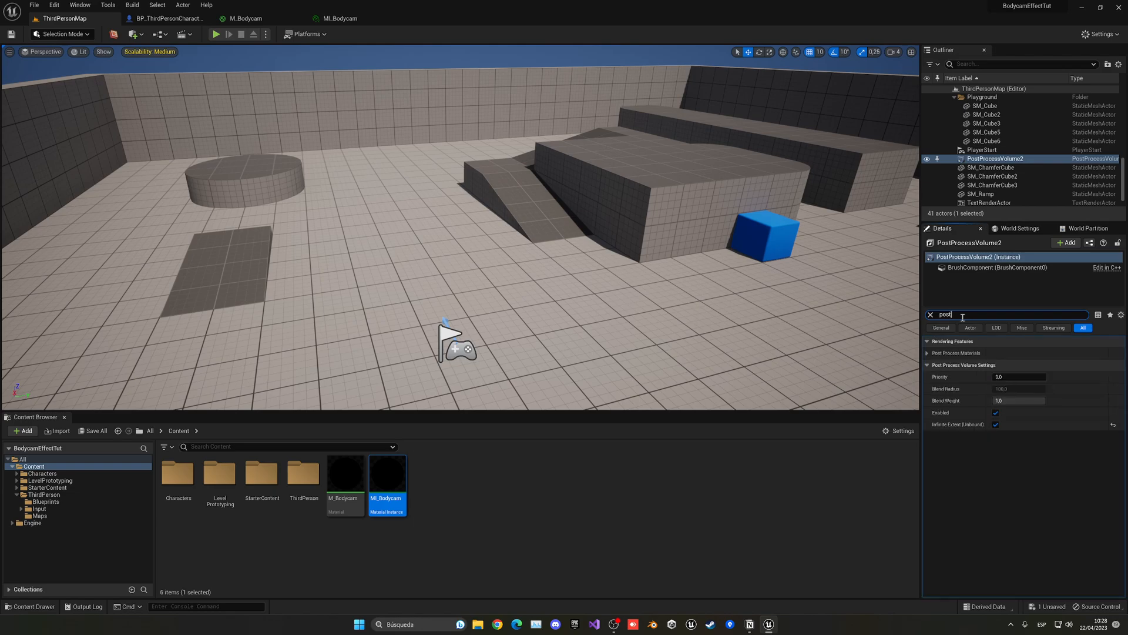
left_click(927, 352)
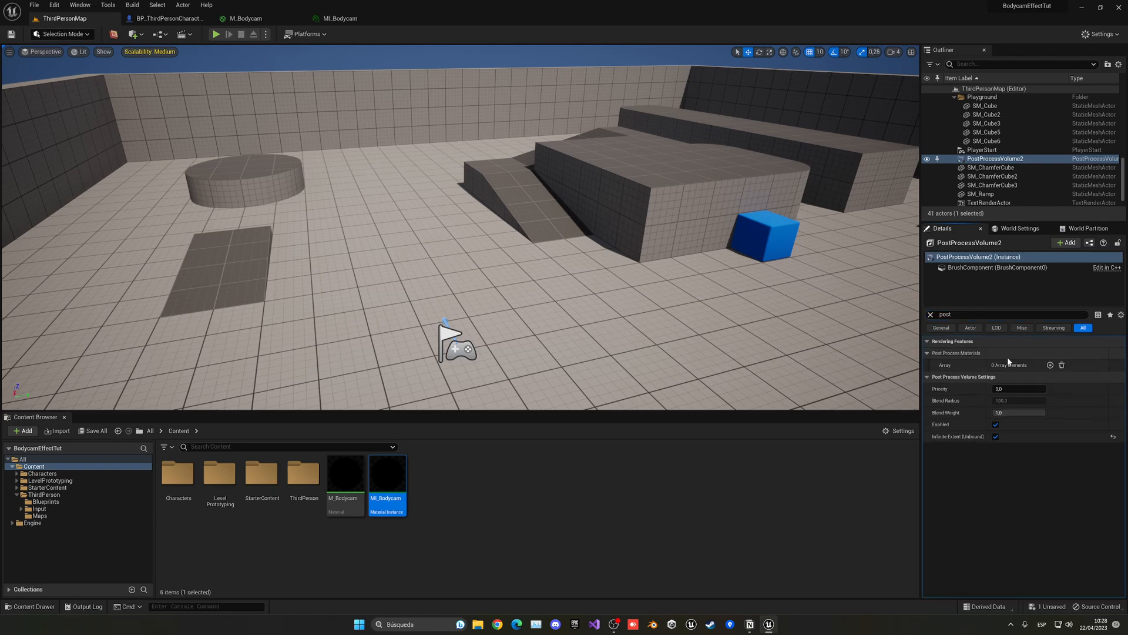
left_click(1050, 365)
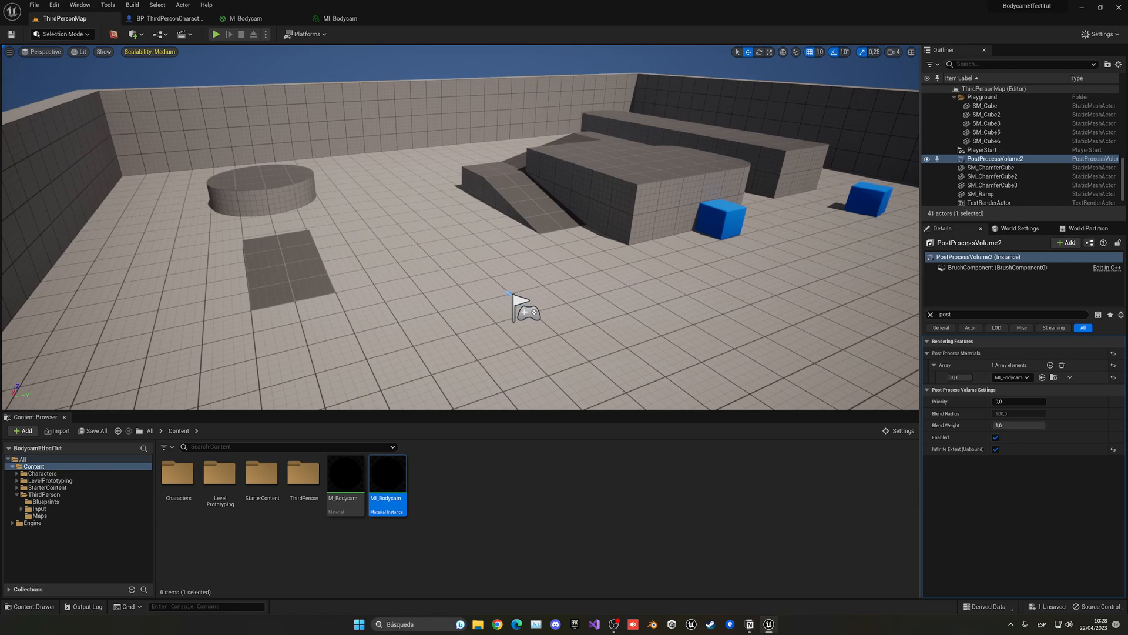
left_click(216, 34)
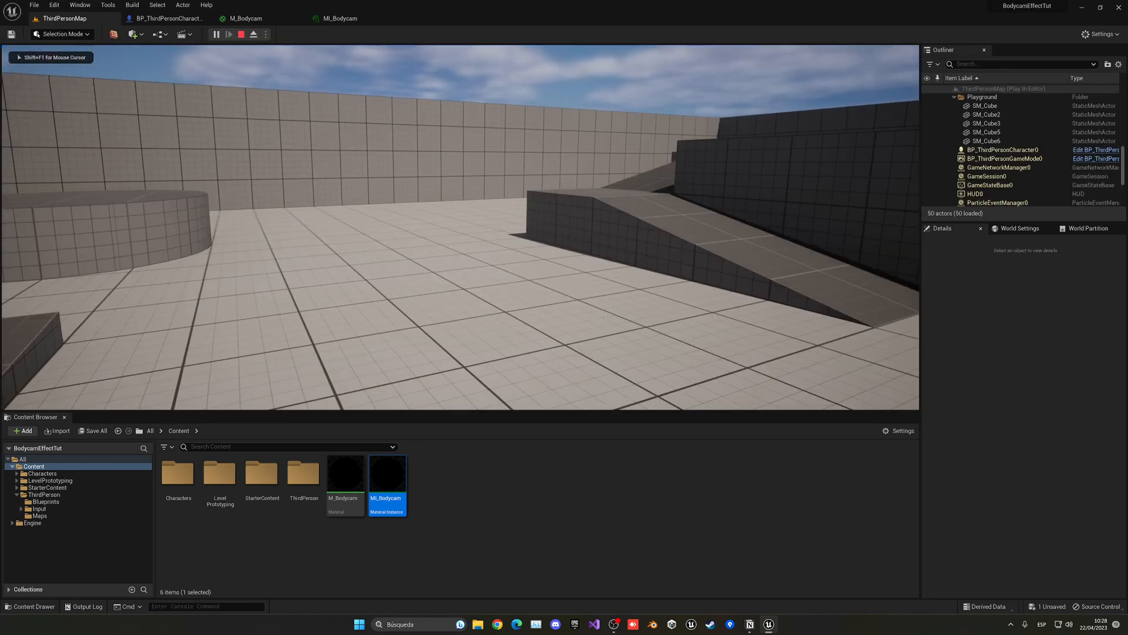
Enable and raise MI_Bodycam's Falloff, Intensity and Radius overrides, then view the warped level.
double_click(388, 472)
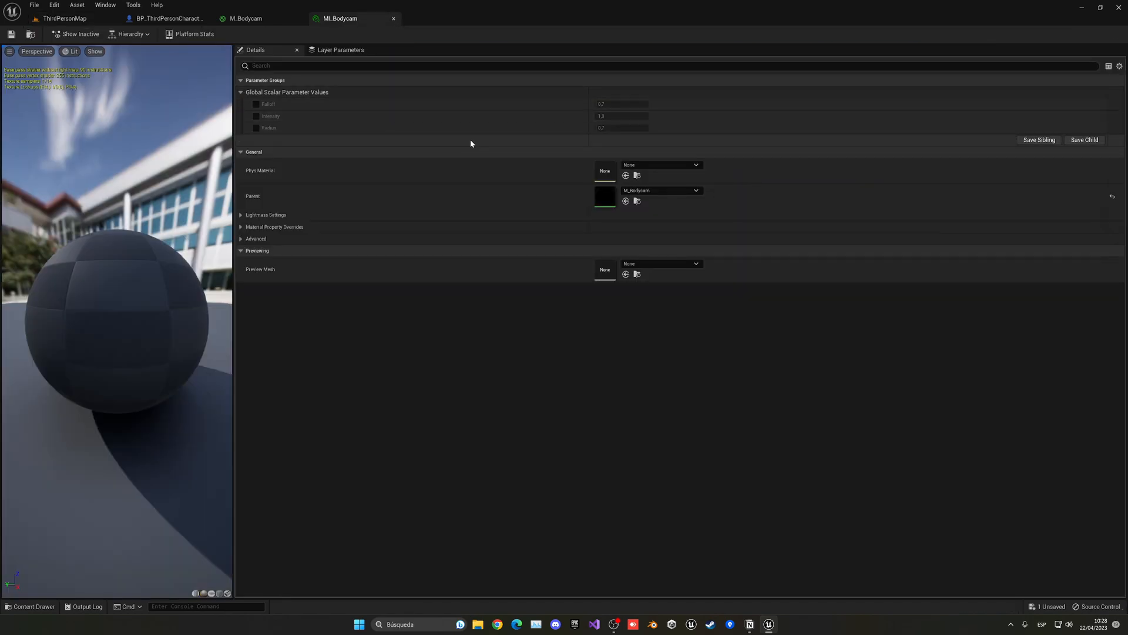
left_click(256, 116)
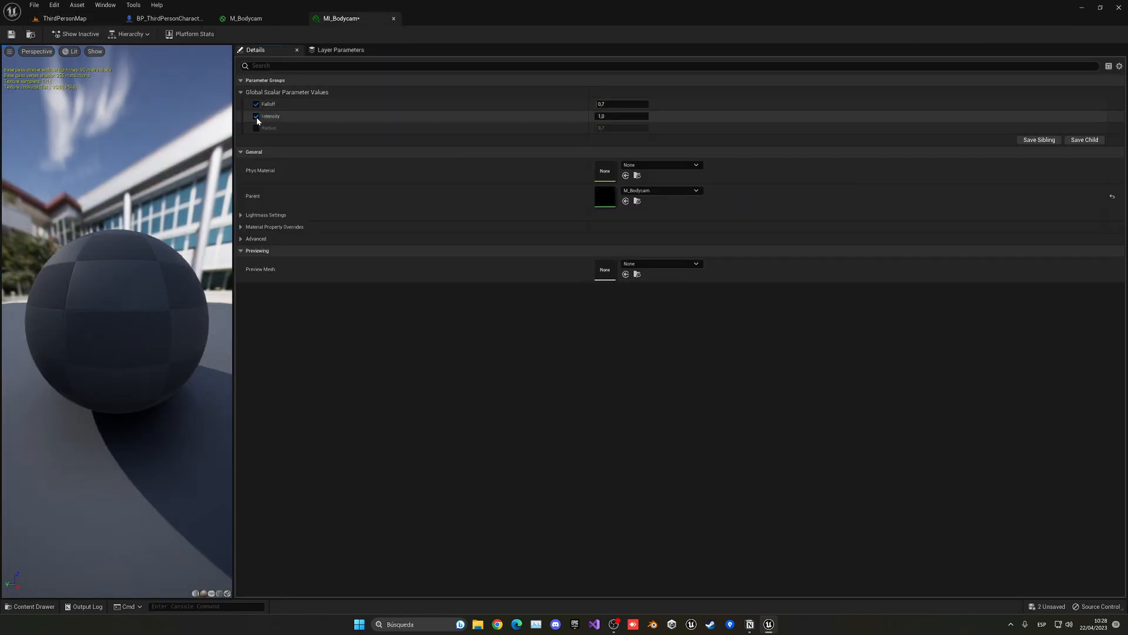
left_click(256, 127)
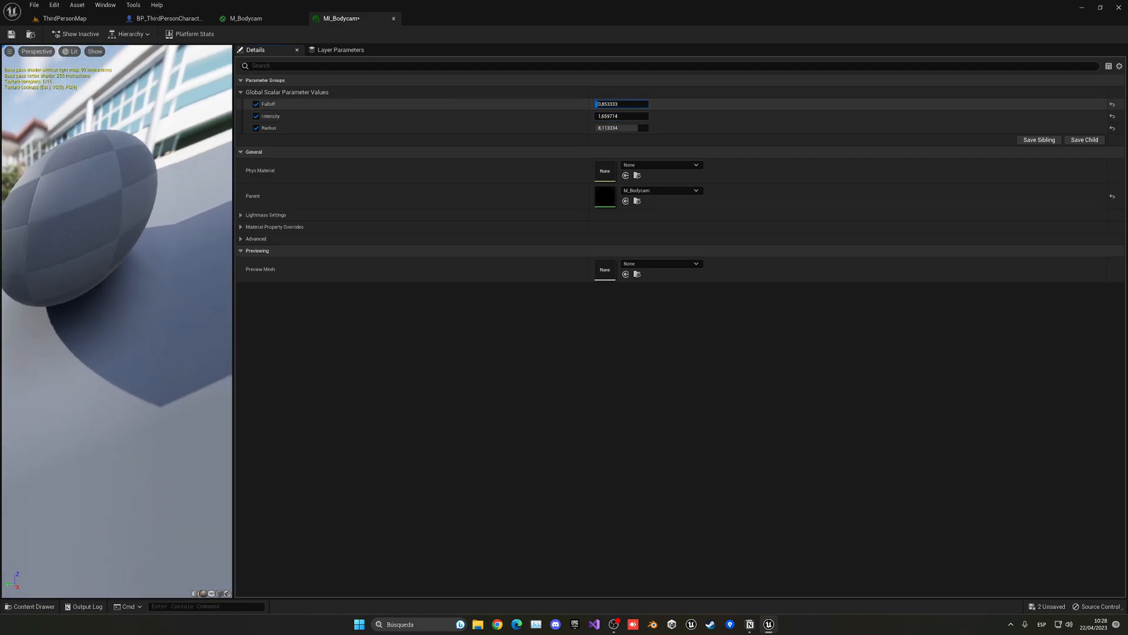
left_click(64, 18)
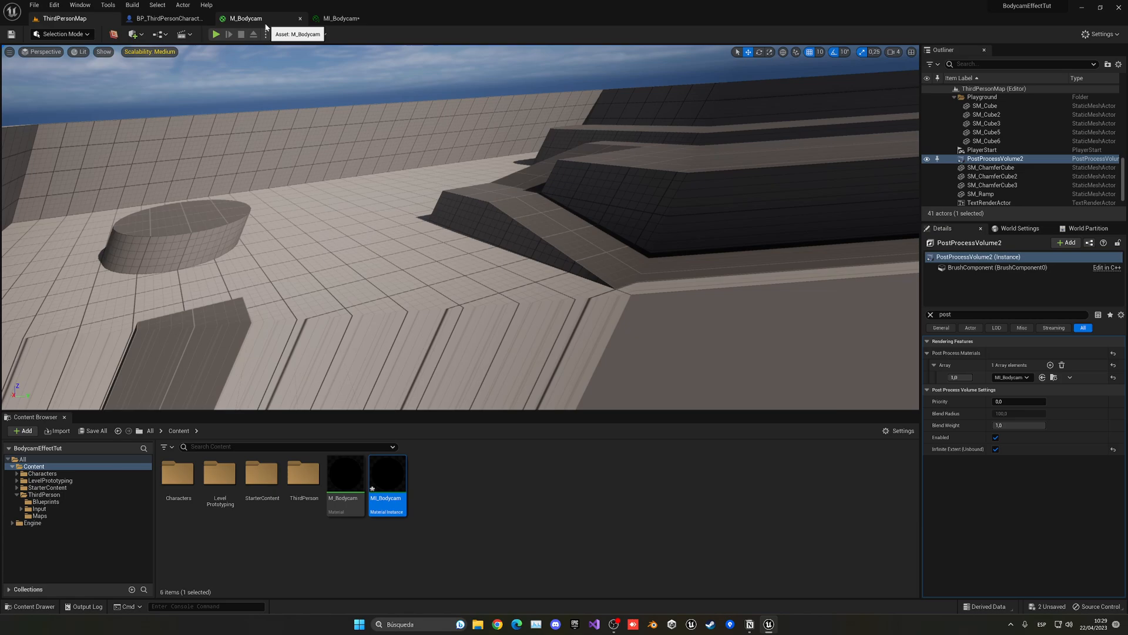
Change M_Bodycam's UV offset constant from -5 to -0.5 and return to the level.
double_click(343, 471)
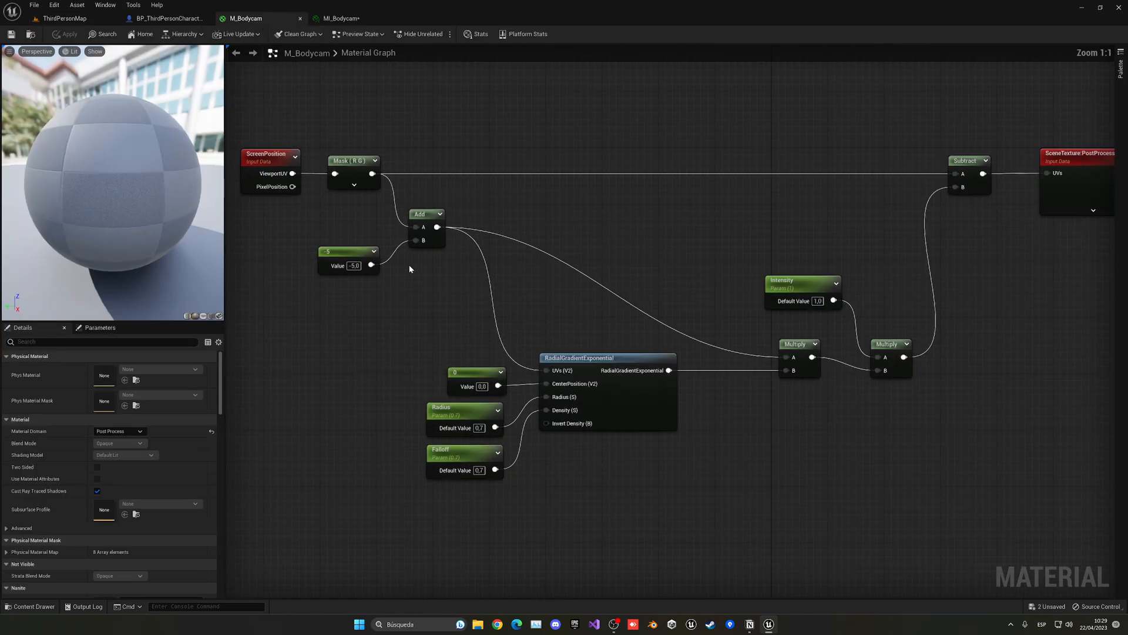
double_click(354, 265)
type("-0.5")
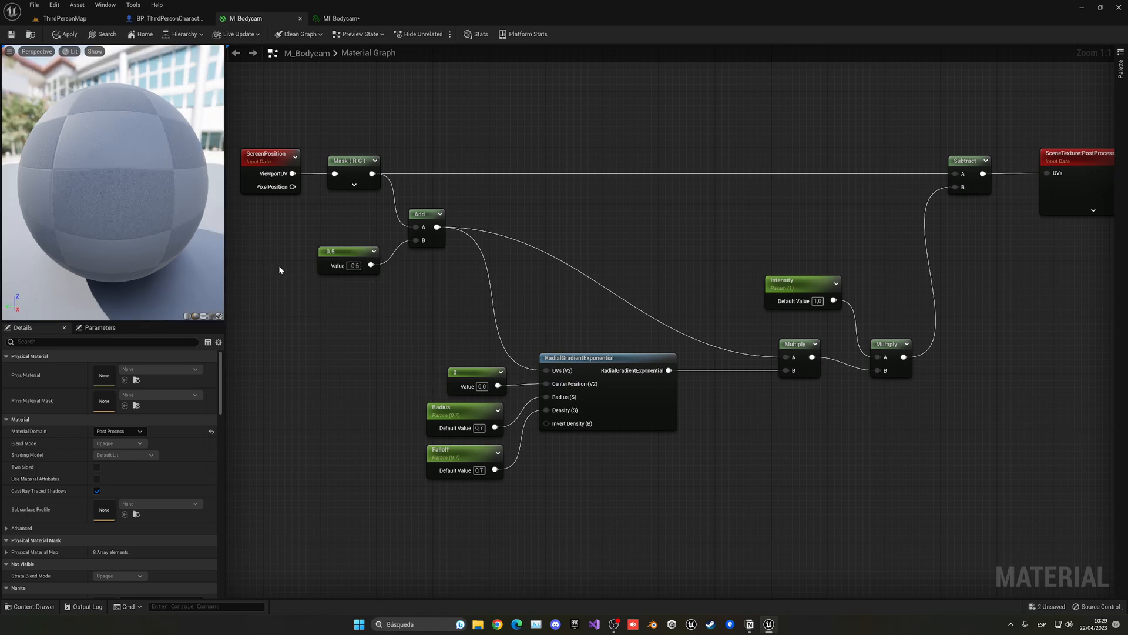
mouse_move(169, 18)
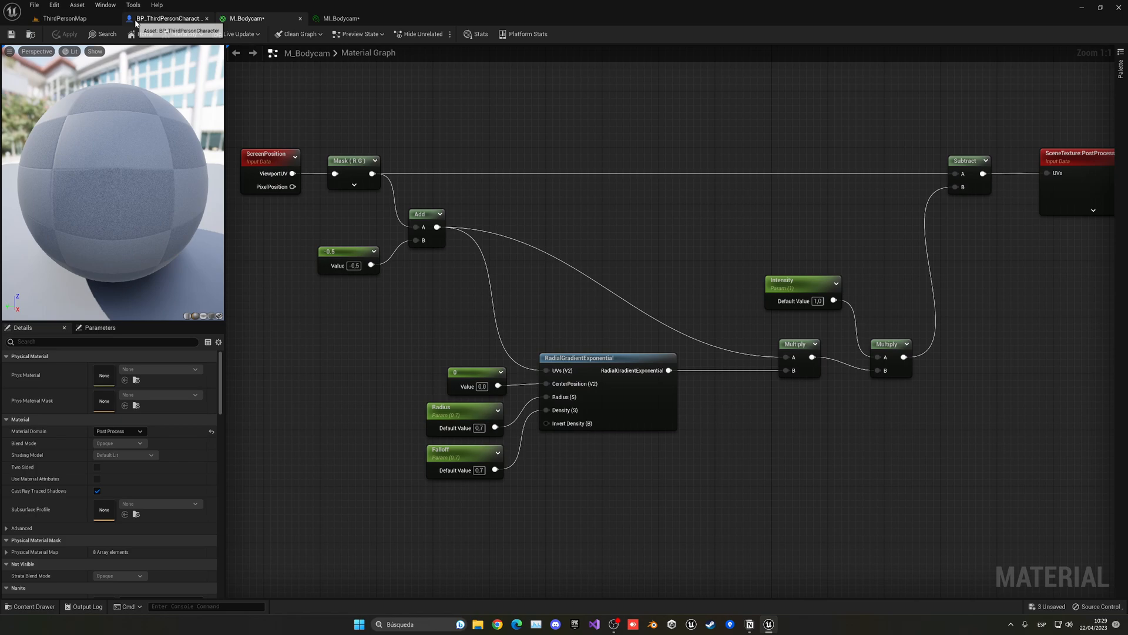
left_click(64, 19)
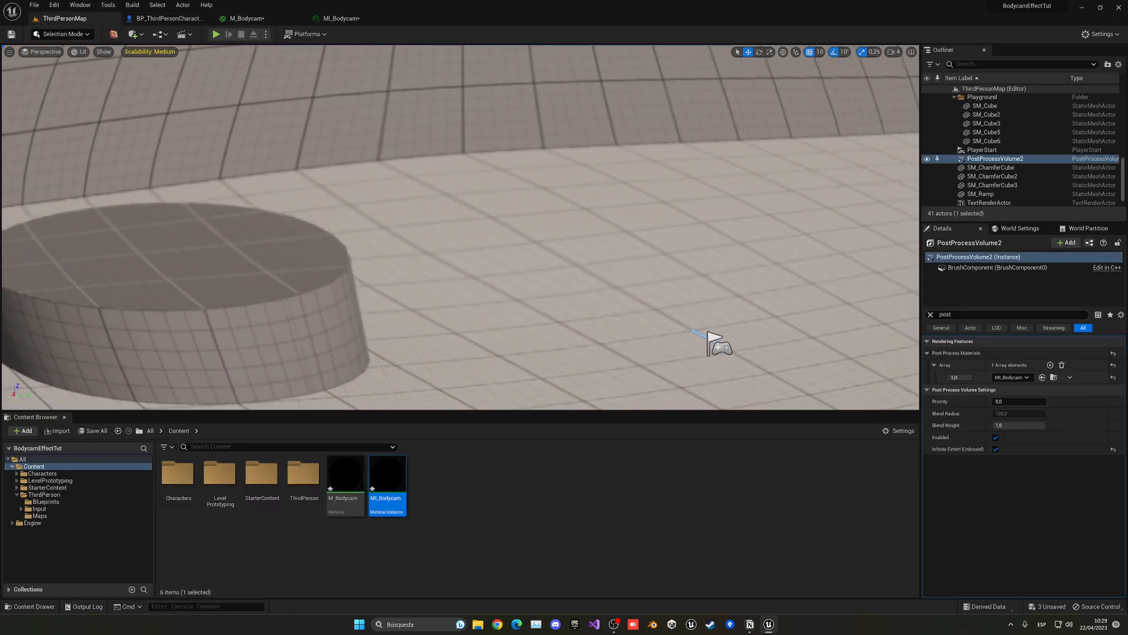
double_click(388, 472)
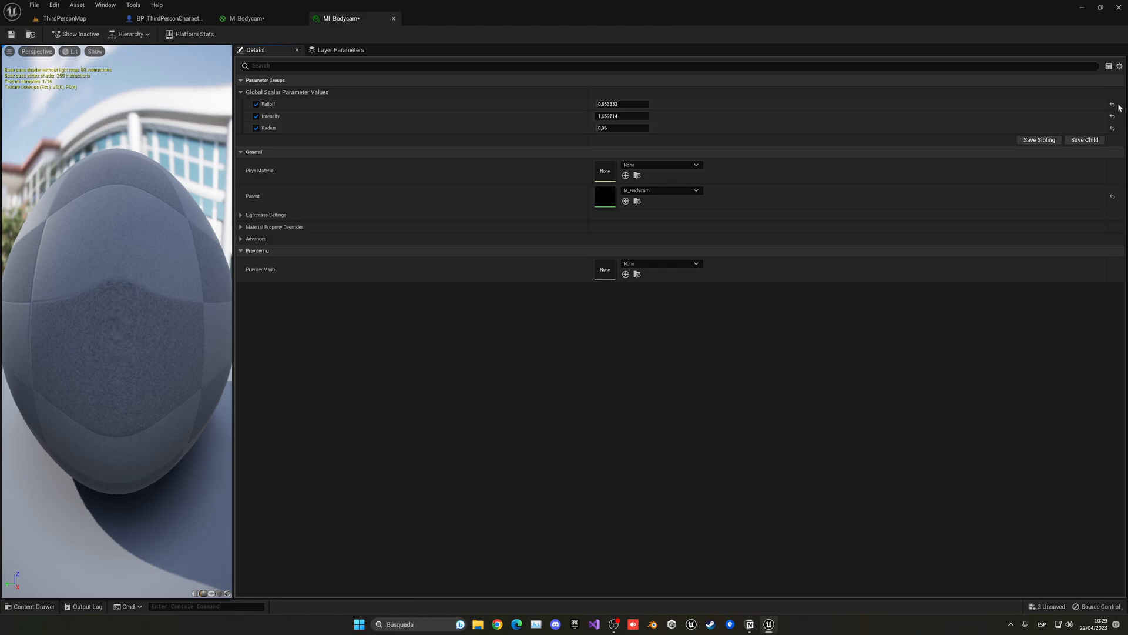
left_click(1112, 107)
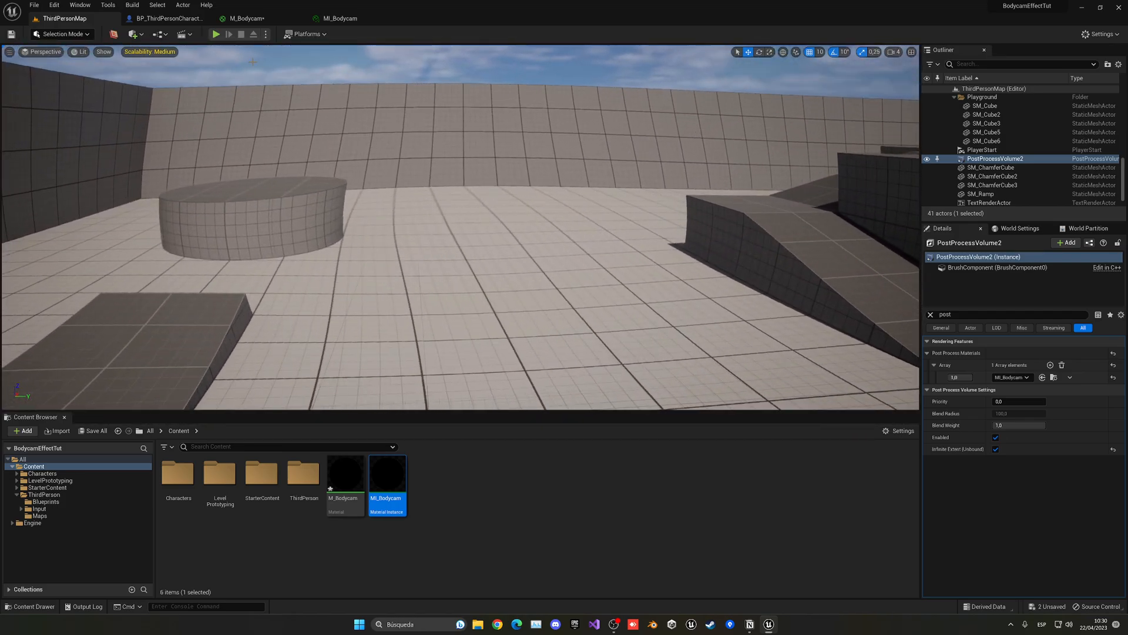
left_click(216, 35)
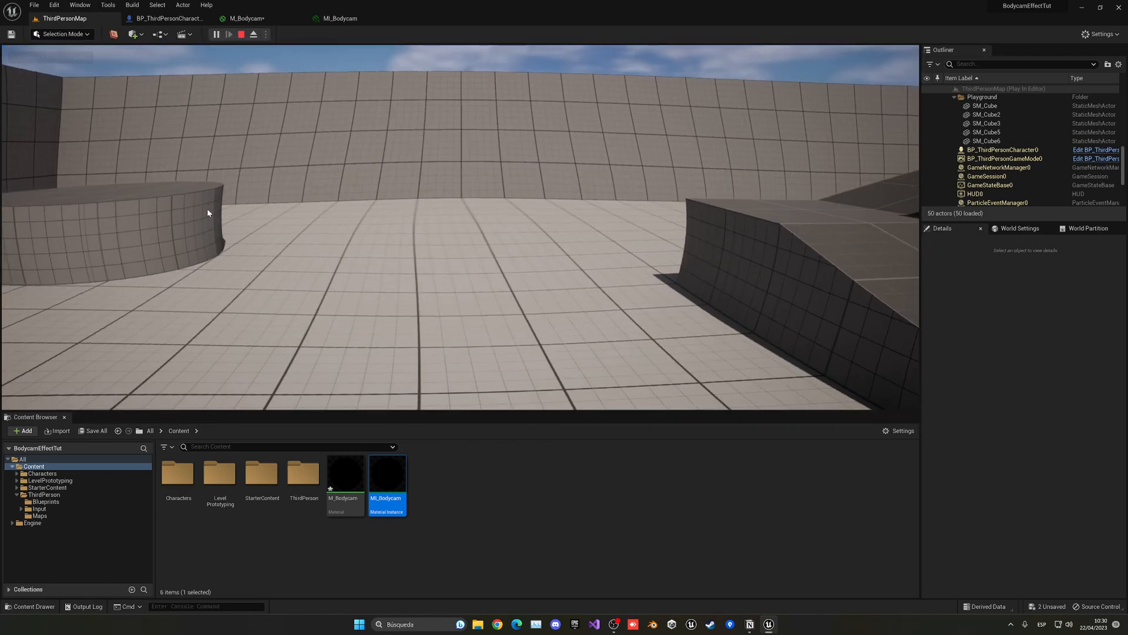
left_click(241, 34)
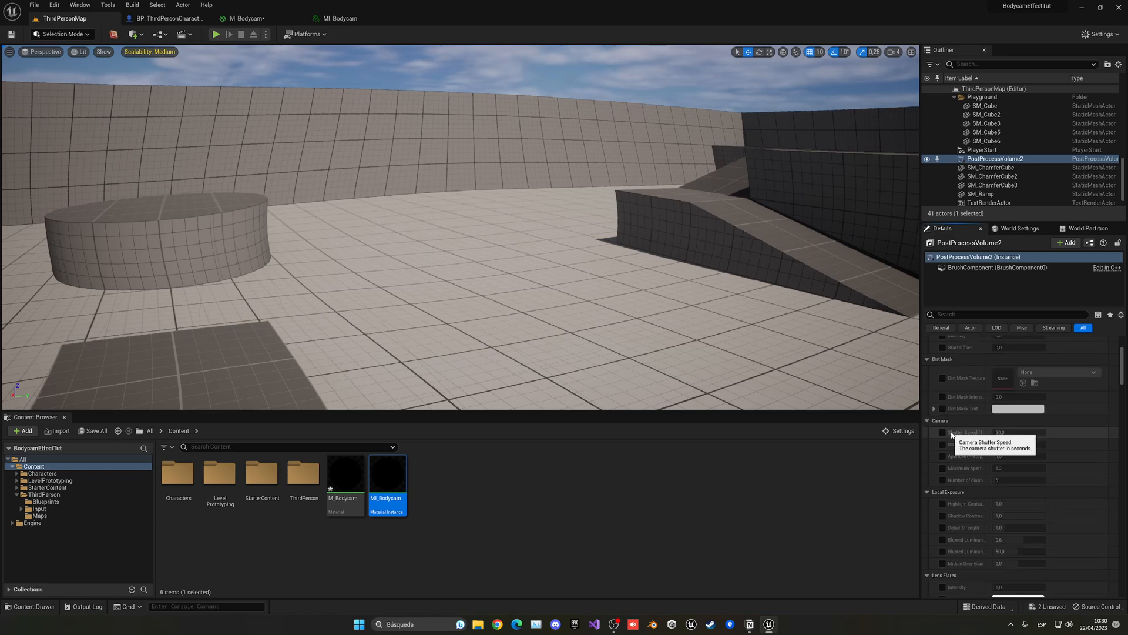
Enable Vignette Intensity at about 2.59 and expand Depth of Field.
scroll("down", 3)
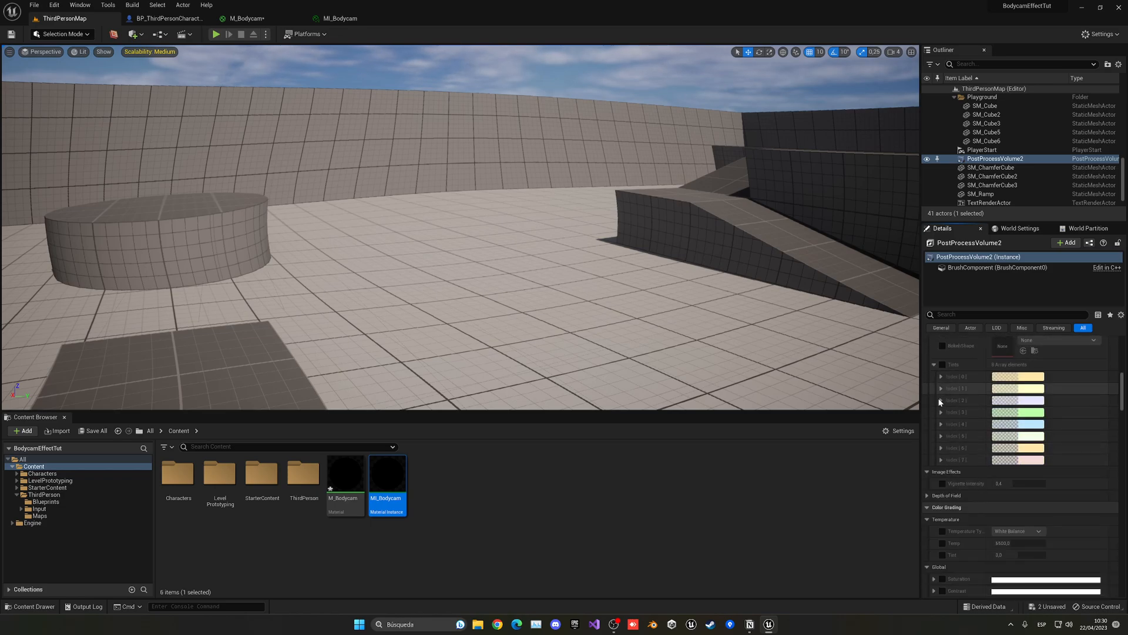
scroll("down", 3)
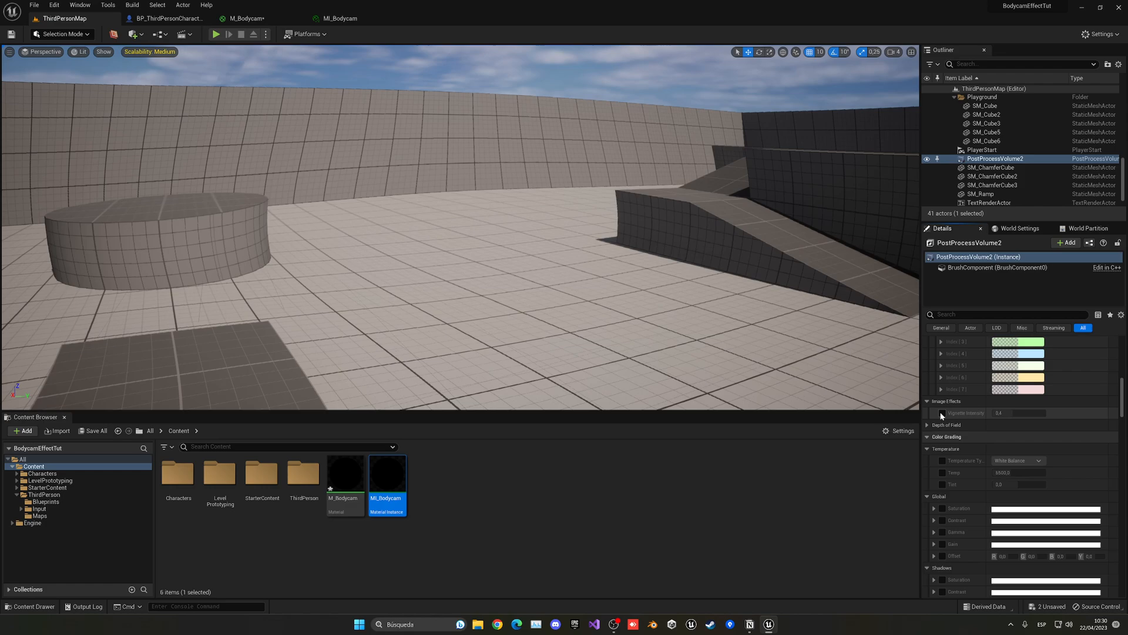
left_click(942, 413)
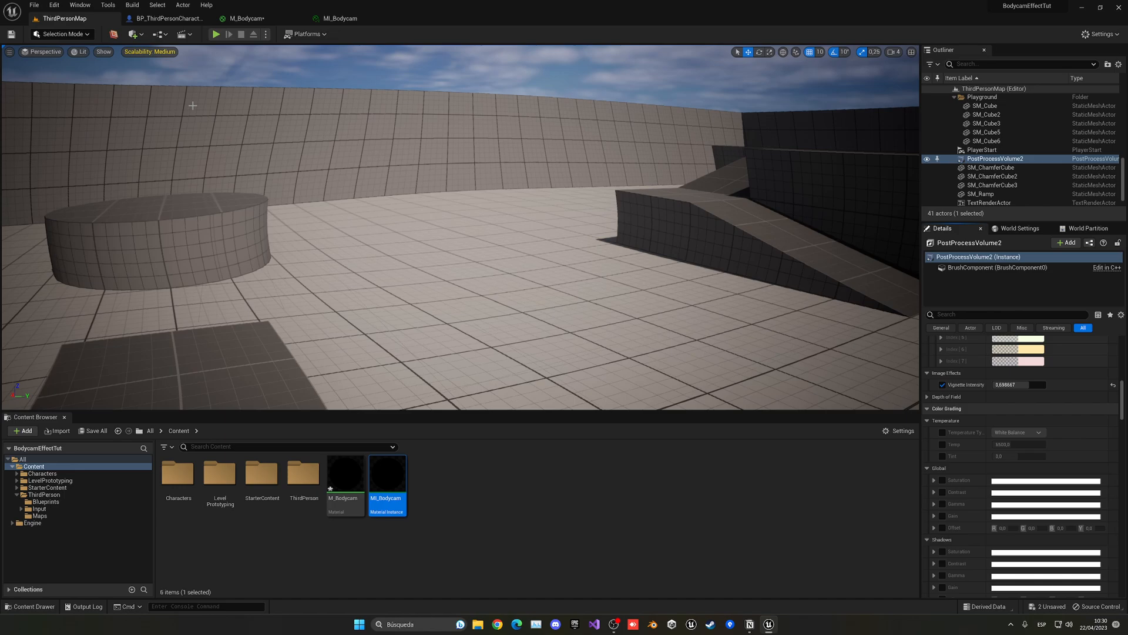
triple_click(1019, 384)
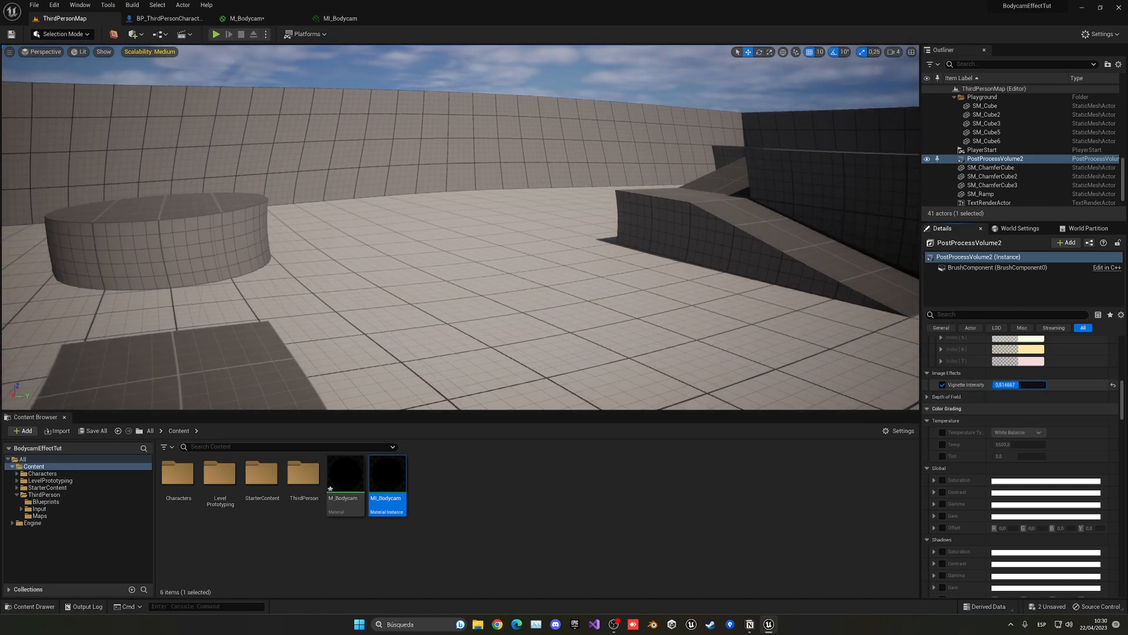
left_click(929, 397)
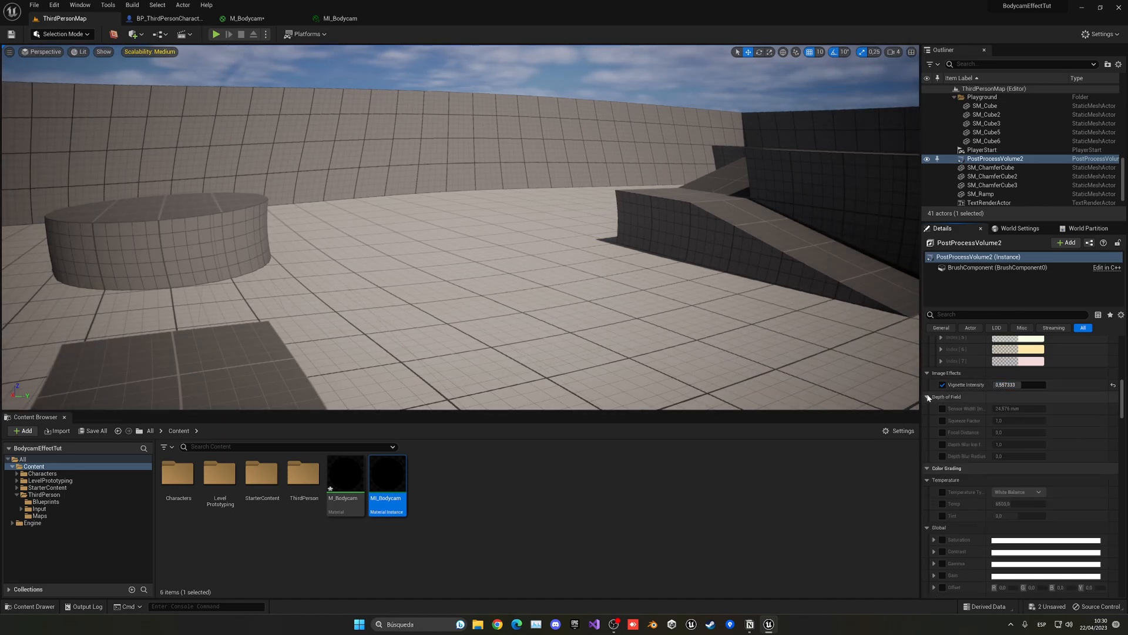
scroll("down", 3)
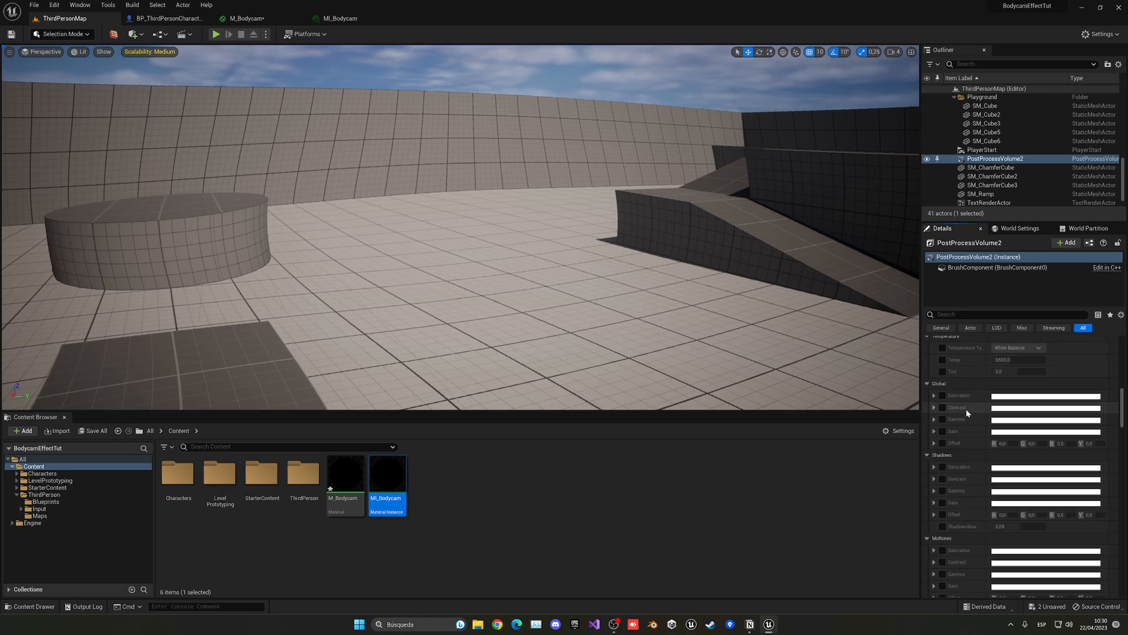
mouse_move(942, 408)
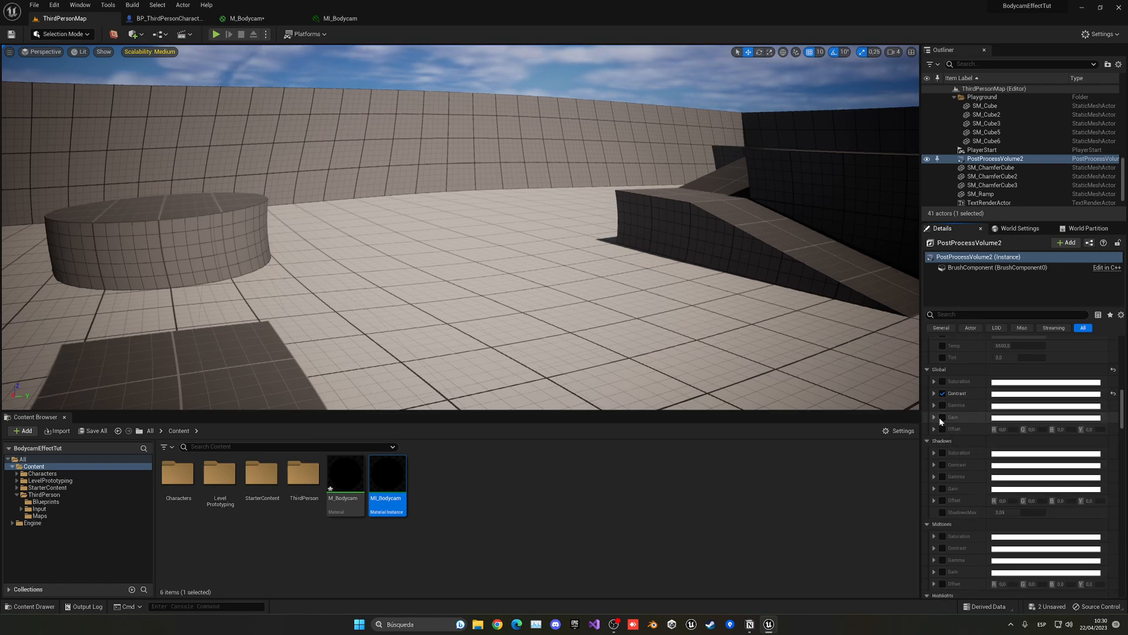
Enable global Gain in Color Grading, raised to about 1.43.
left_click(942, 417)
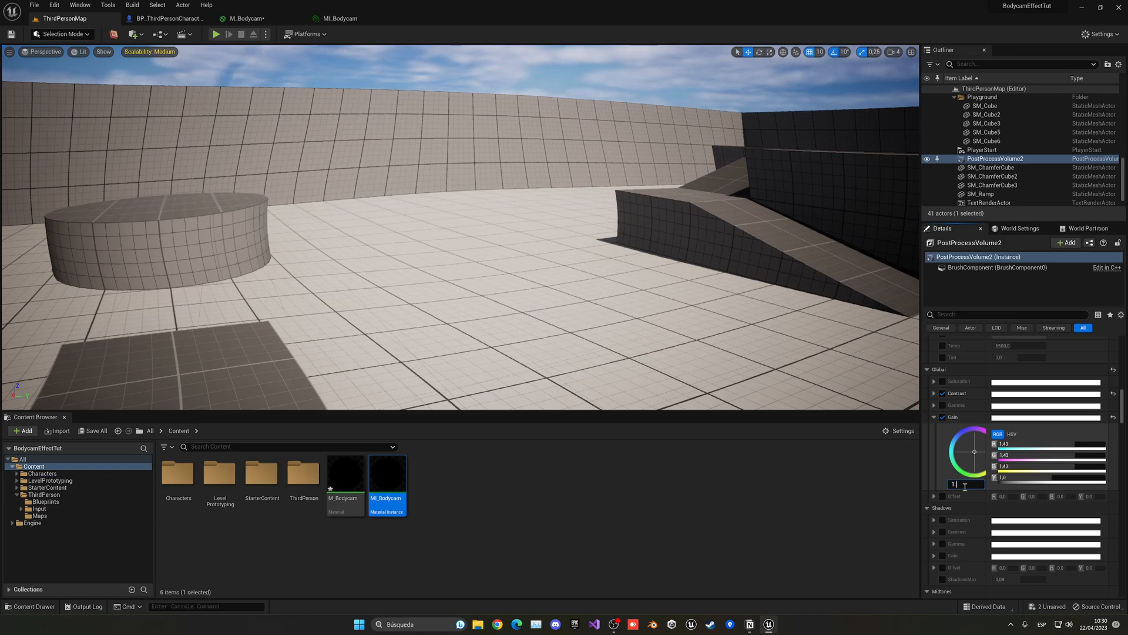
left_click(935, 417)
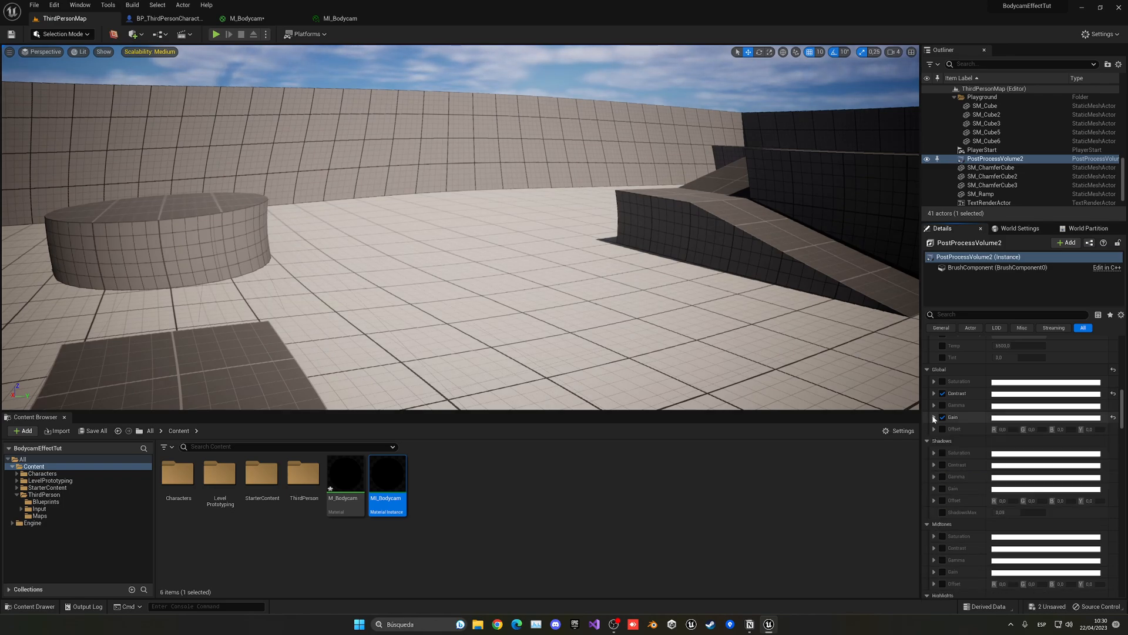
scroll("down", 3)
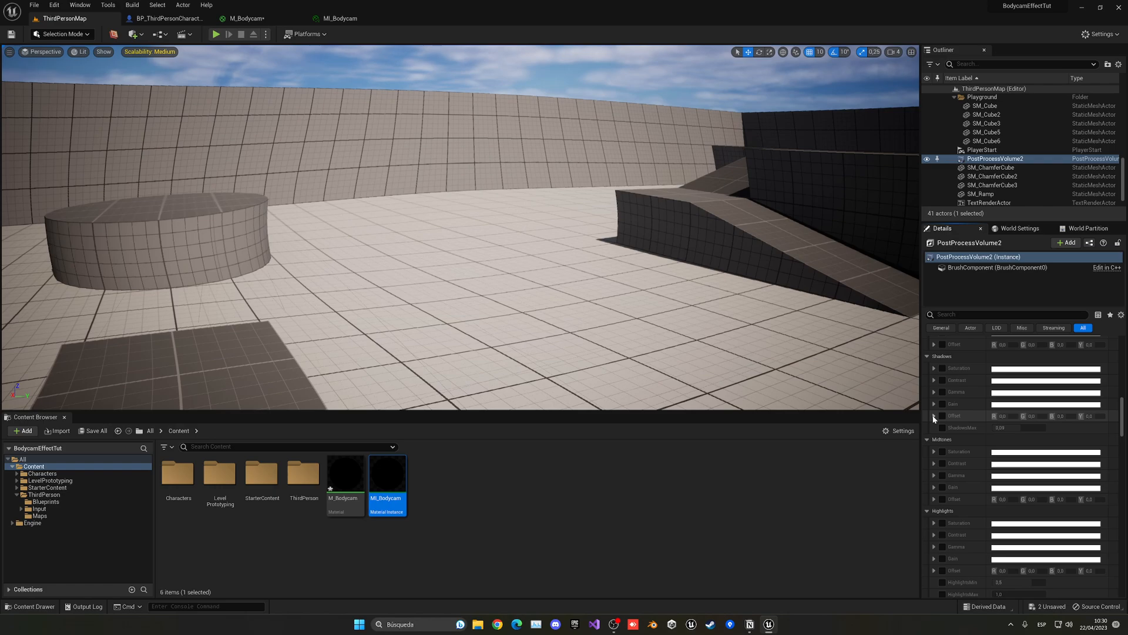
scroll("down", 3)
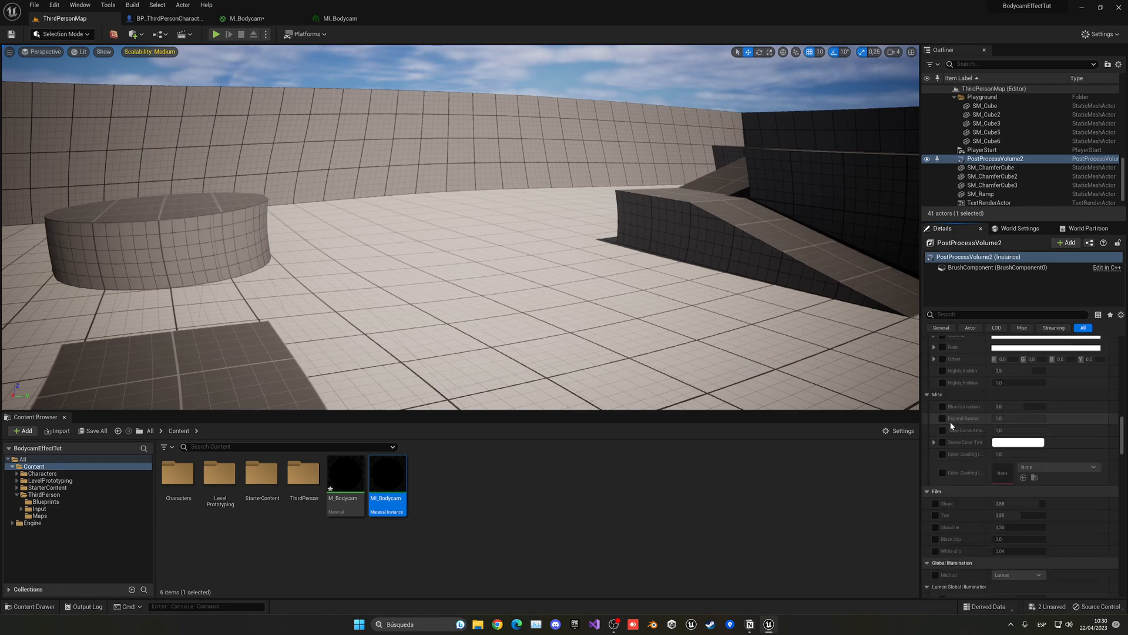
Enable the Lens Flares Intensity override at about 3.19.
scroll("down", 3)
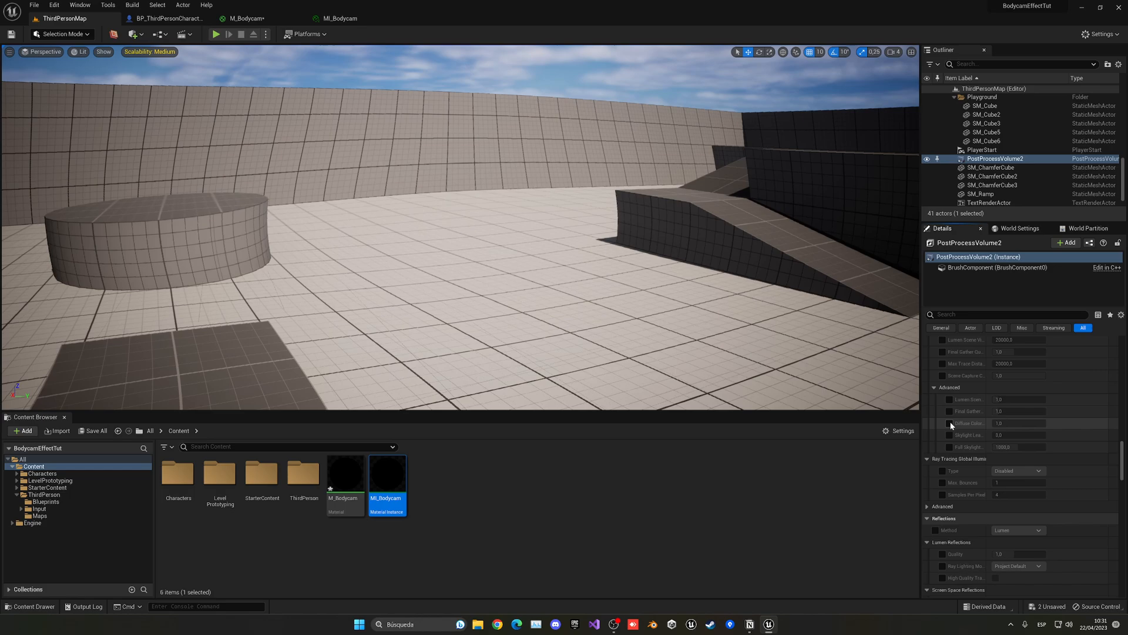
scroll("down", 3)
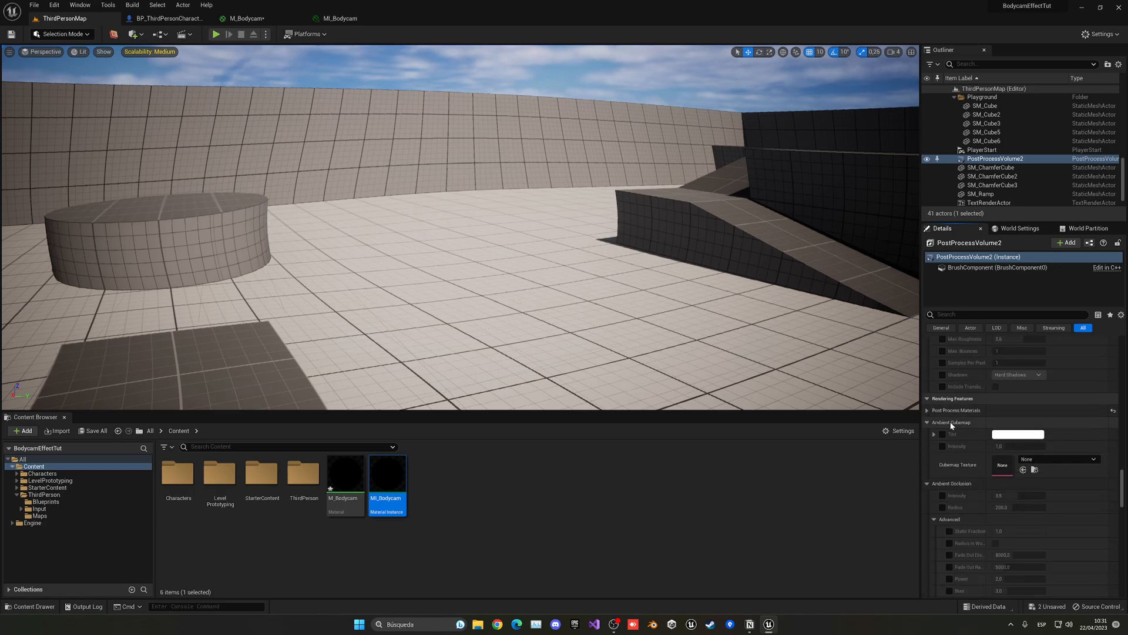
scroll("down", 3)
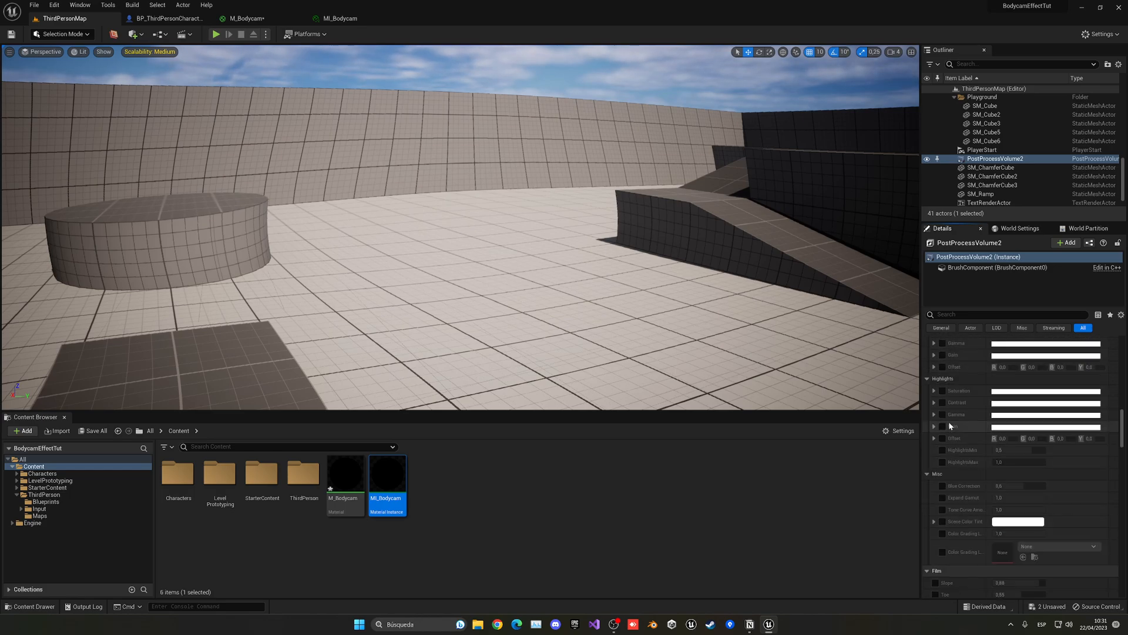
scroll("down", 3)
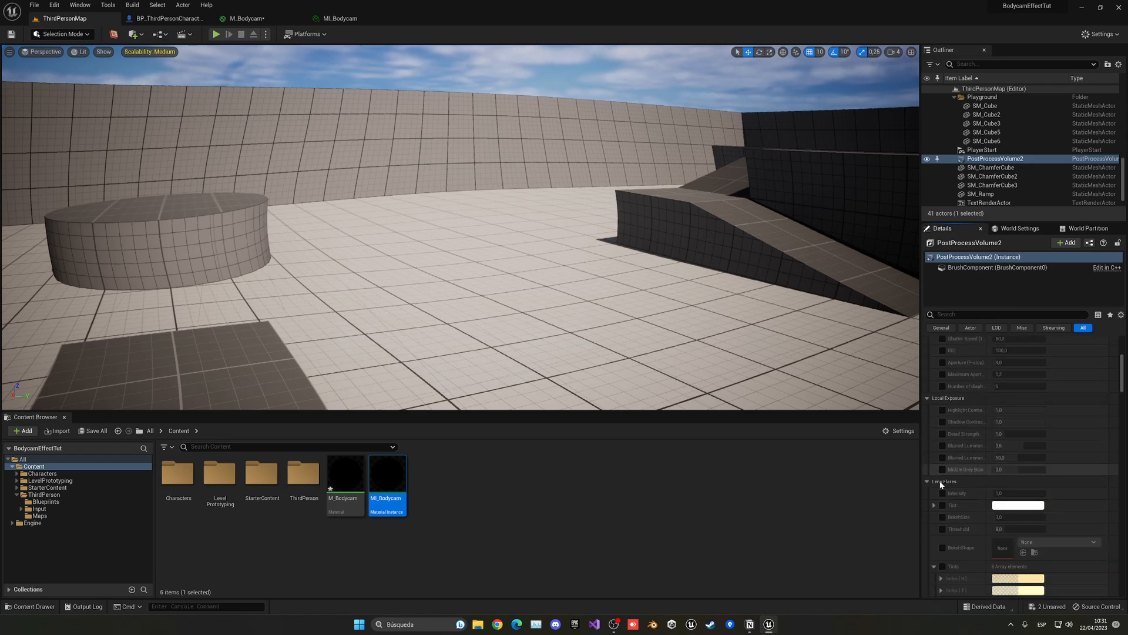
left_click(942, 493)
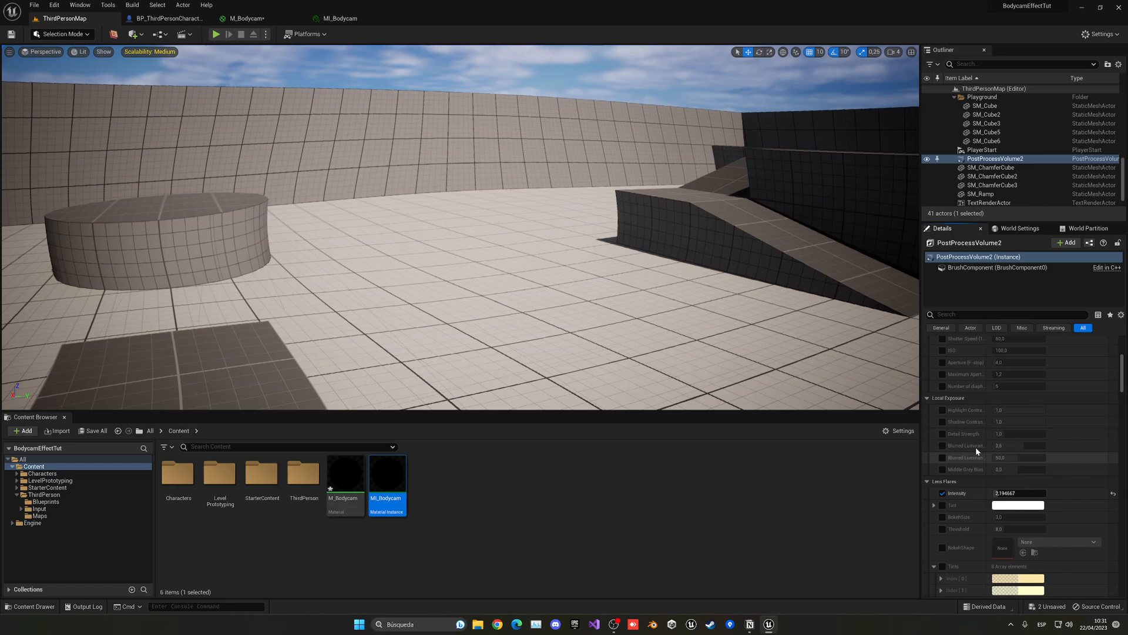
scroll("up", 3)
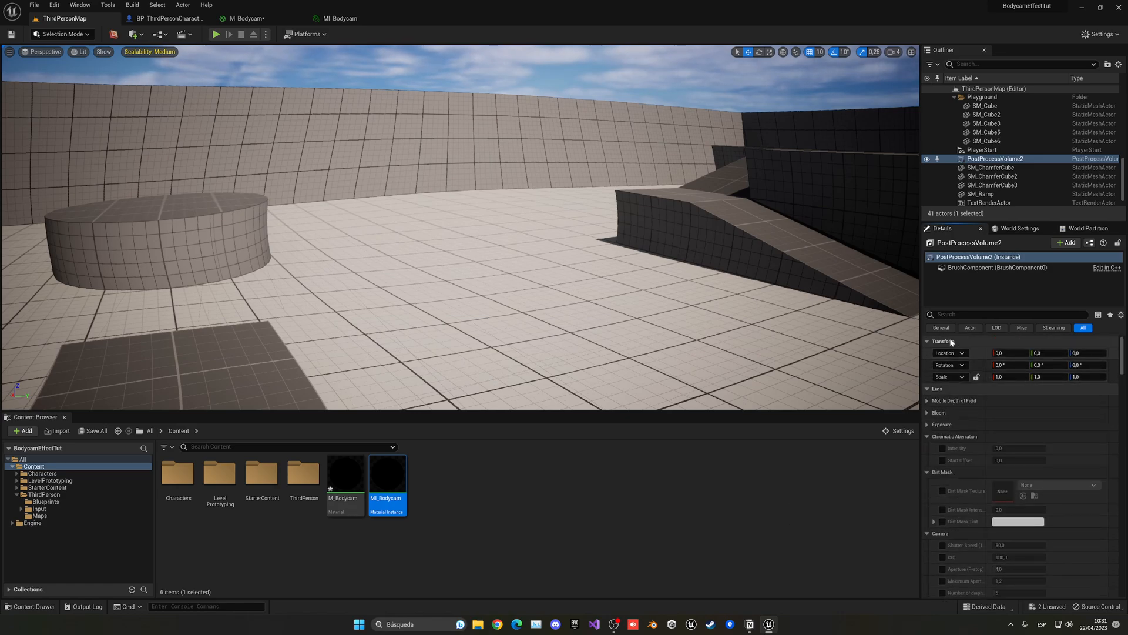
Enable Film Grain Intensity at about 0.47, play-test, and reopen MI_Bodycam.
type("grai")
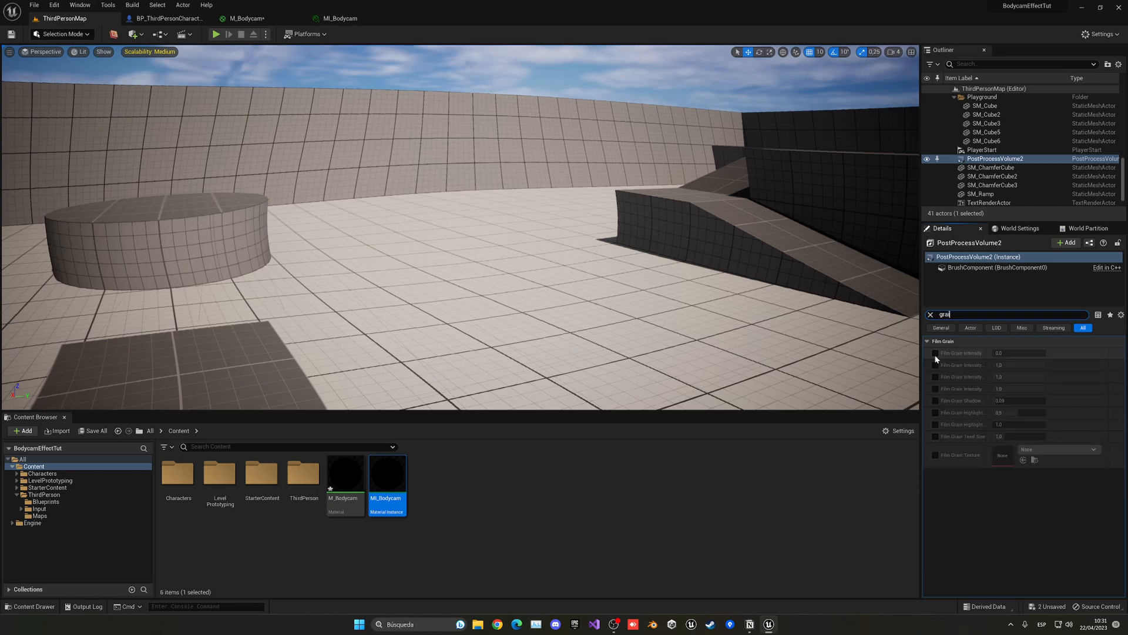
left_click(935, 353)
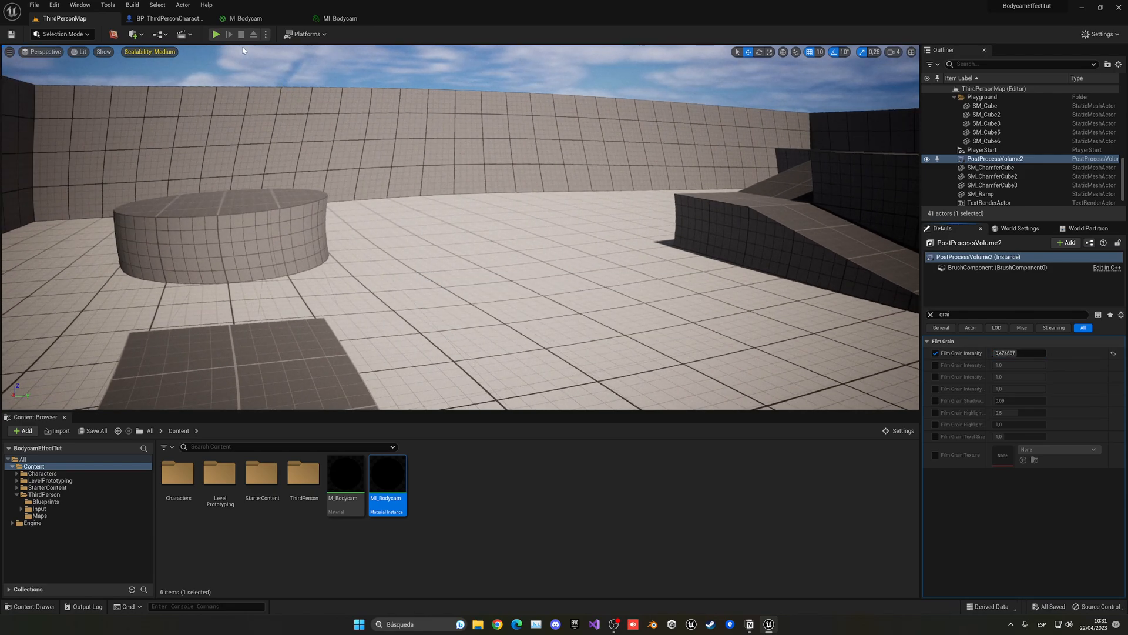
left_click(216, 35)
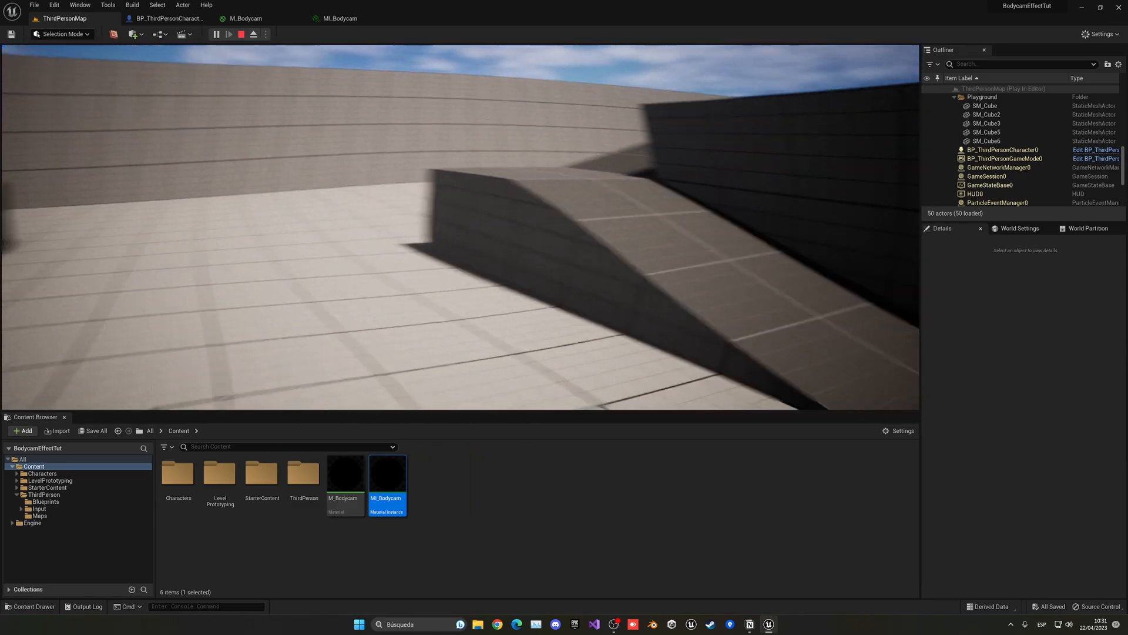
double_click(387, 472)
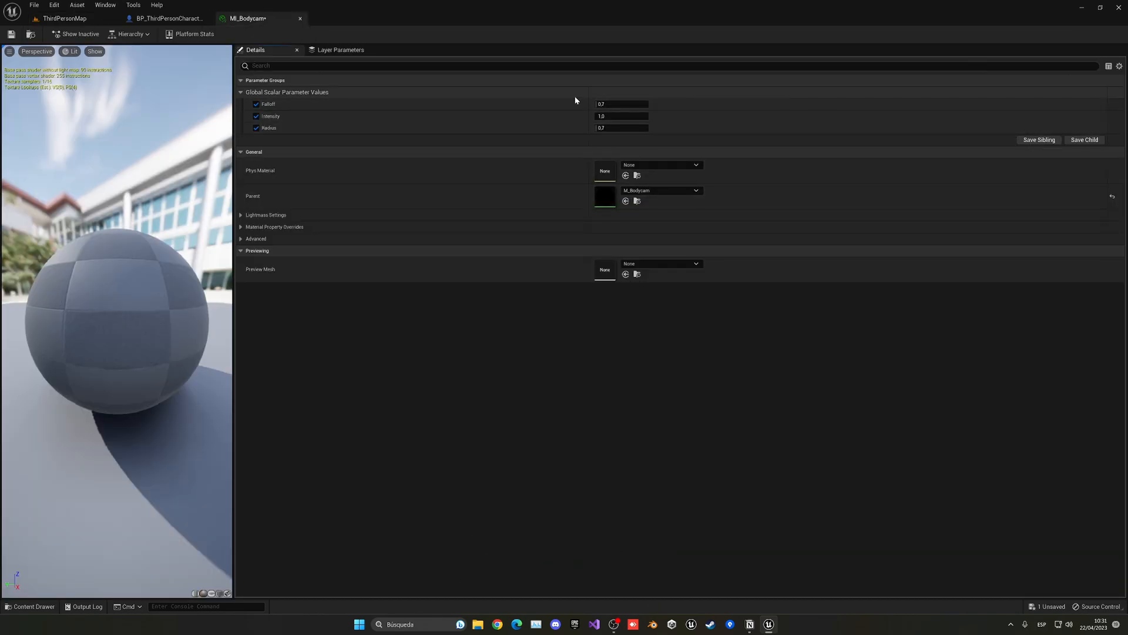
Switch to the ThirdPersonMap tab and browse to Content Browser's ThirdPerson > Maps folder.
left_click(64, 18)
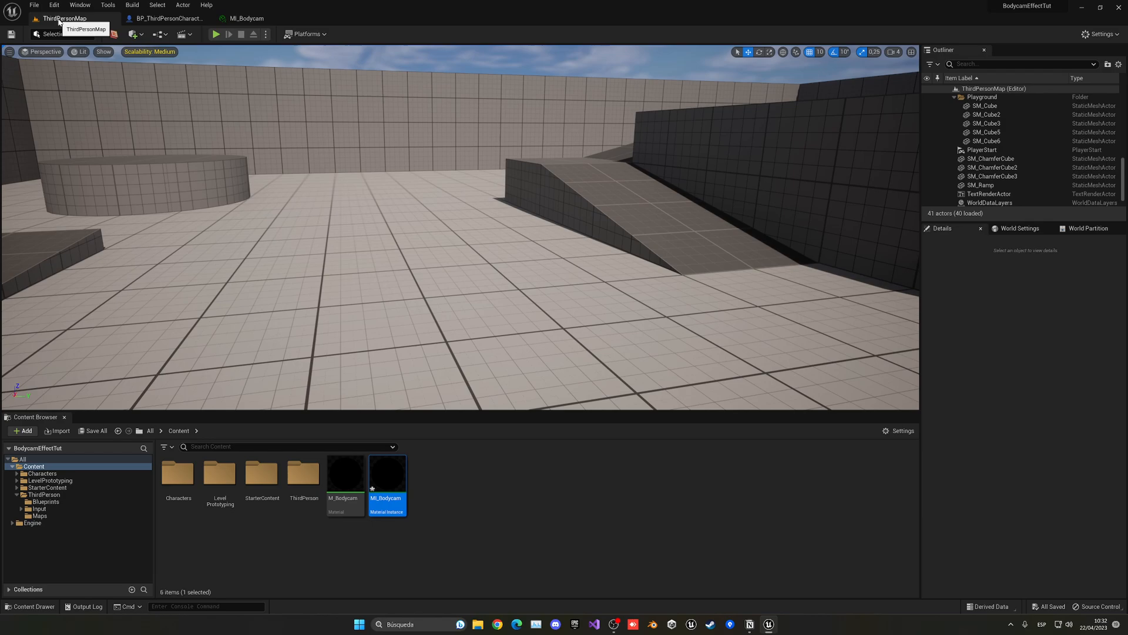
double_click(387, 472)
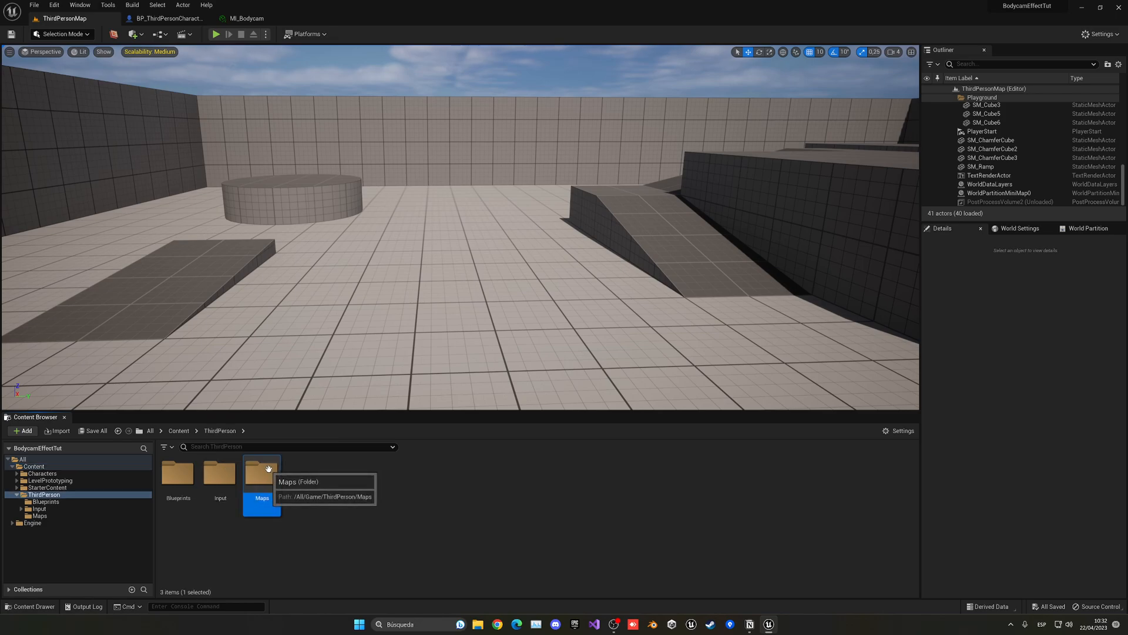
double_click(261, 471)
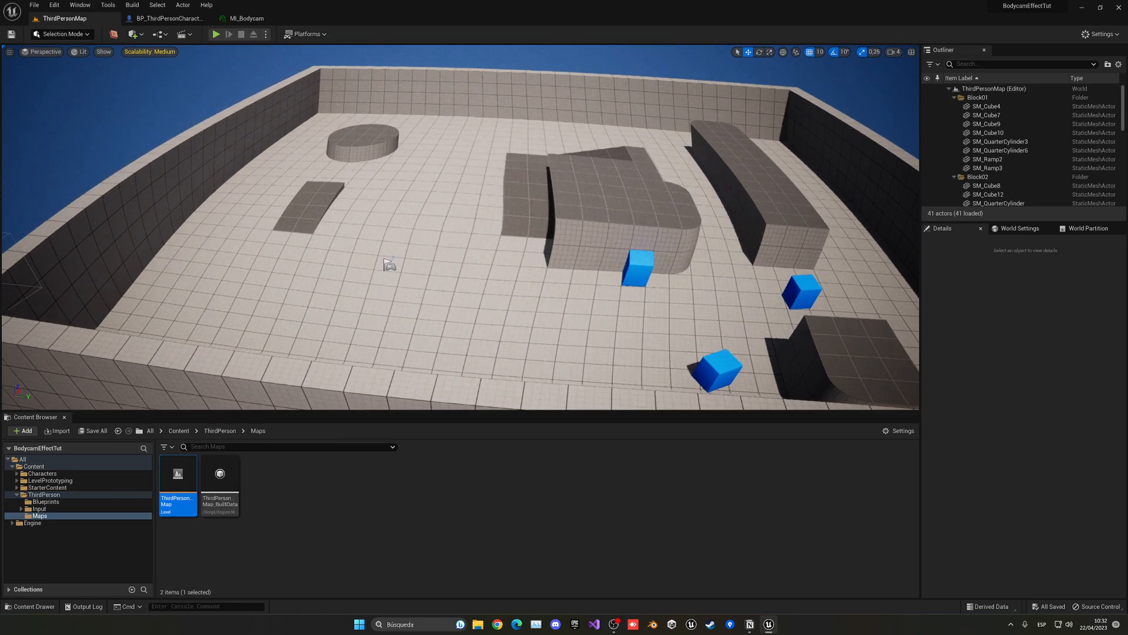